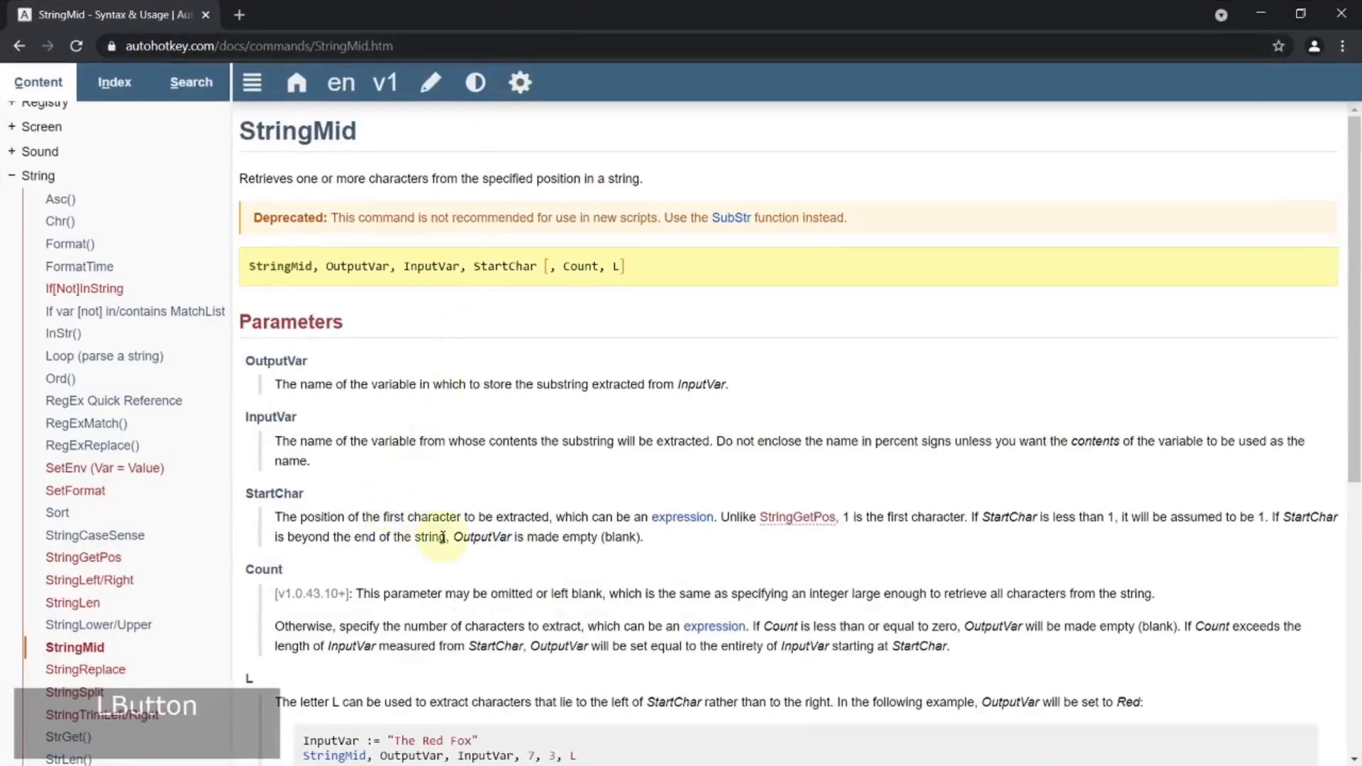
# Scroll past the deprecation notice and paste the StringLower/StringUpper example on line 3
pyautogui.doubleClick(298, 130)
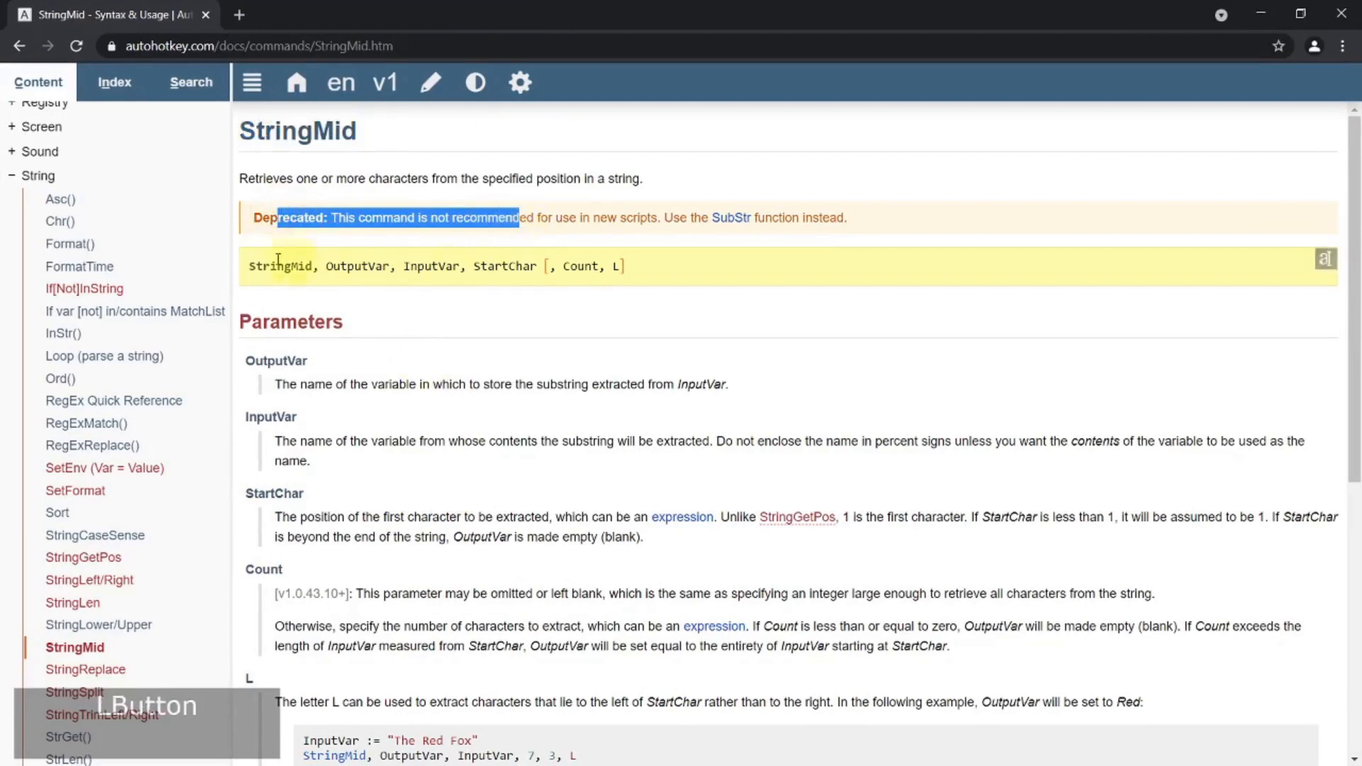
pyautogui.scroll(-3)
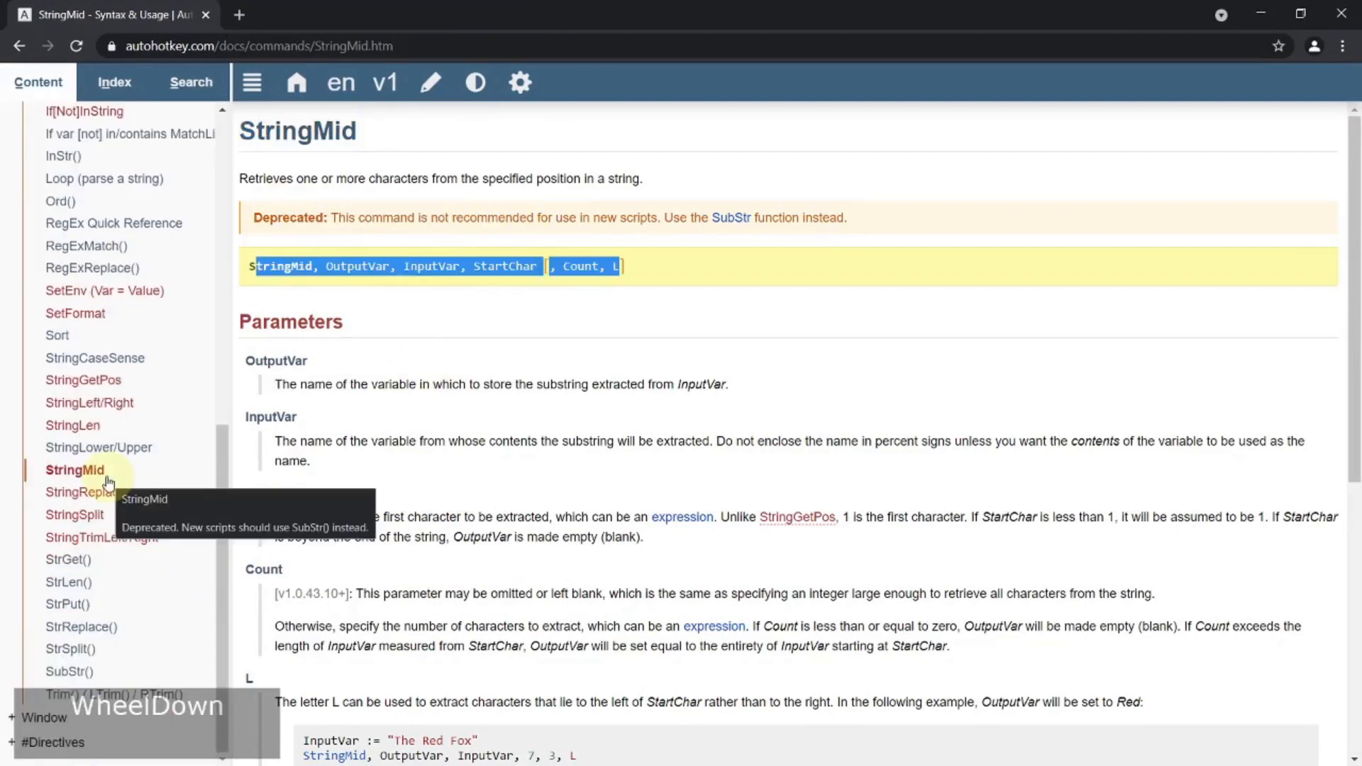
pyautogui.scroll(-3)
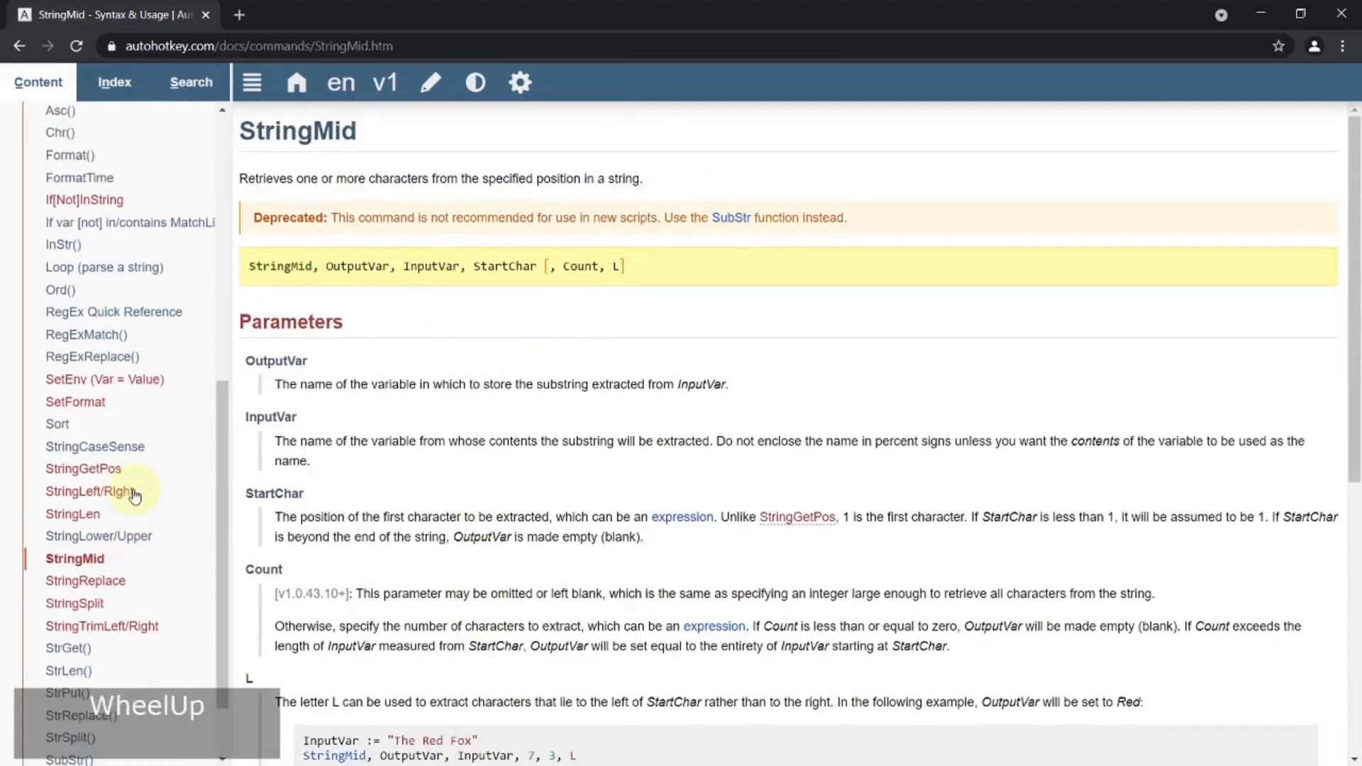
pyautogui.scroll(3)
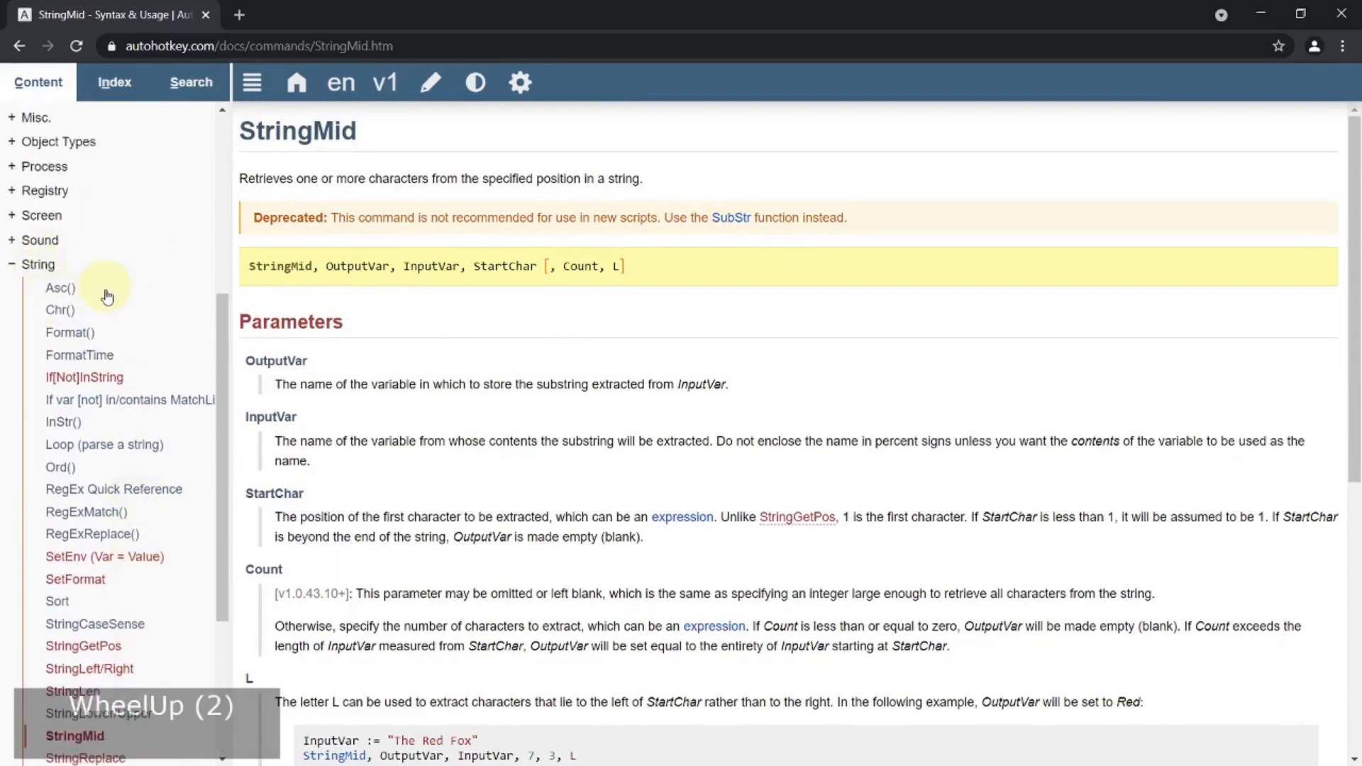
pyautogui.scroll(-3)
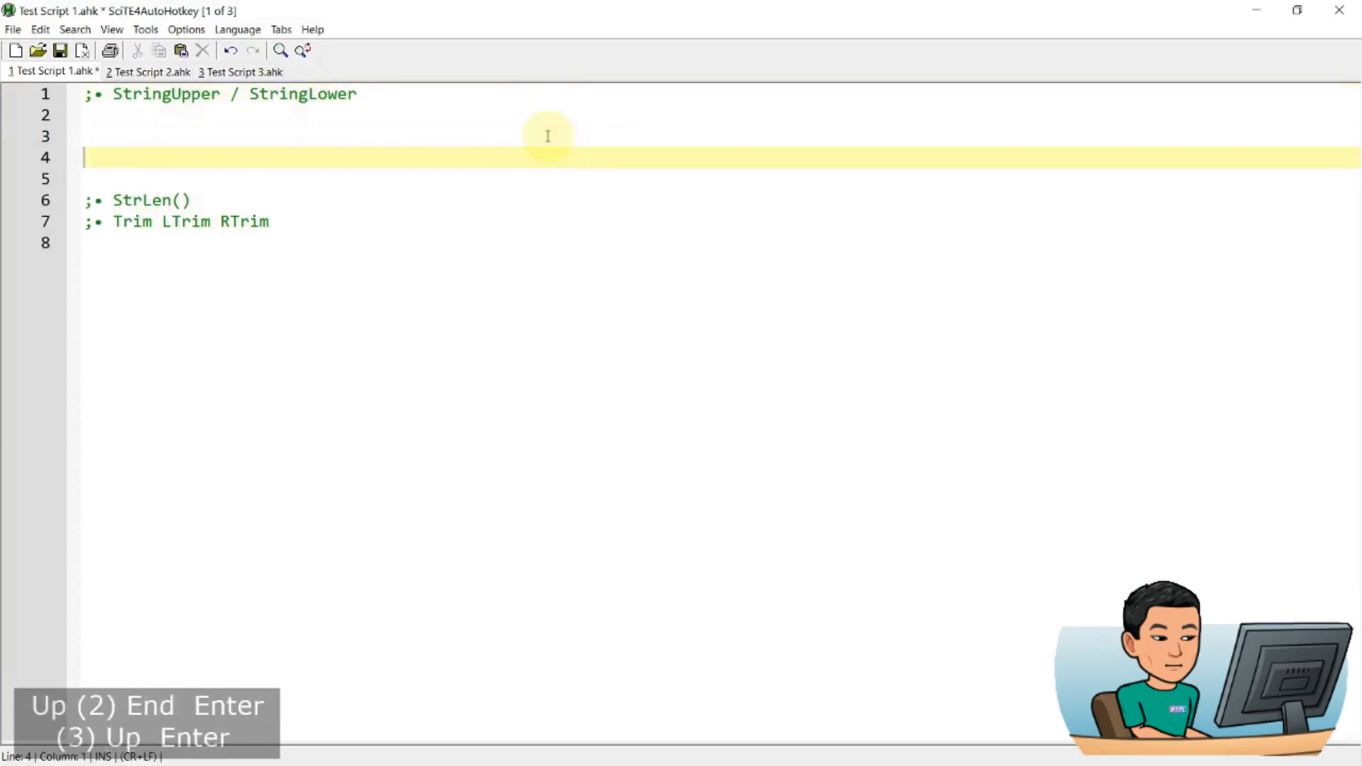
pyautogui.press('Up')
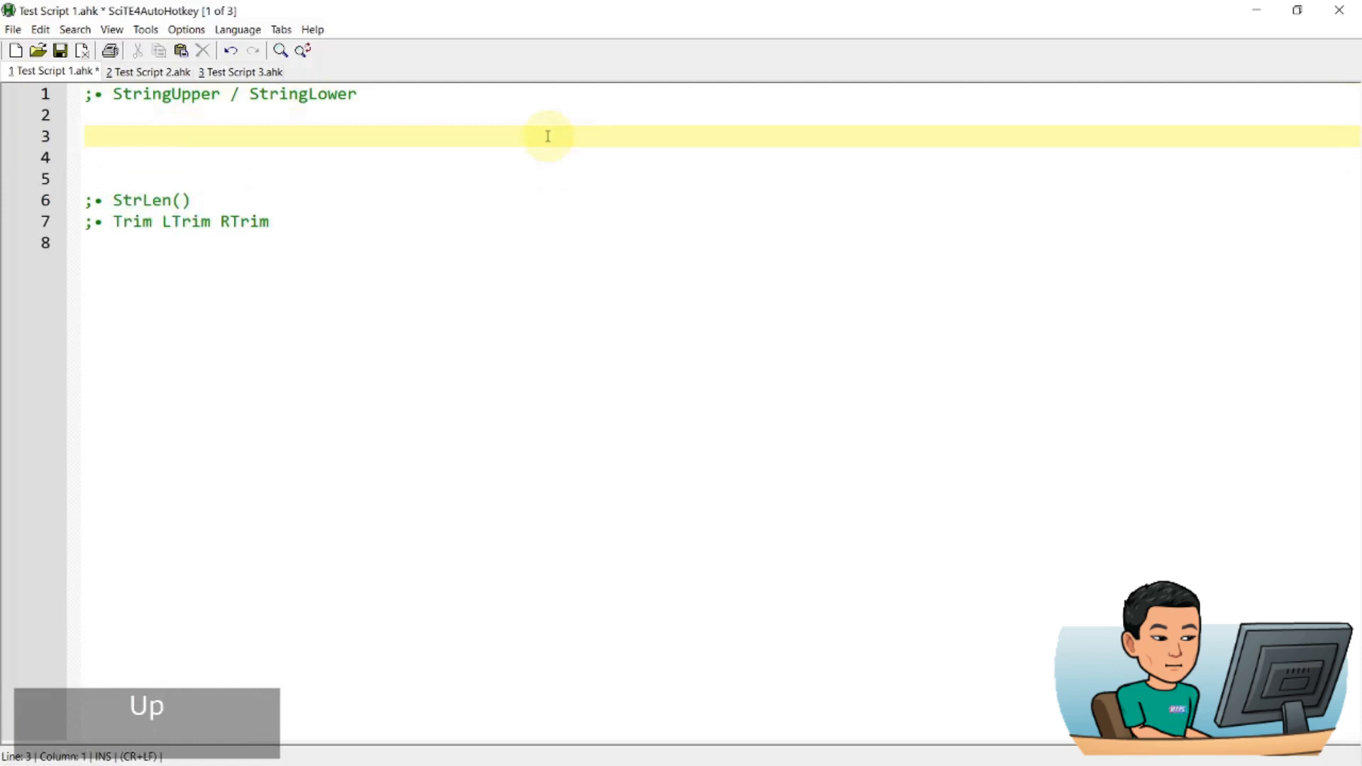
pyautogui.press('ctrl+v')
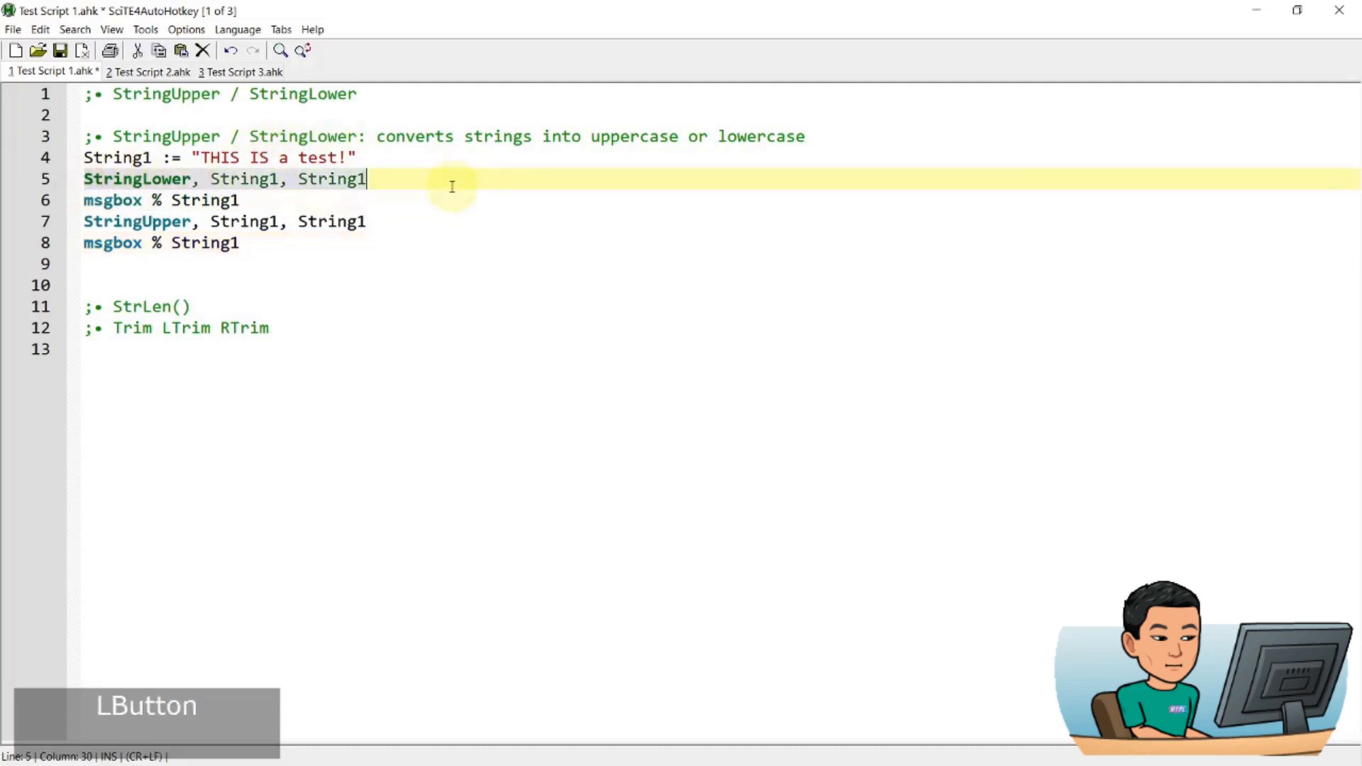
# Review the String1 "THIS IS a test!" and msgbox lines, then save the script
pyautogui.click(143, 158)
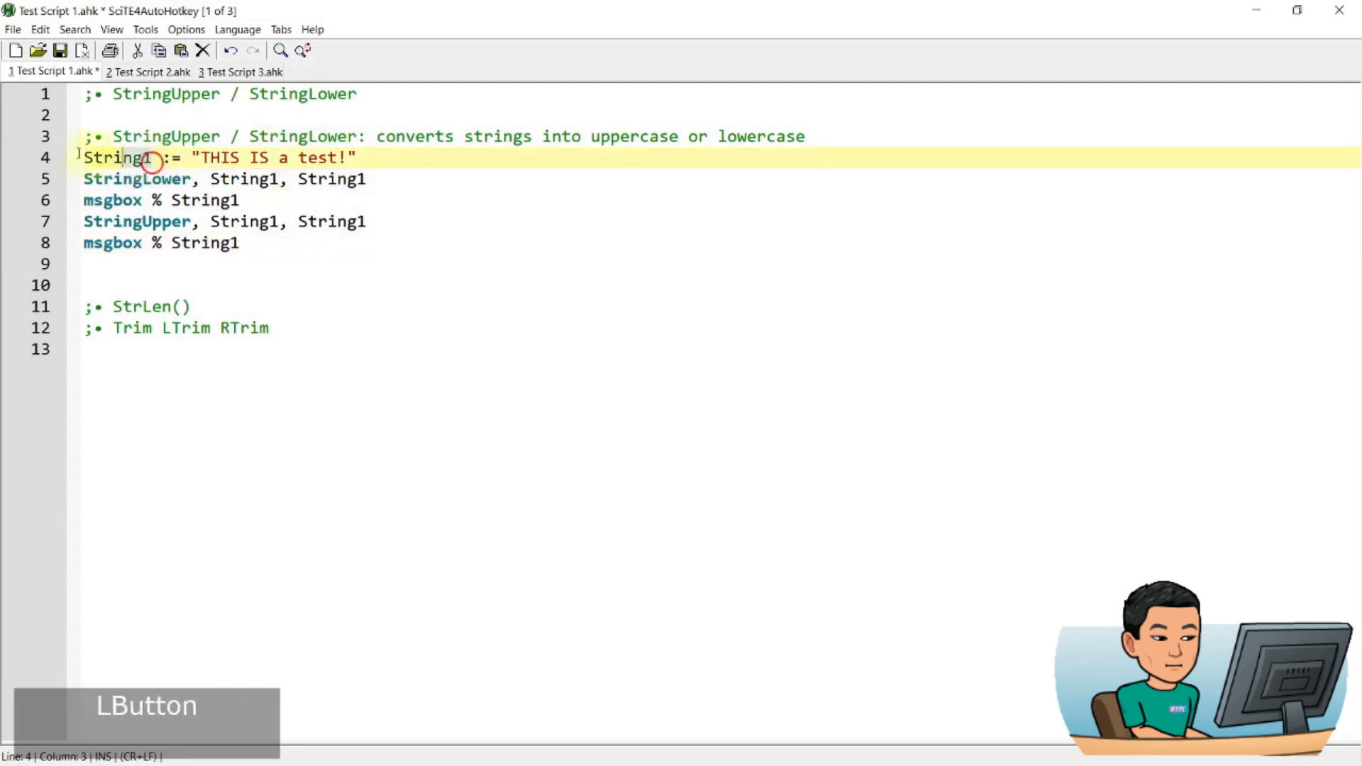
pyautogui.doubleClick(116, 158)
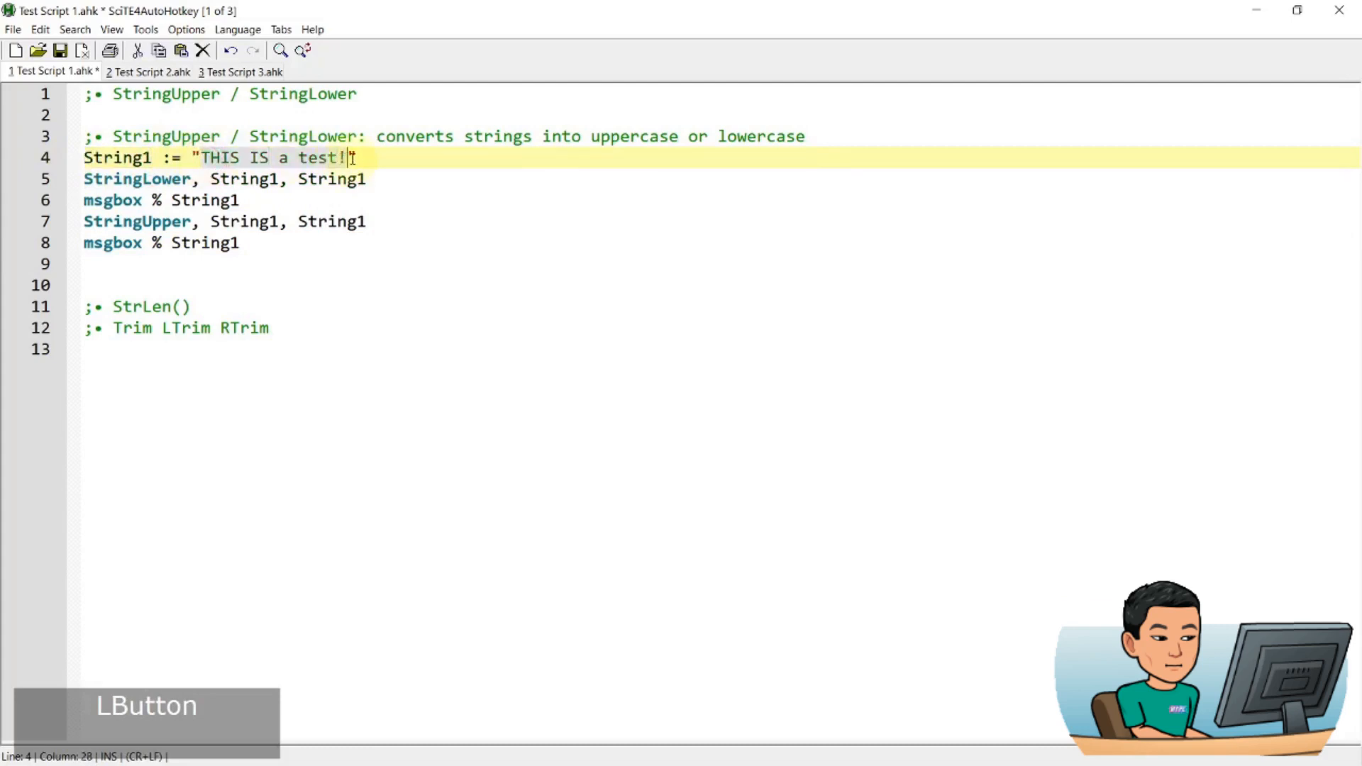
pyautogui.click(255, 158)
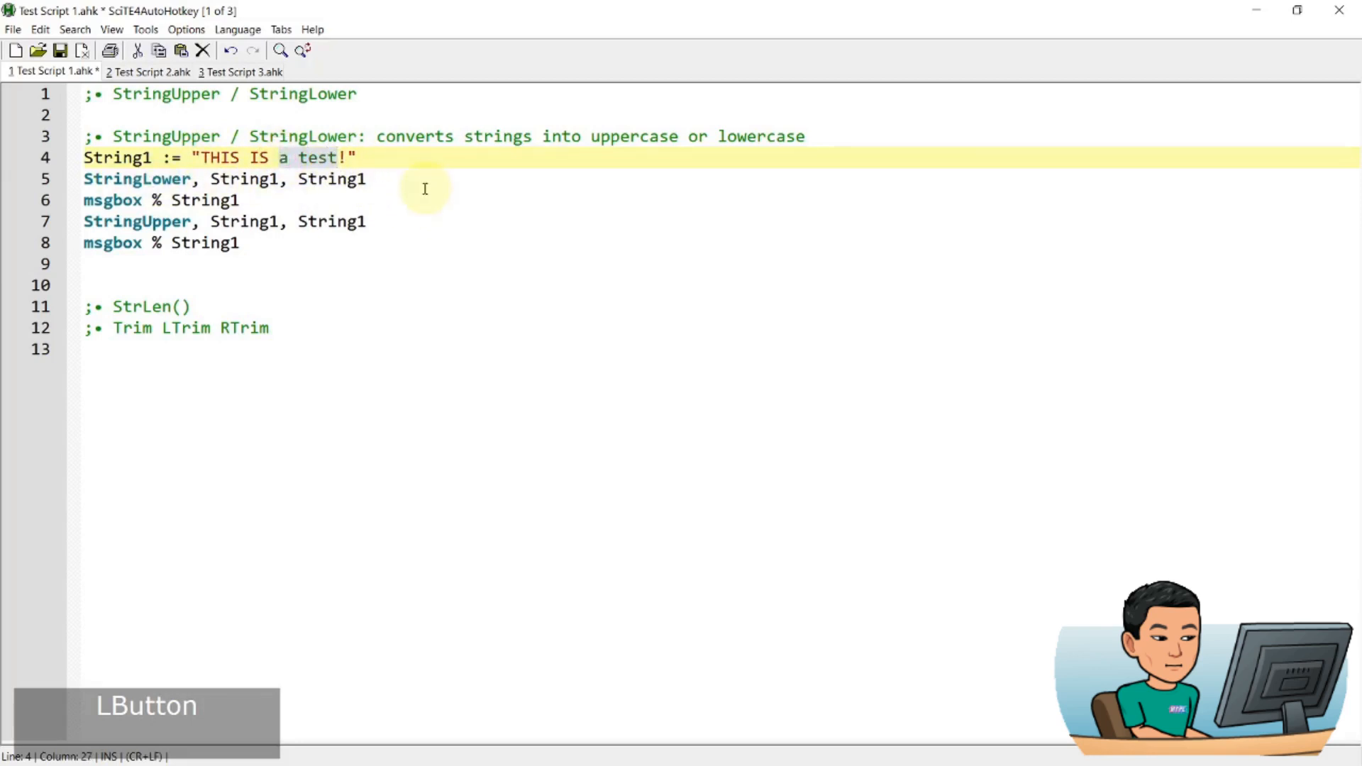
pyautogui.click(346, 178)
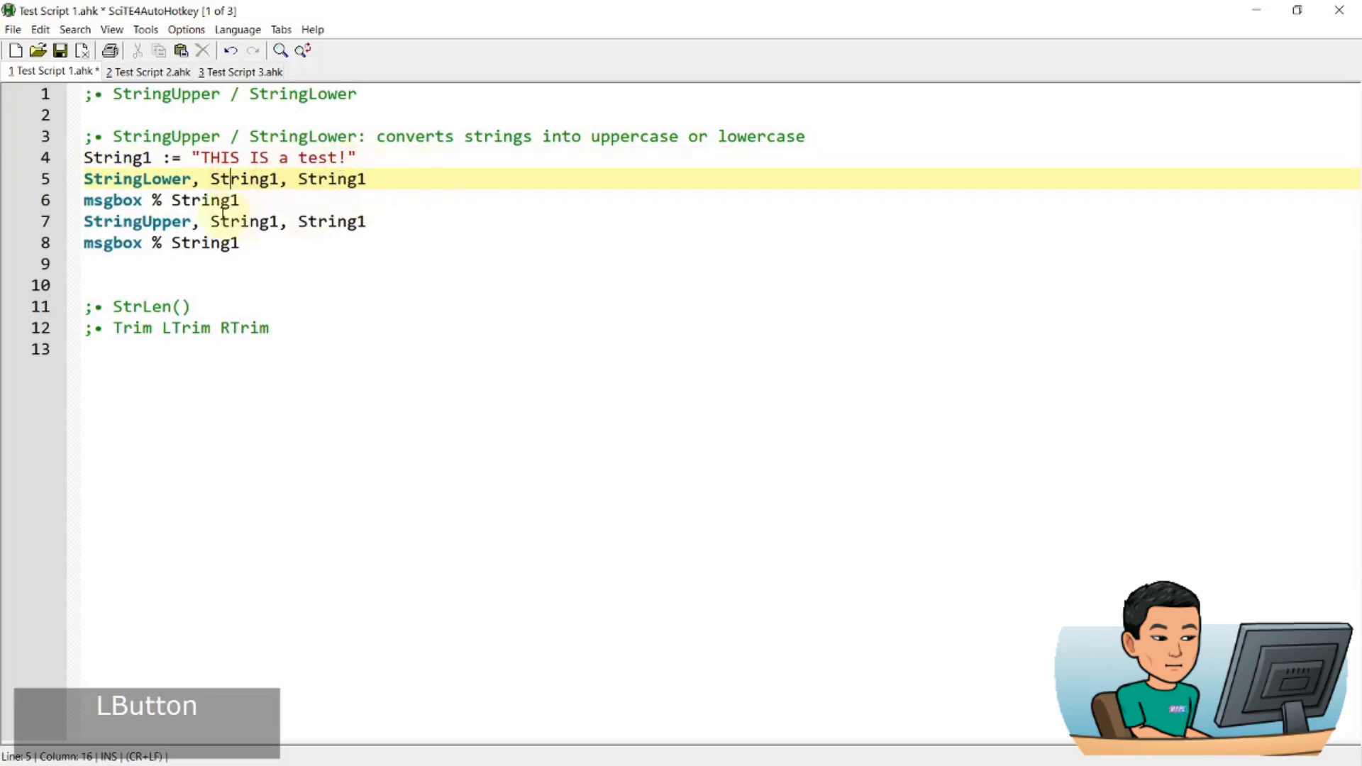
pyautogui.doubleClick(205, 200)
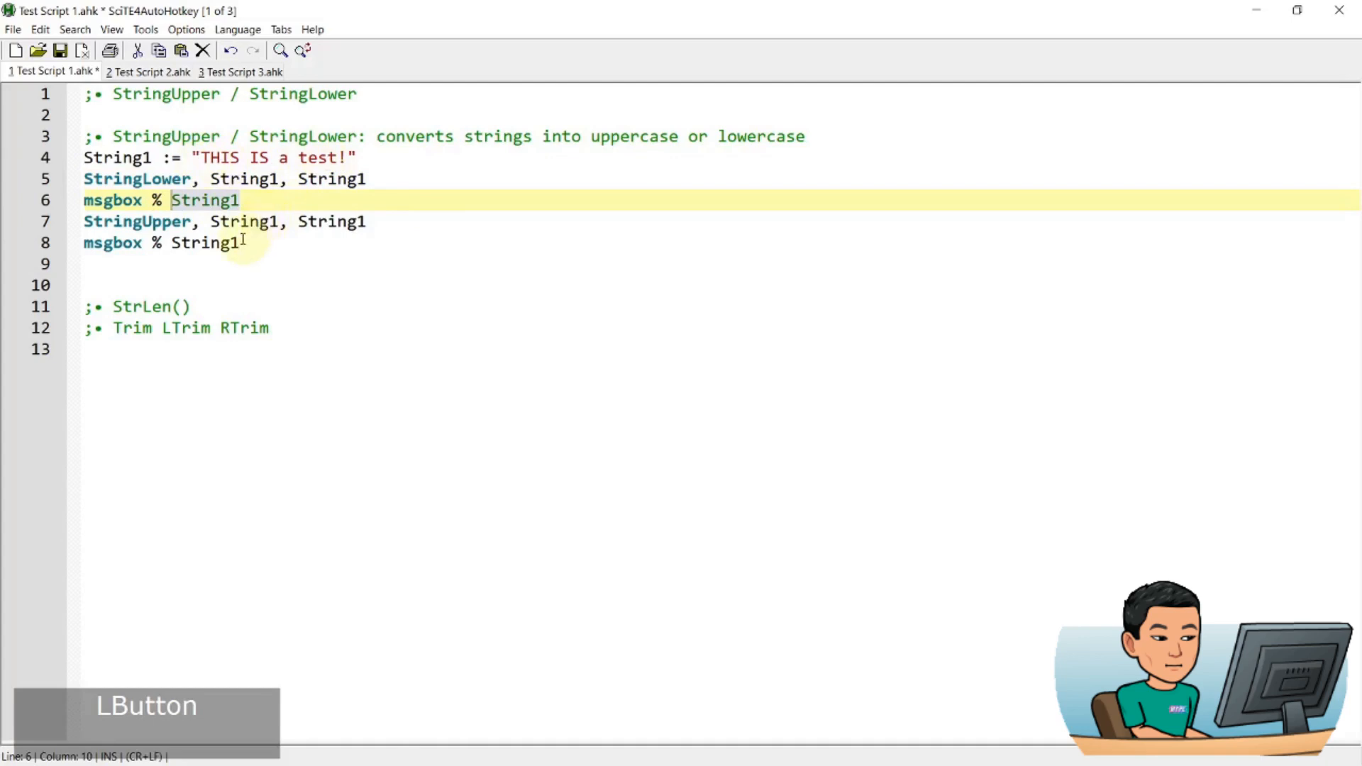
pyautogui.click(212, 222)
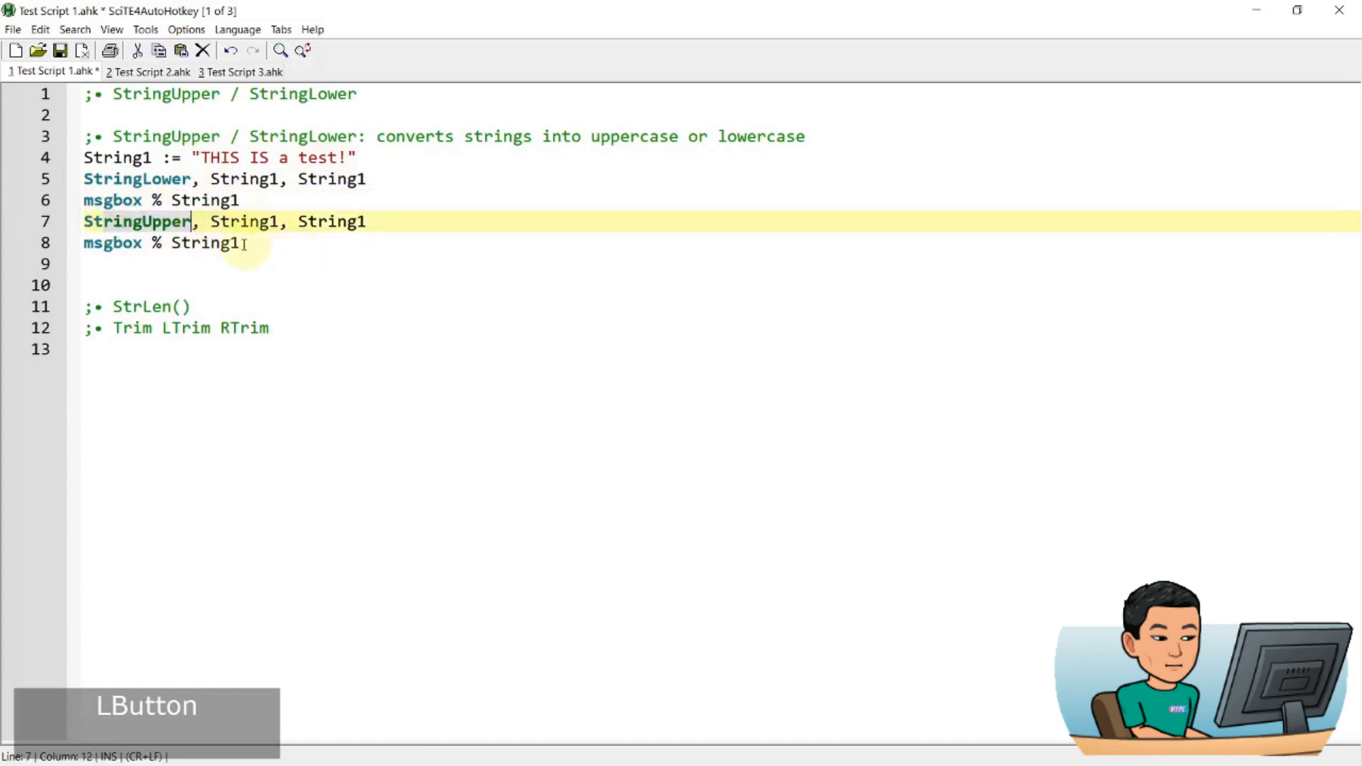
pyautogui.press('ctrl+s')
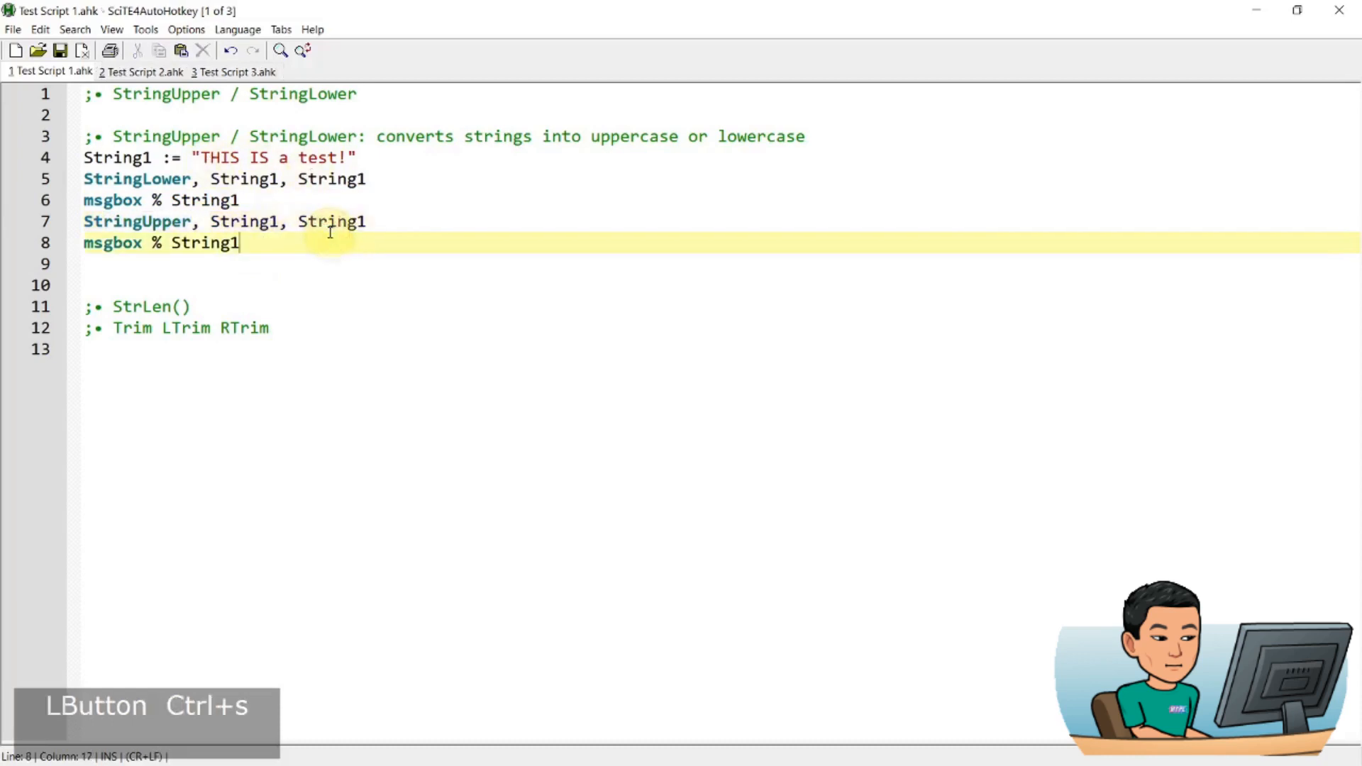
# Run the script and dismiss the "this is a test!" and "THIS IS A TEST!" messages
pyautogui.press('f5')
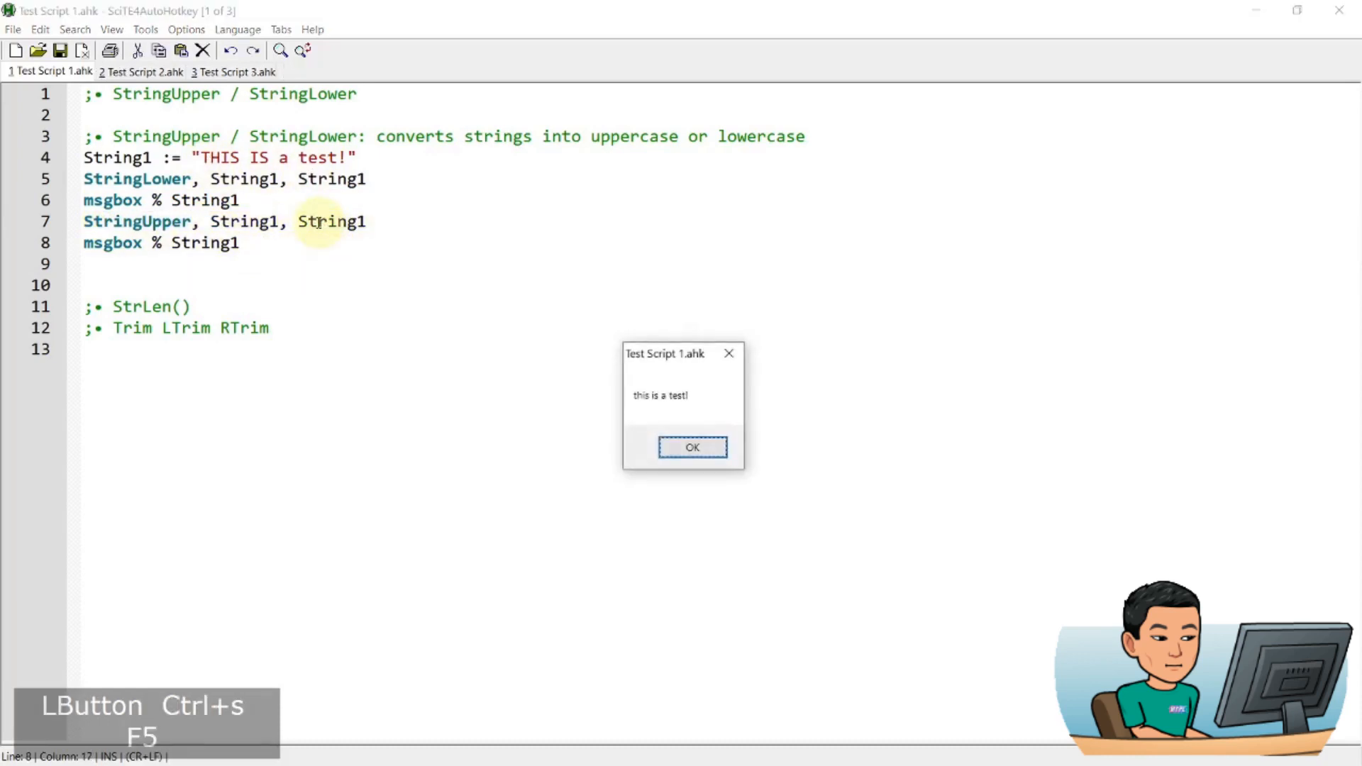
pyautogui.press('Enter')
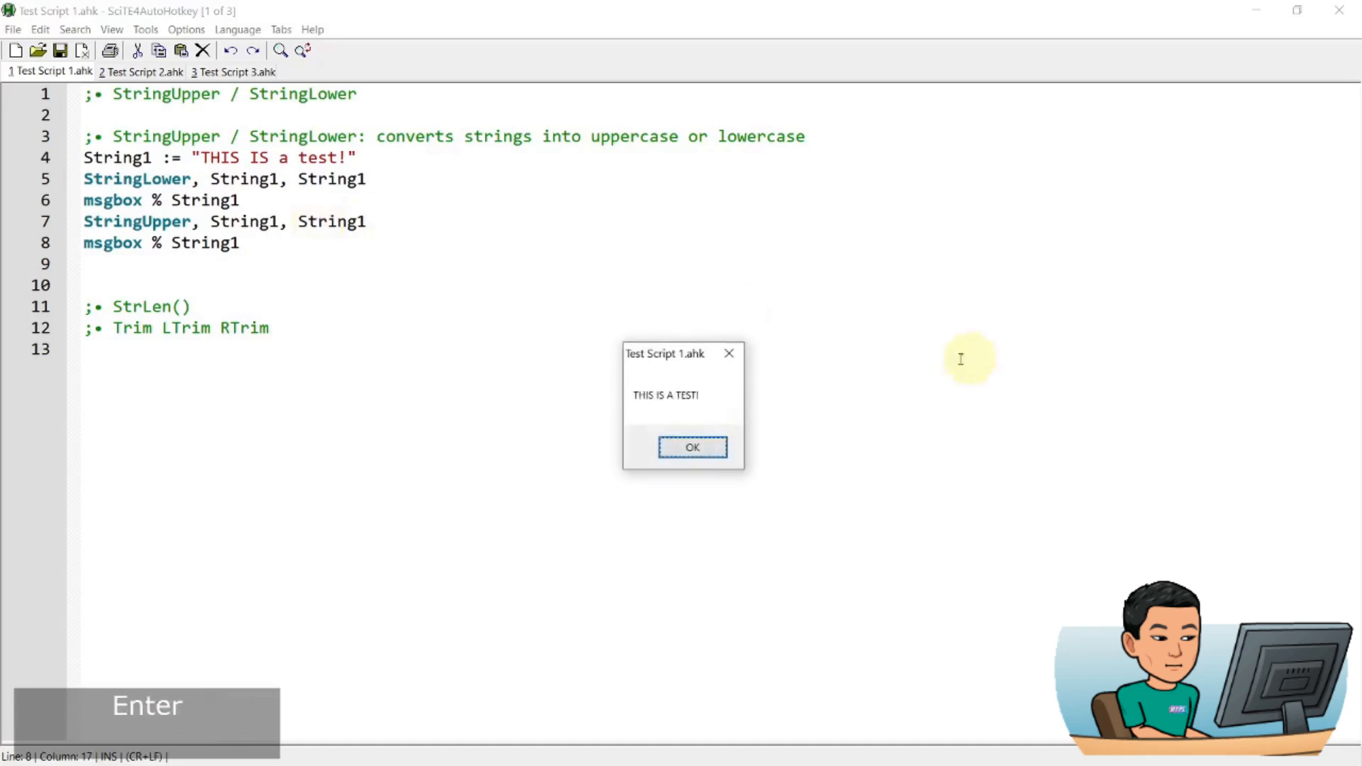
pyautogui.click(692, 446)
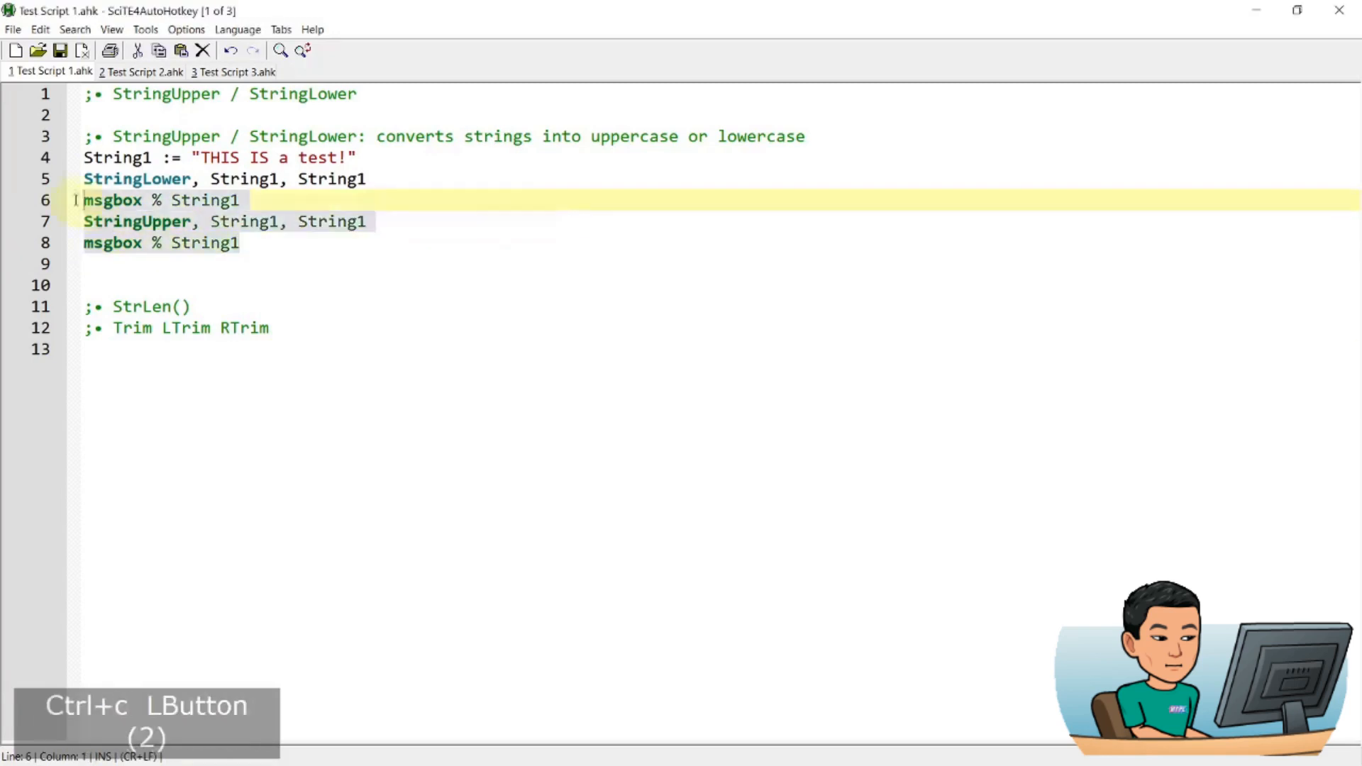
# Paste the Format case-conversion lines, run them, and dismiss UPPER, lower and Title Goes Here
pyautogui.press('ctrl+v')
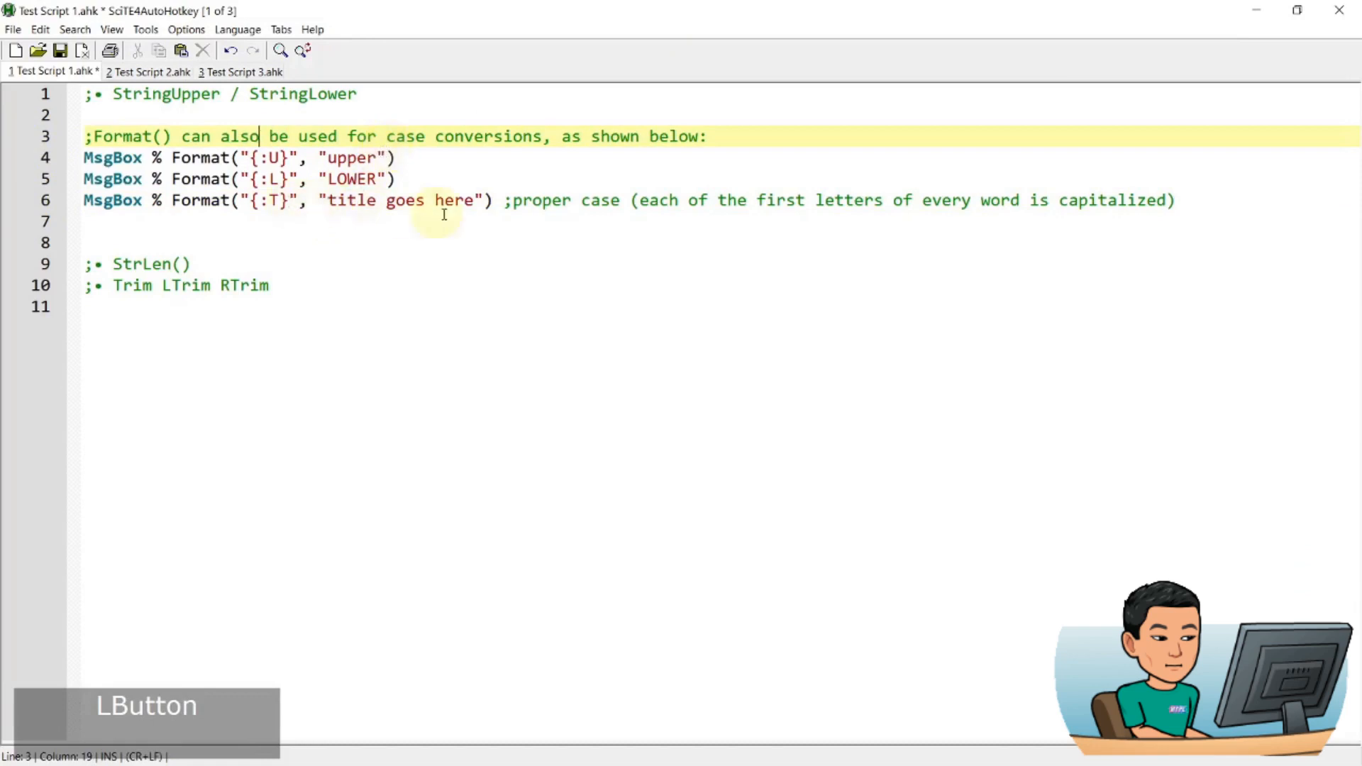
pyautogui.moveTo(493, 213)
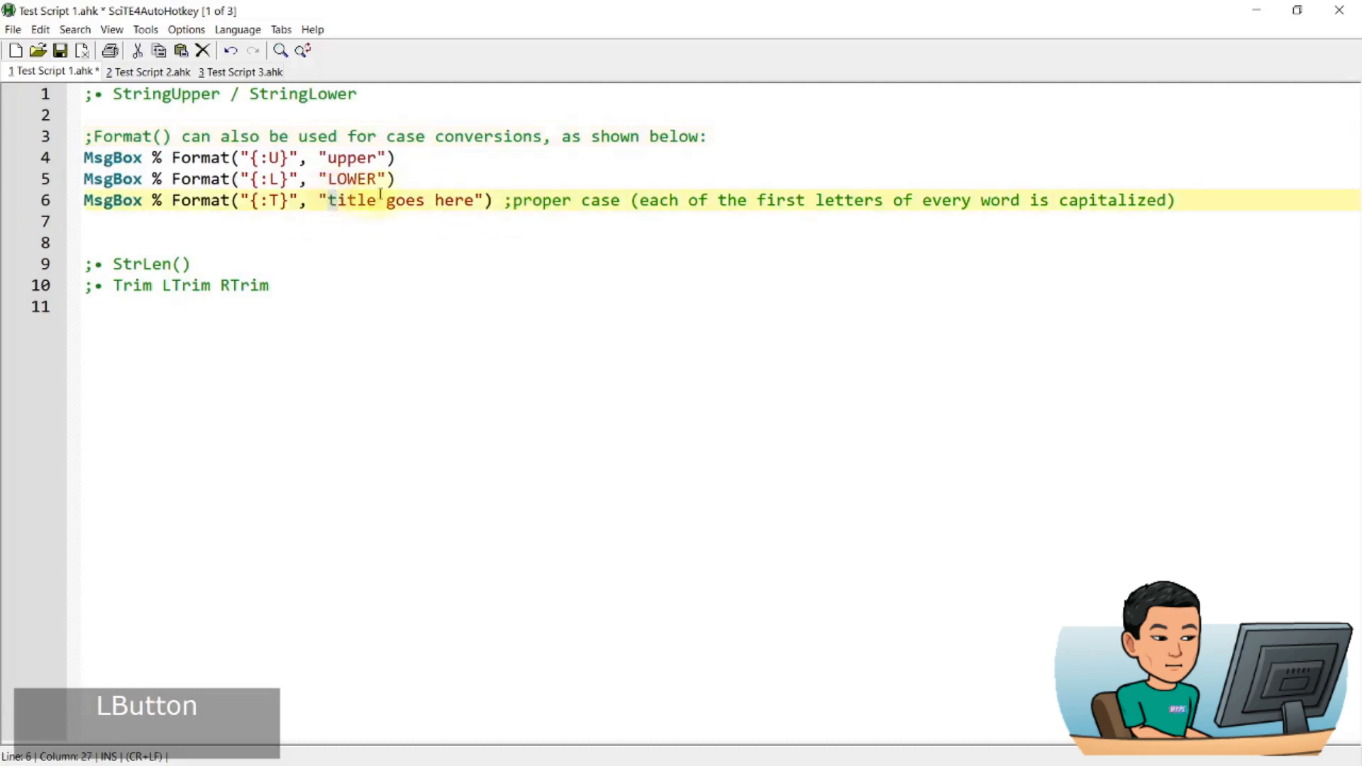
pyautogui.click(408, 200)
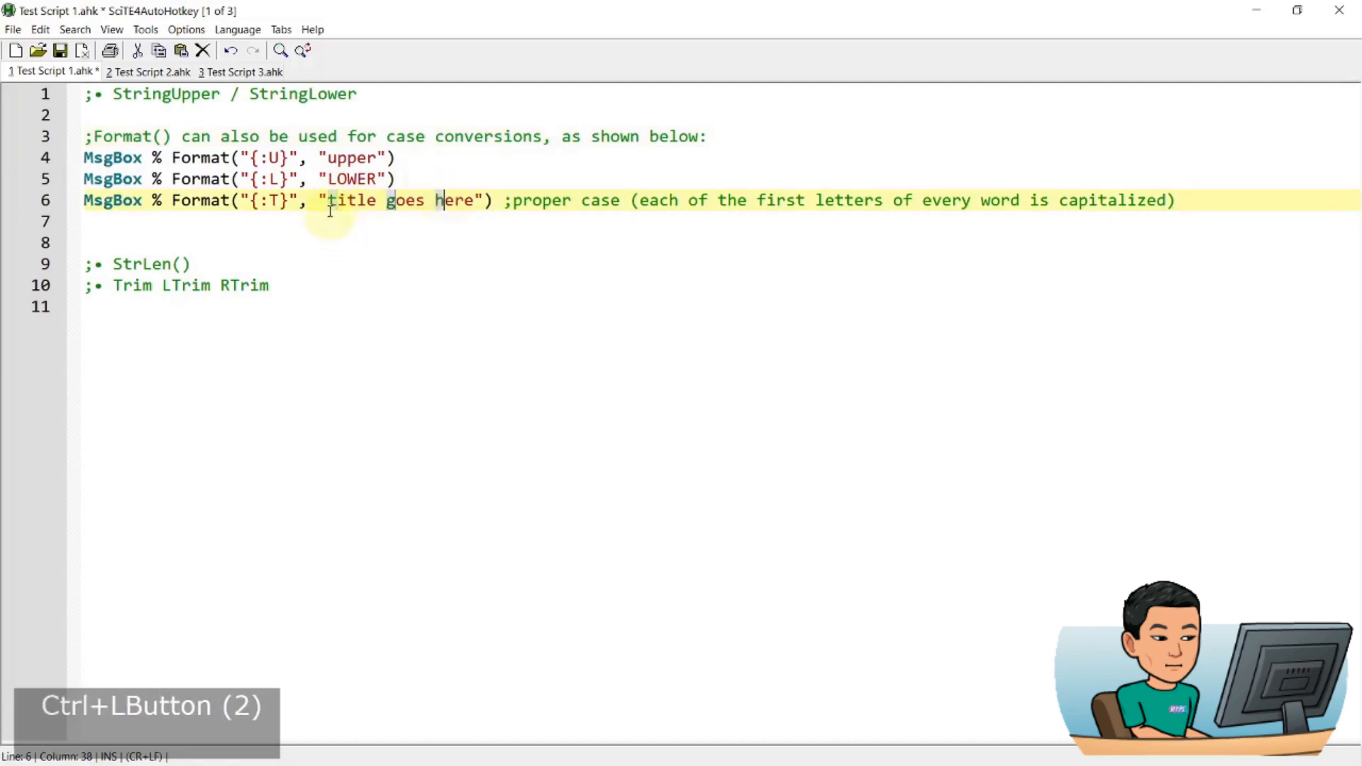
pyautogui.press('F5')
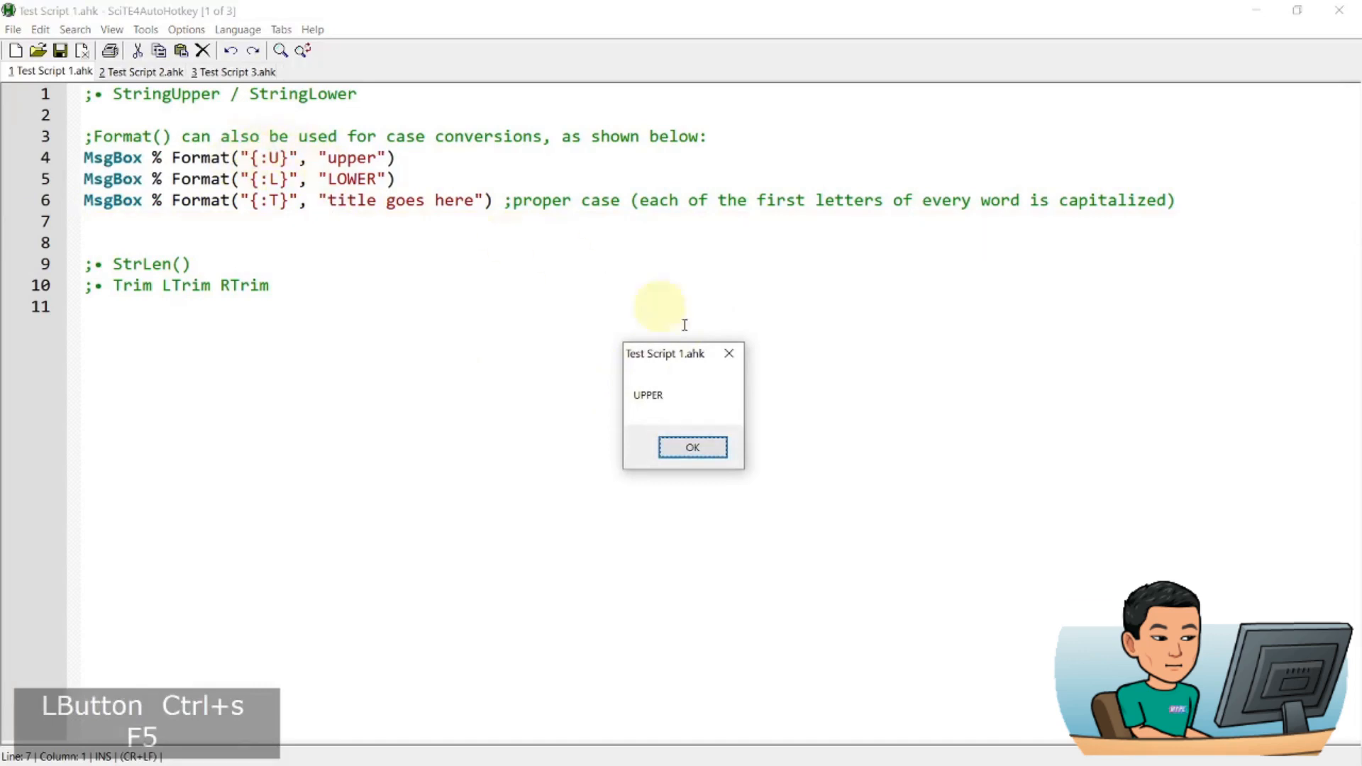
pyautogui.moveTo(692, 432)
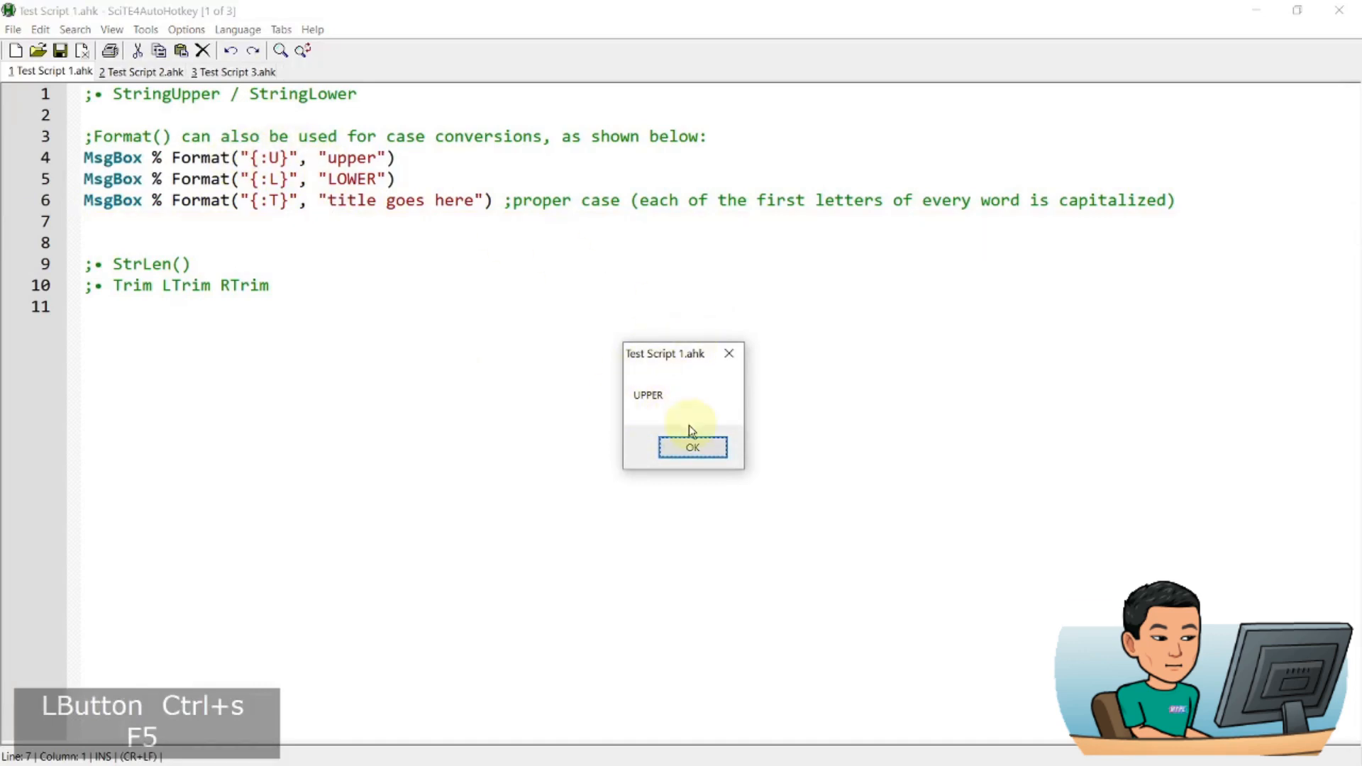
pyautogui.click(692, 446)
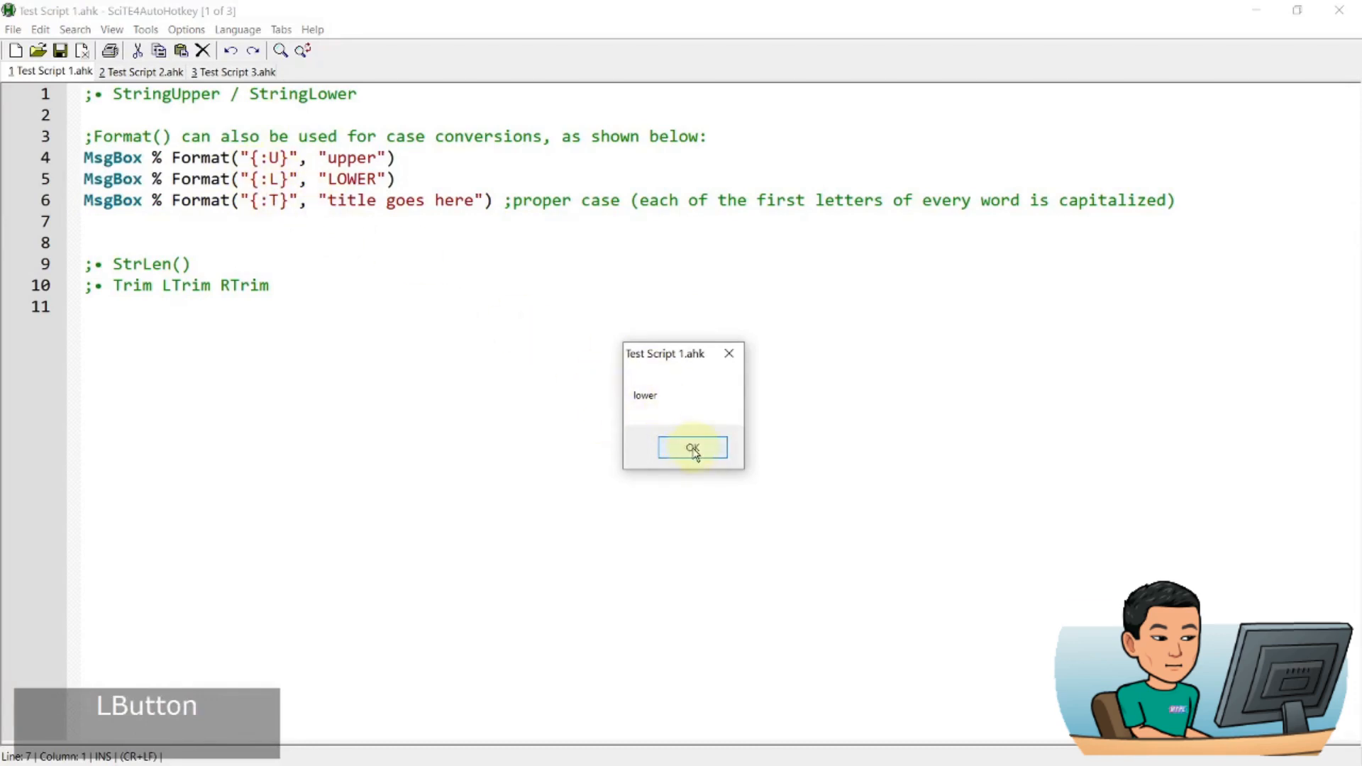
pyautogui.click(693, 448)
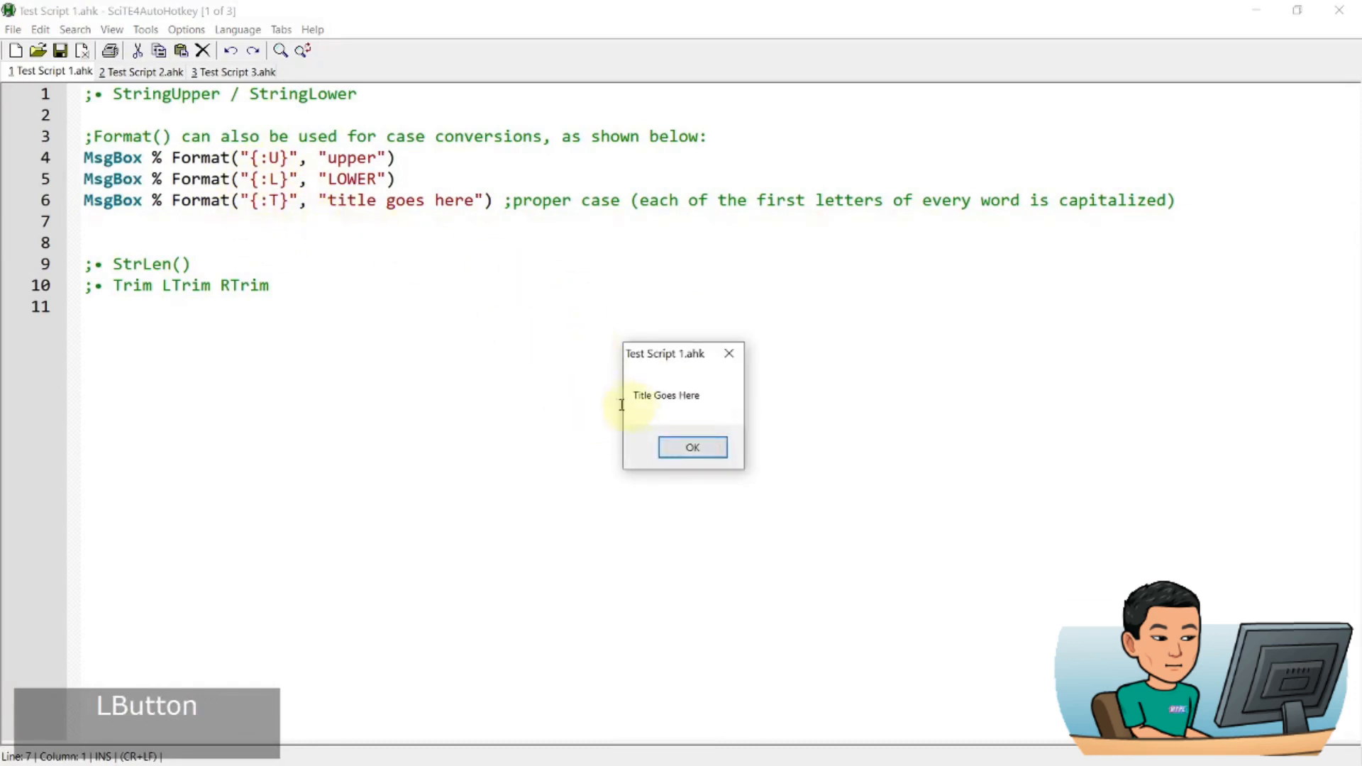
pyautogui.moveTo(378, 204)
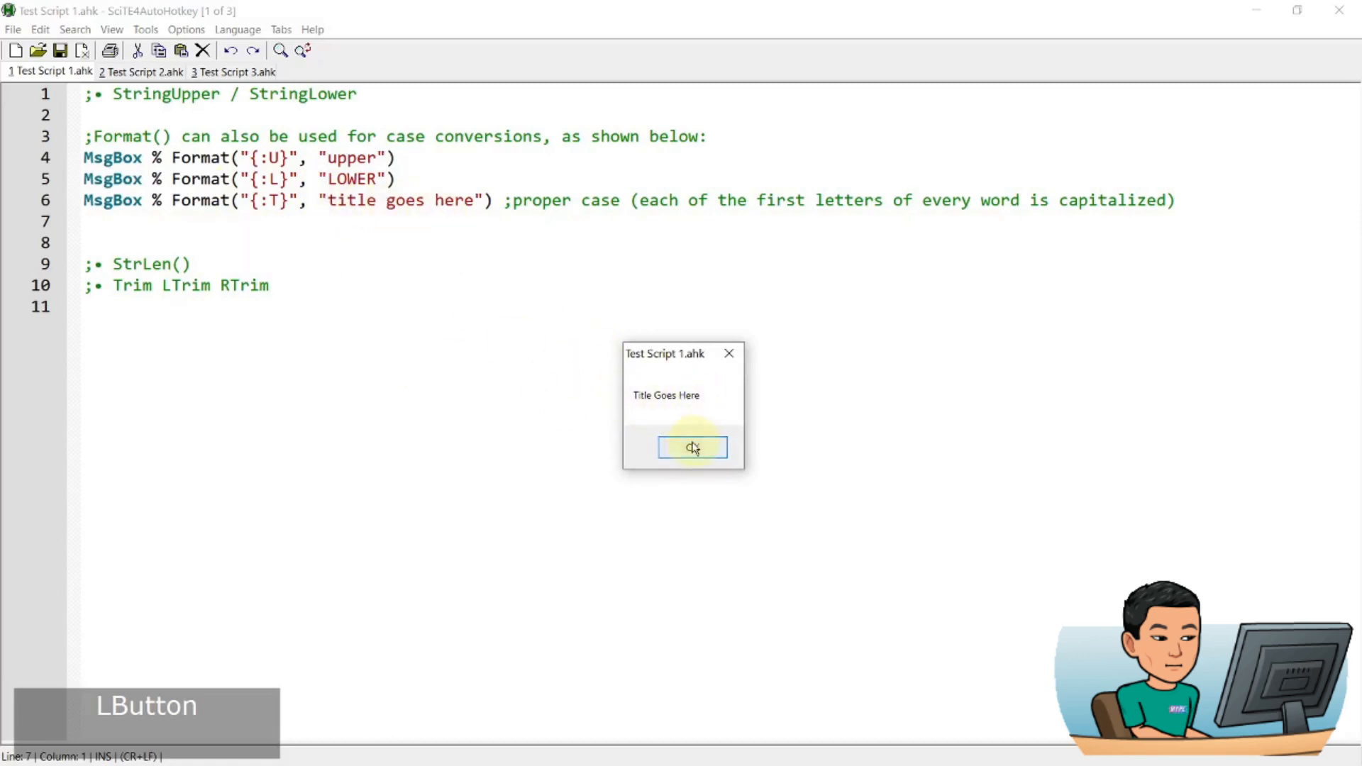
pyautogui.click(691, 447)
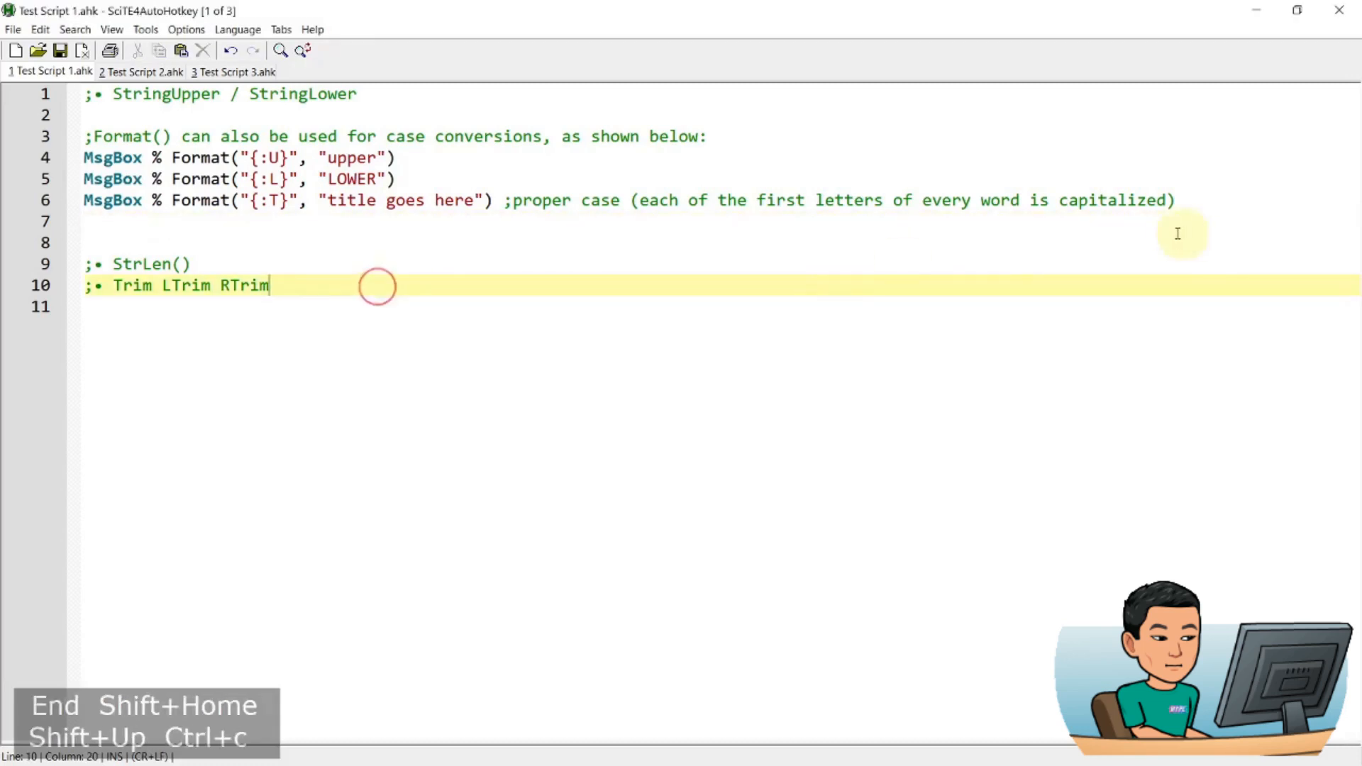
# Paste one Format line using {:U}, {:L} and {:T}, run it, and dismiss the result
pyautogui.press('ctrl+v')
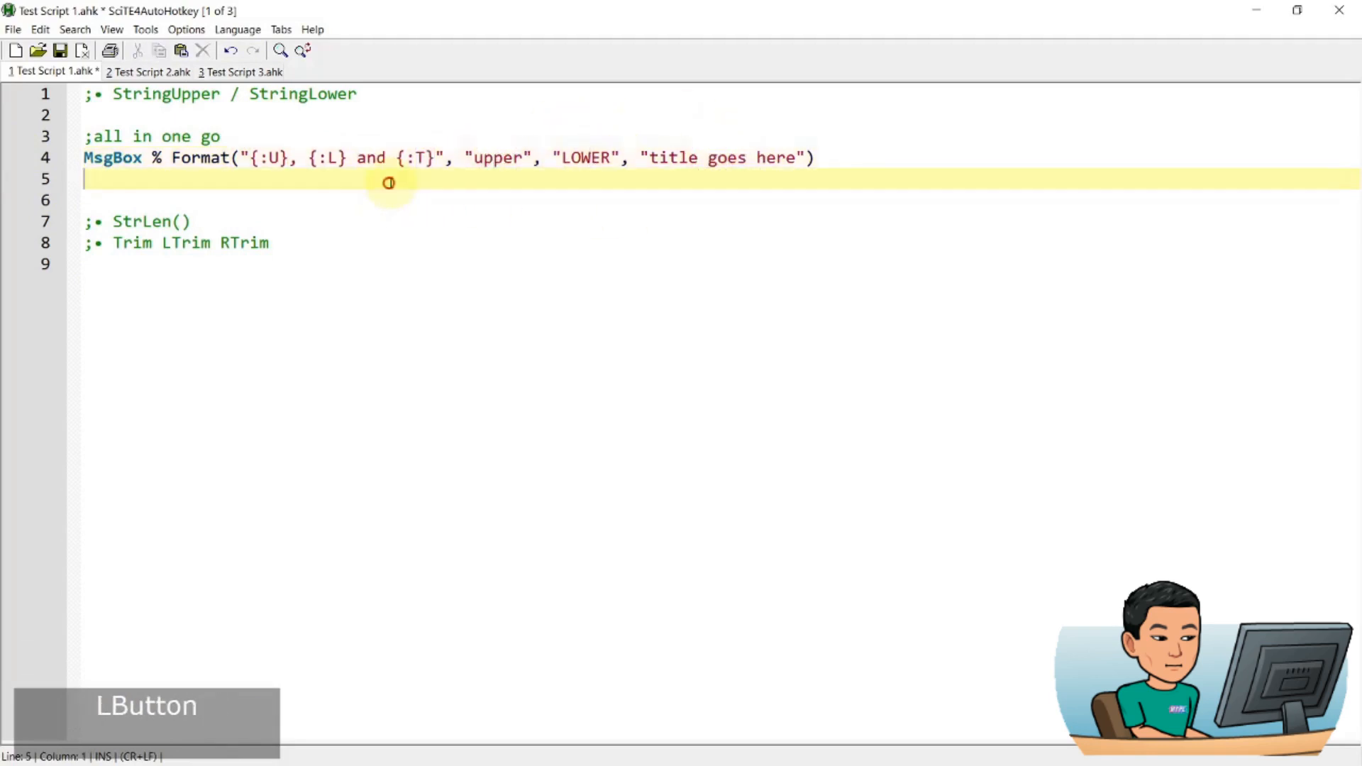
pyautogui.click(326, 158)
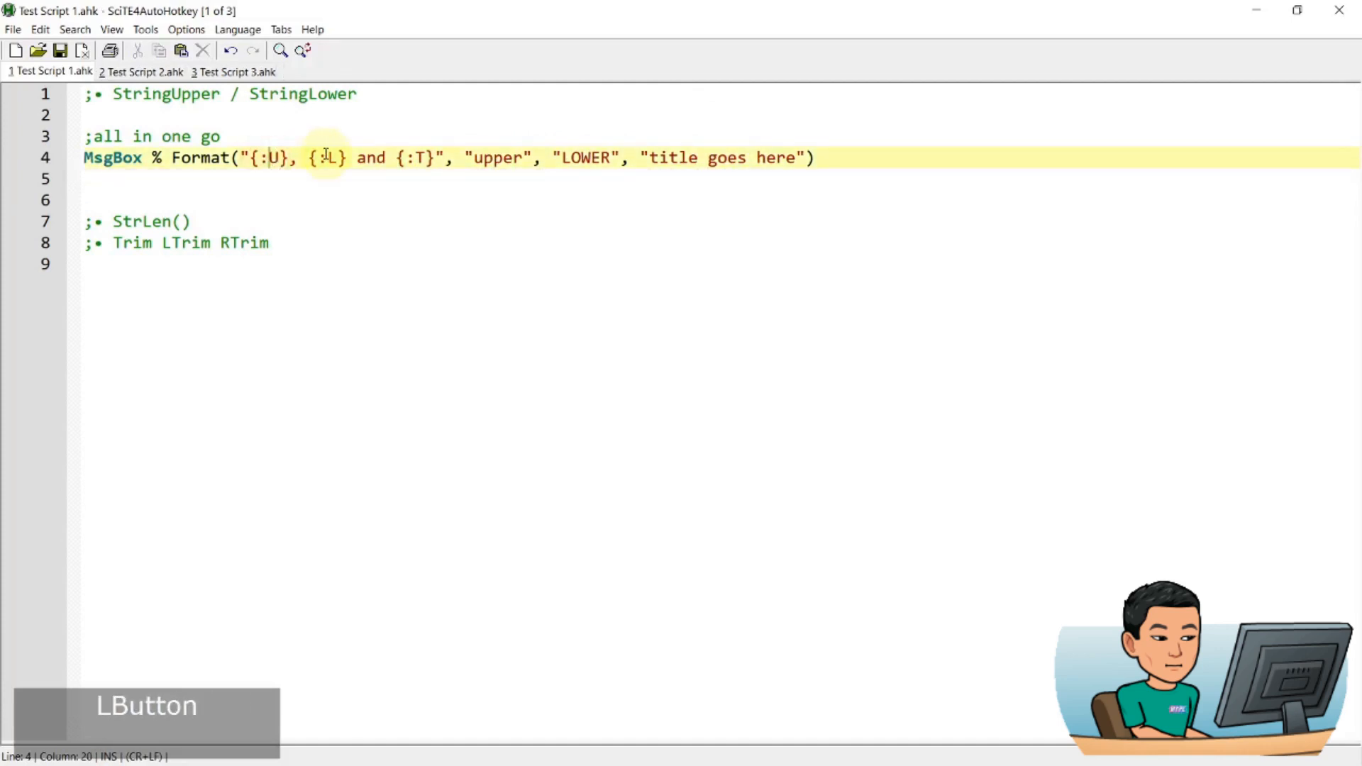
pyautogui.press('F5')
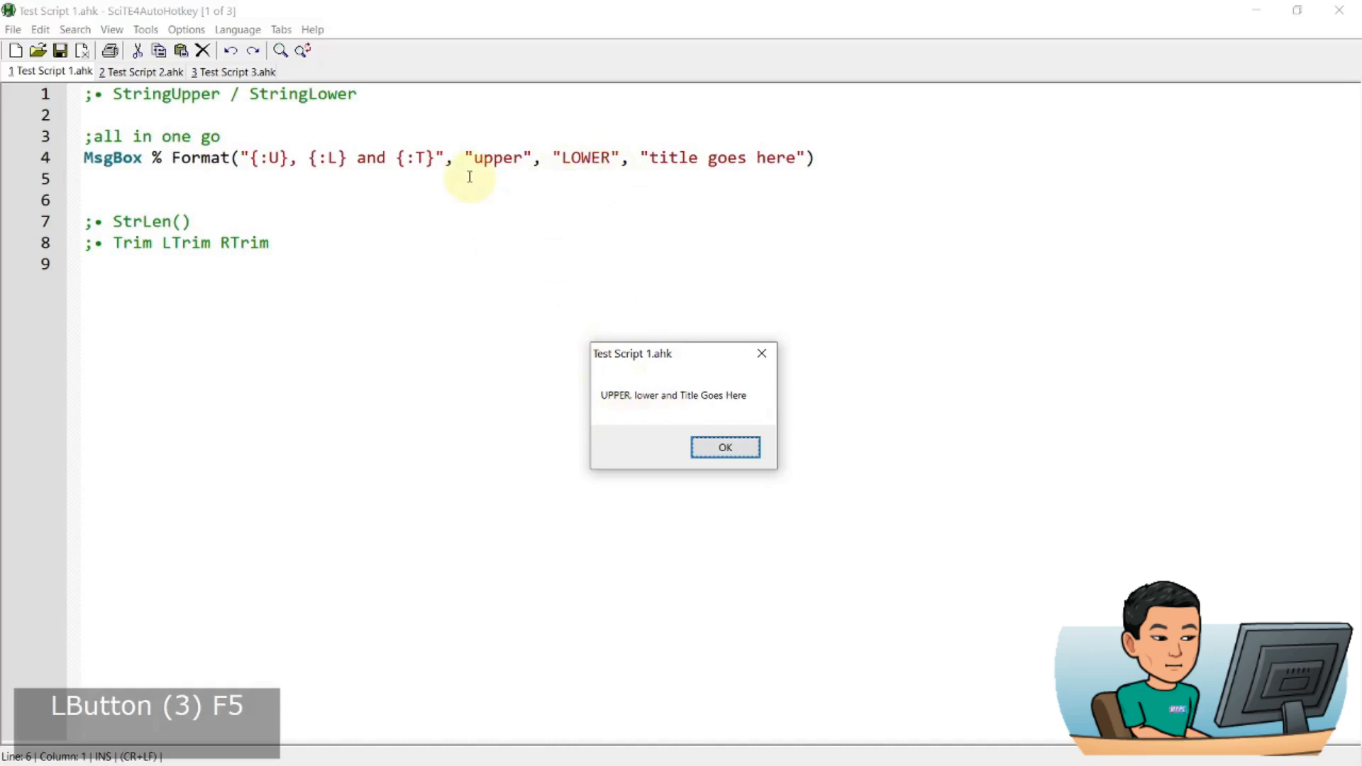
pyautogui.moveTo(646, 441)
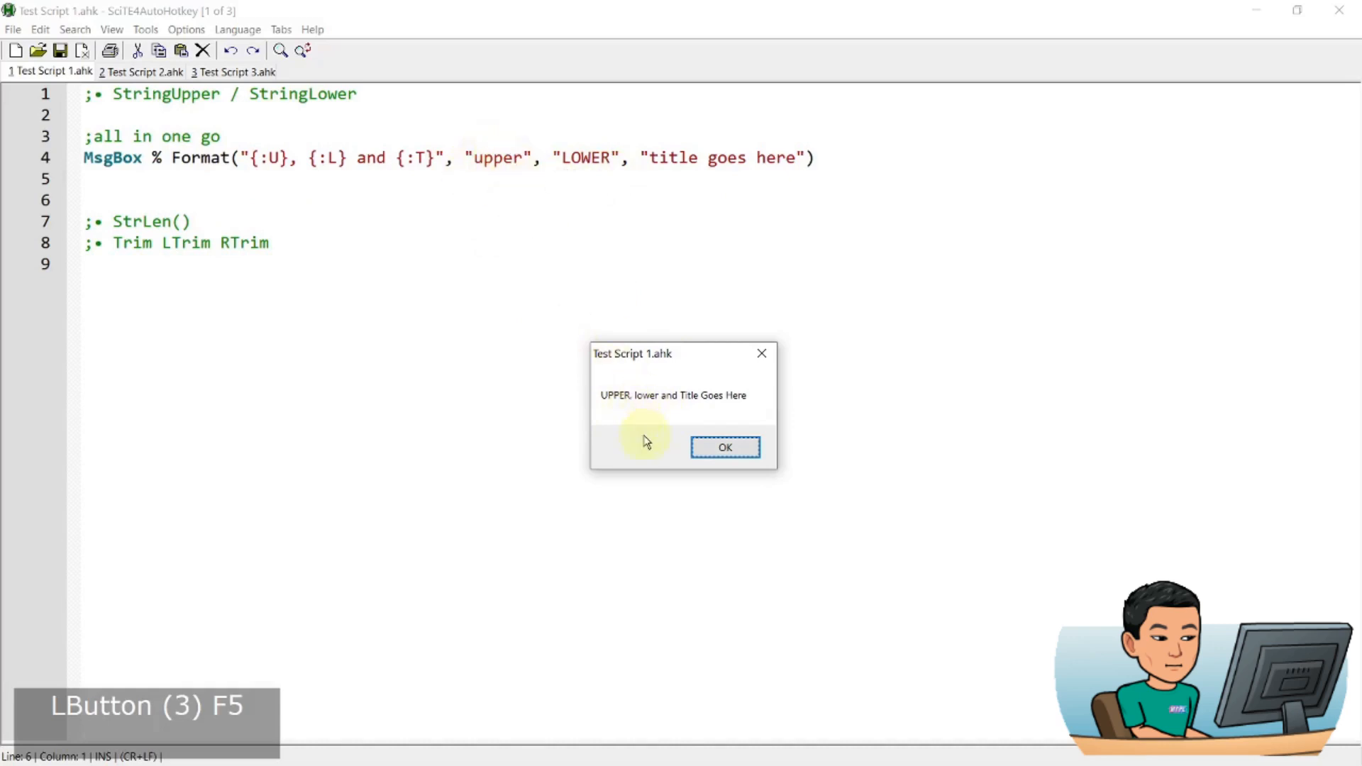
pyautogui.moveTo(647, 409)
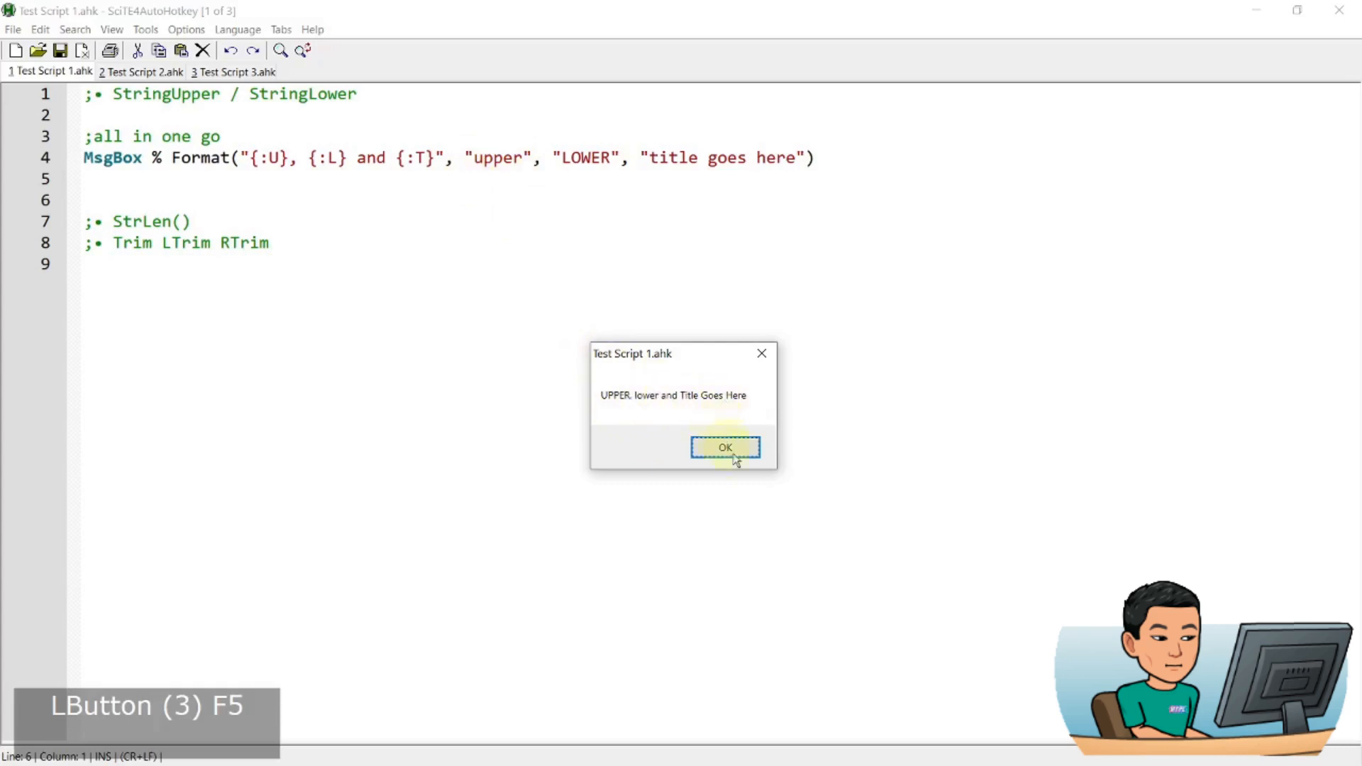
pyautogui.click(724, 447)
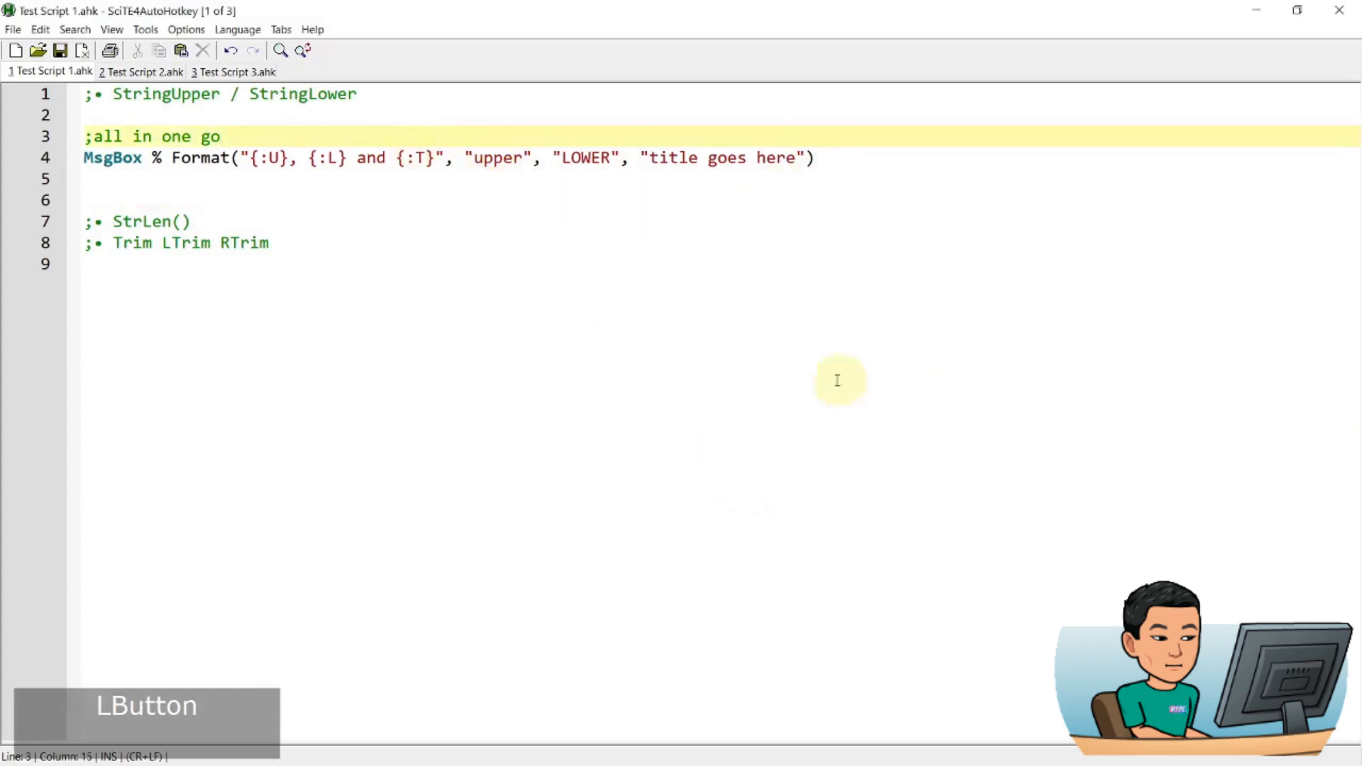
# Run the StrLen example and dismiss the length 43 message
pyautogui.scroll(-3)
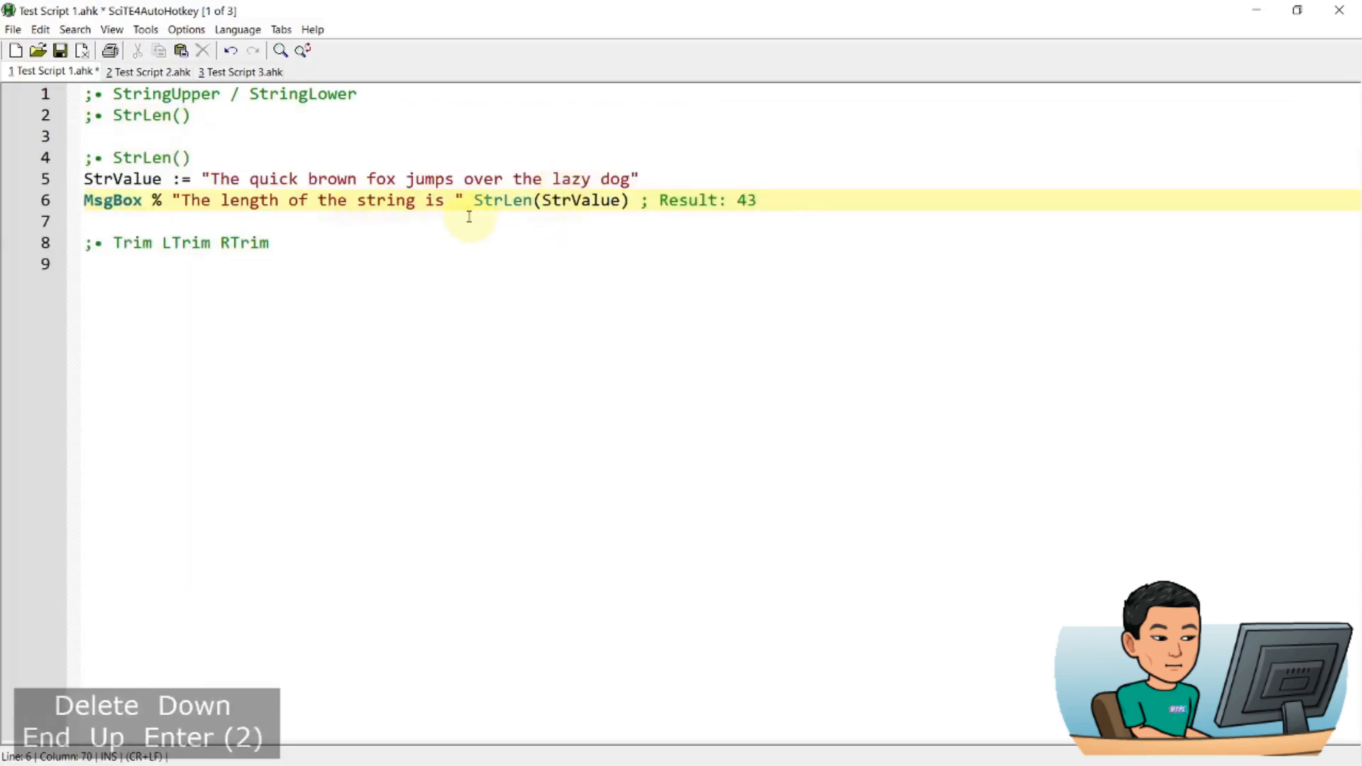
pyautogui.moveTo(379, 208)
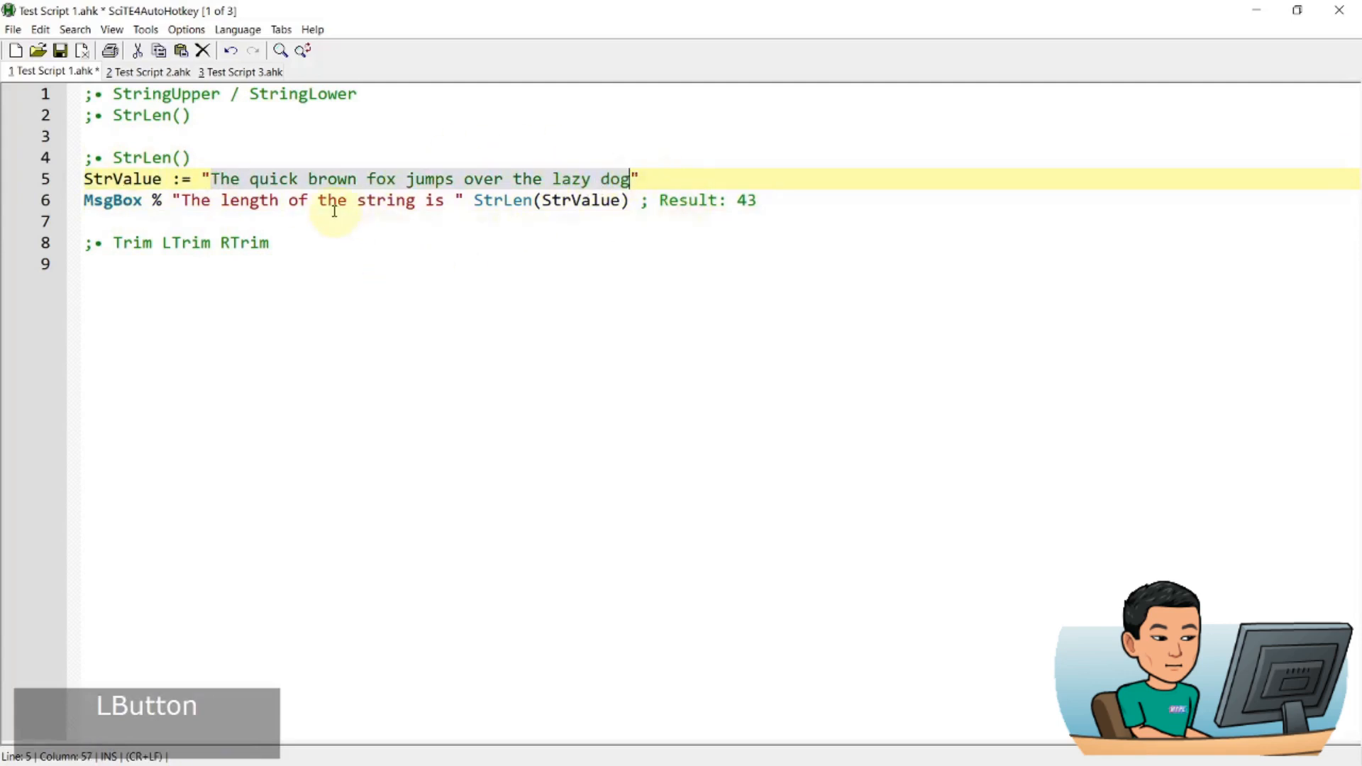
pyautogui.press('F5')
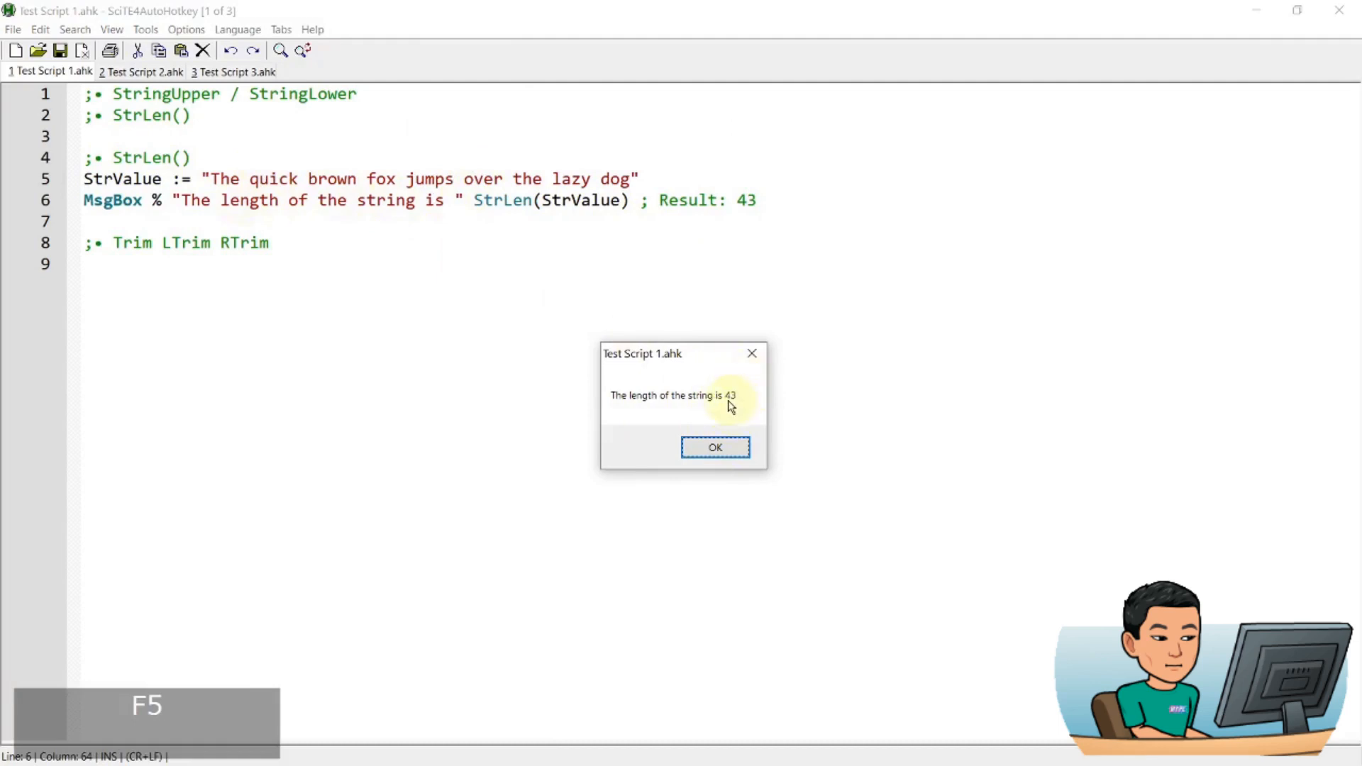
pyautogui.click(715, 446)
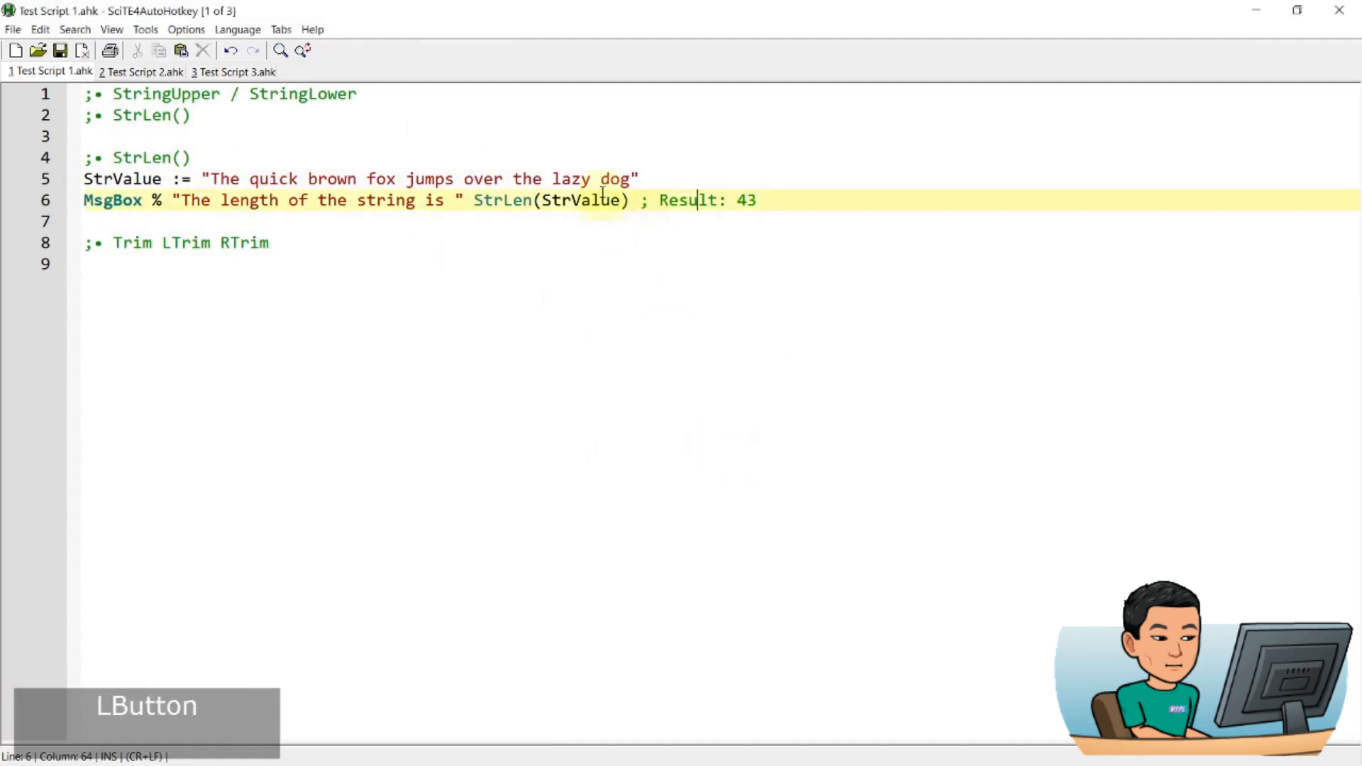
# Remove the string's spaces, confirm length 35, and clear the StrLen lines
pyautogui.press('backspace')
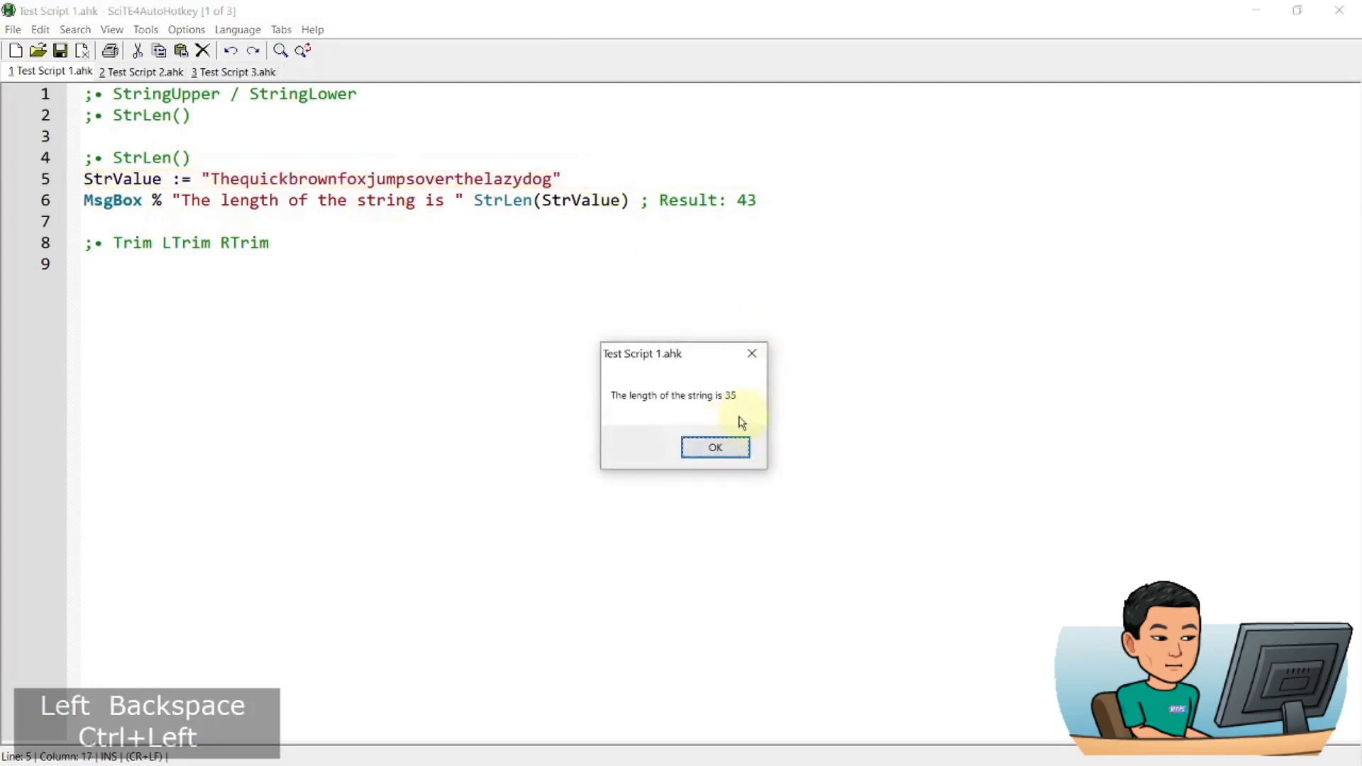
pyautogui.click(714, 446)
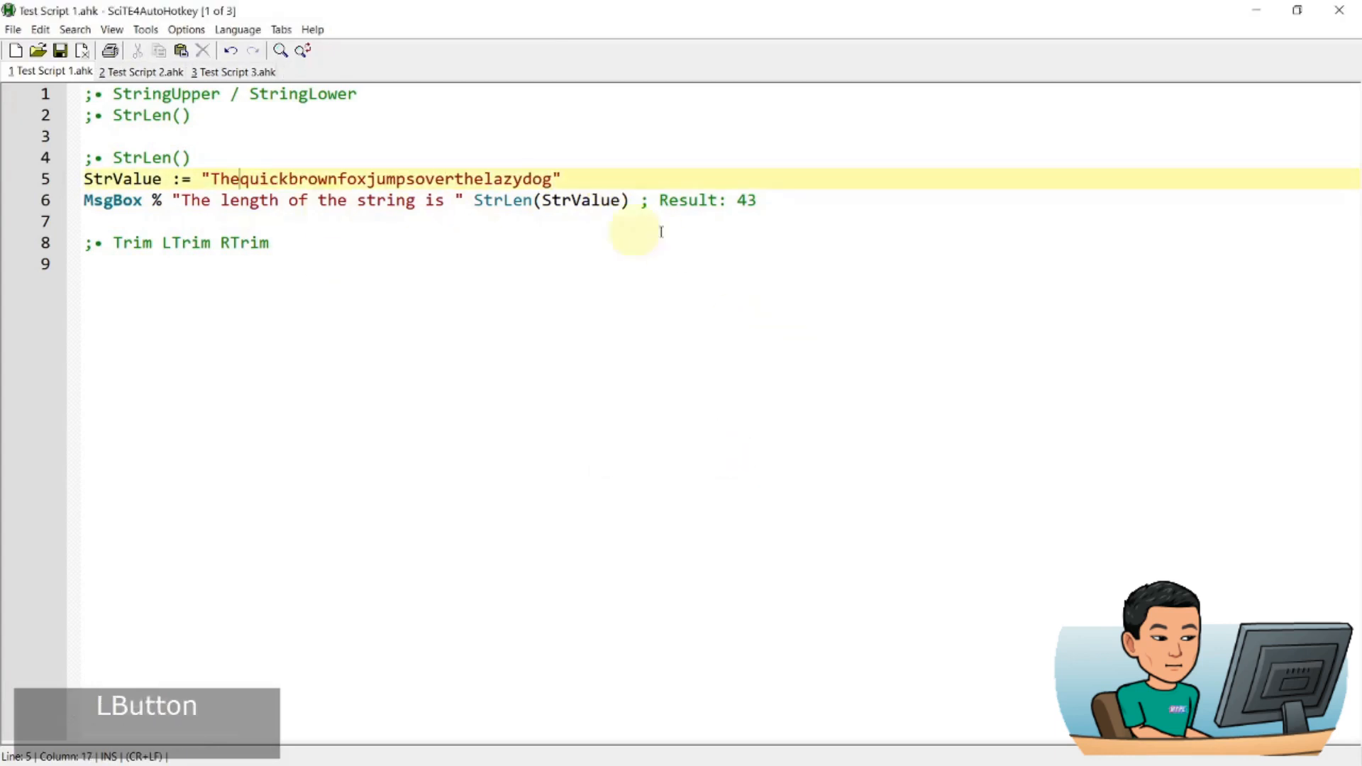
pyautogui.press('shift+home')
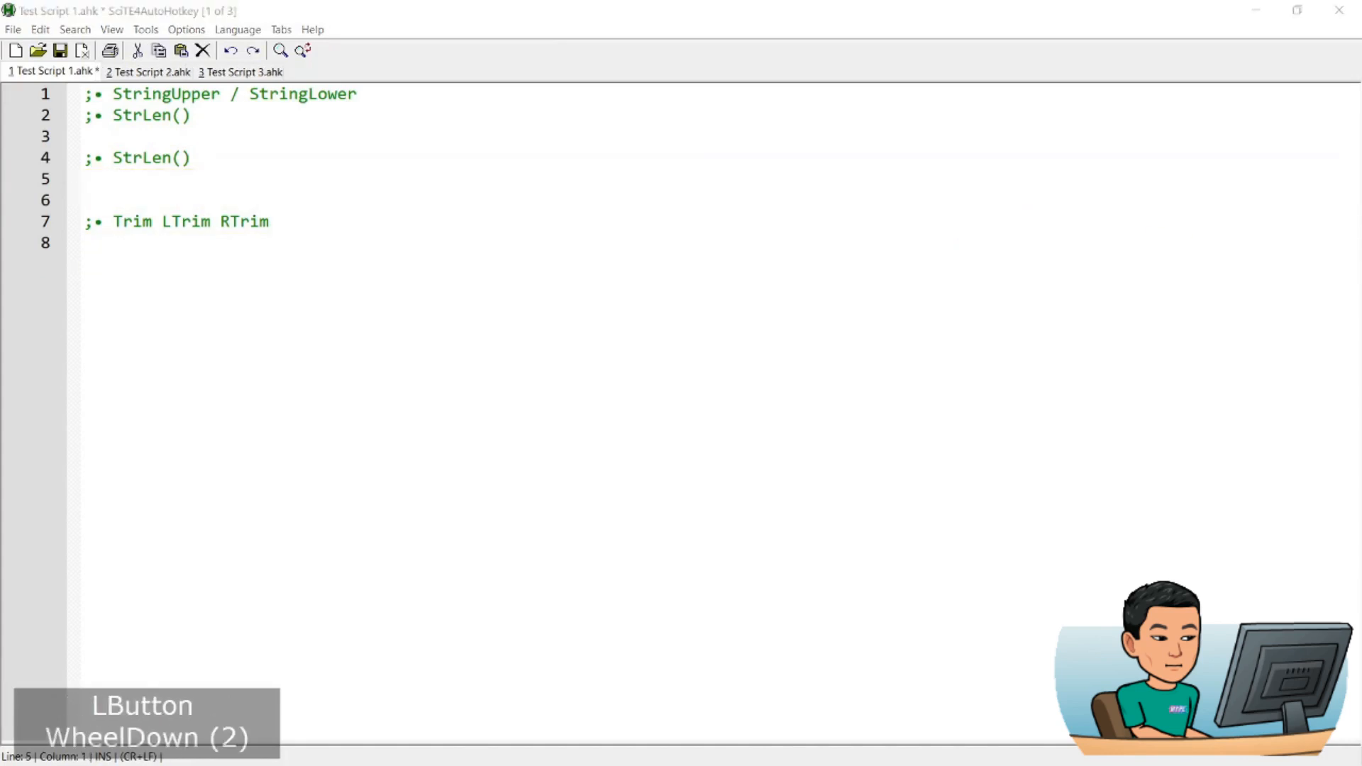
# Place the cursor under the Trim heading for the new example
pyautogui.click(252, 221)
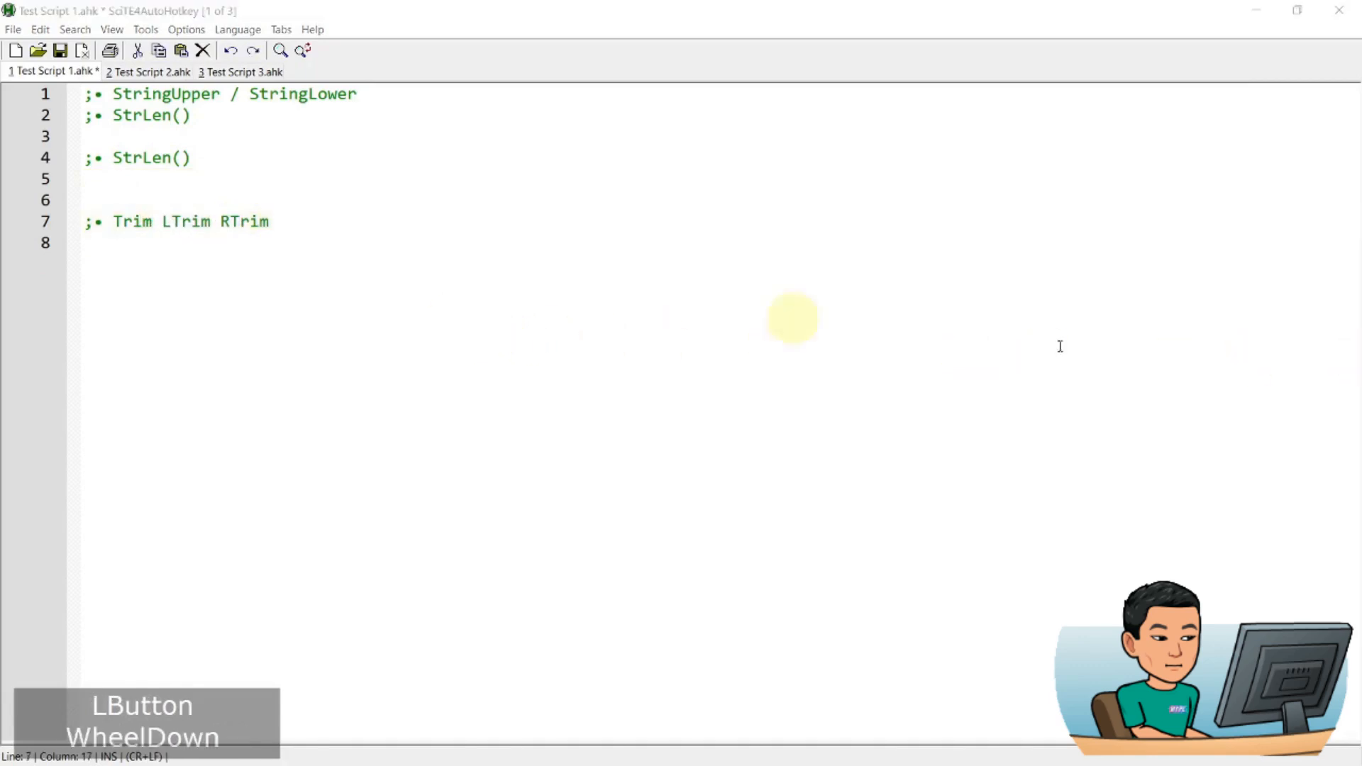
pyautogui.press('ctrl+Right')
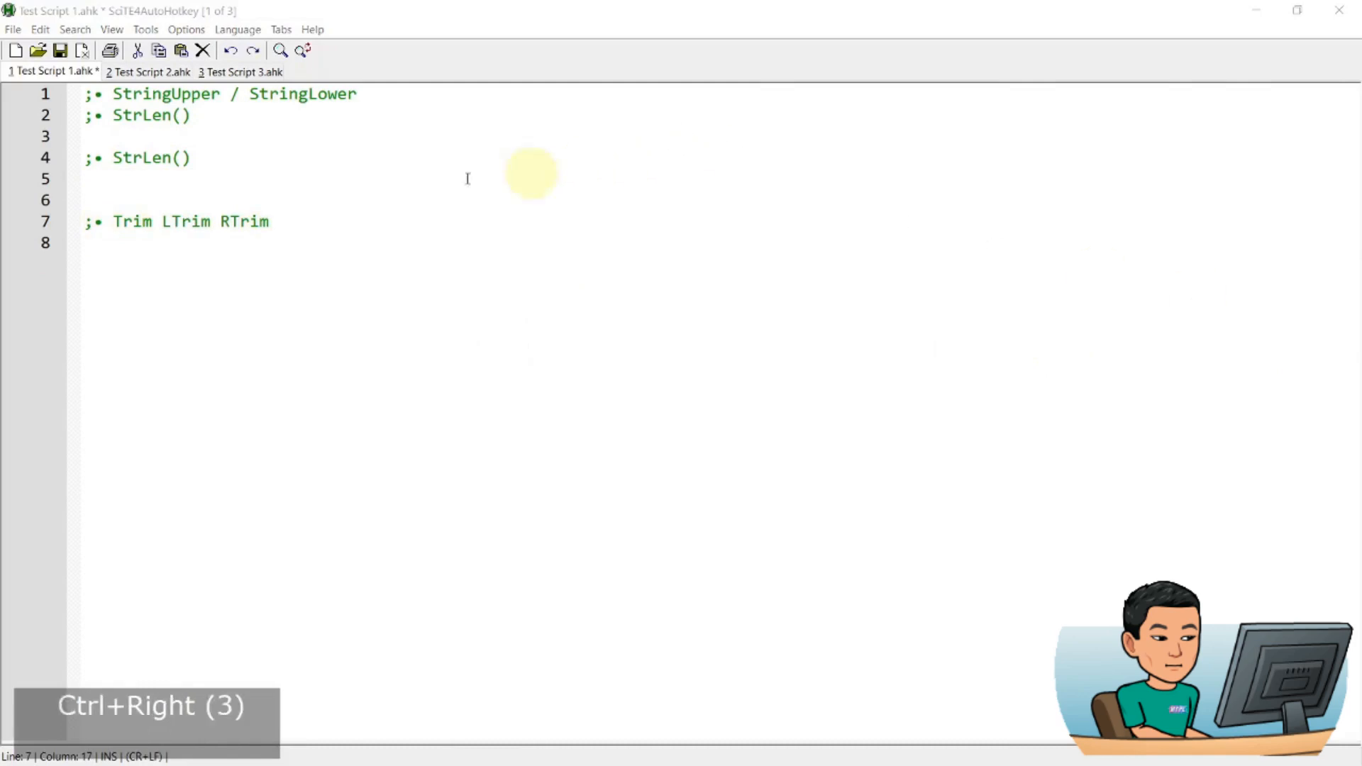
pyautogui.click(530, 174)
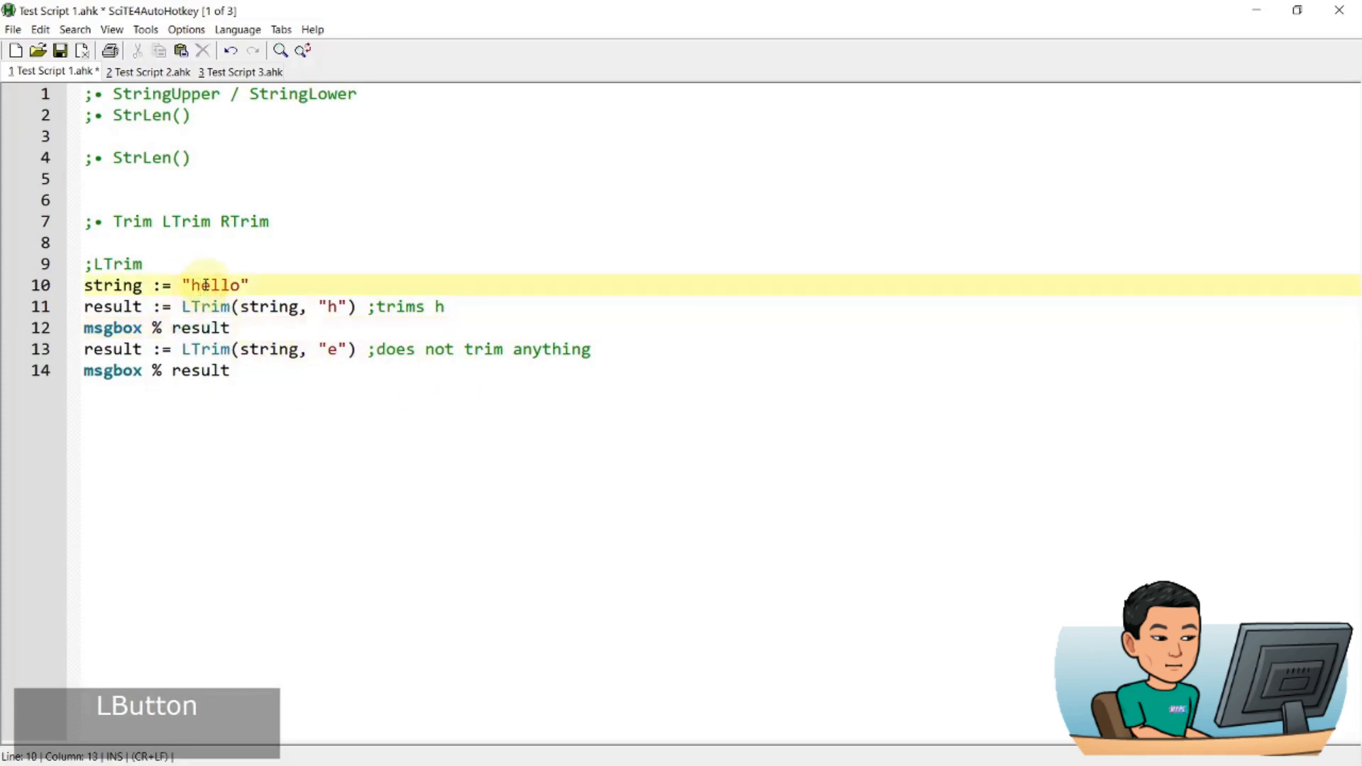
# Run the LTrim example on hello and dismiss the ello and hello messages
pyautogui.doubleClick(270, 348)
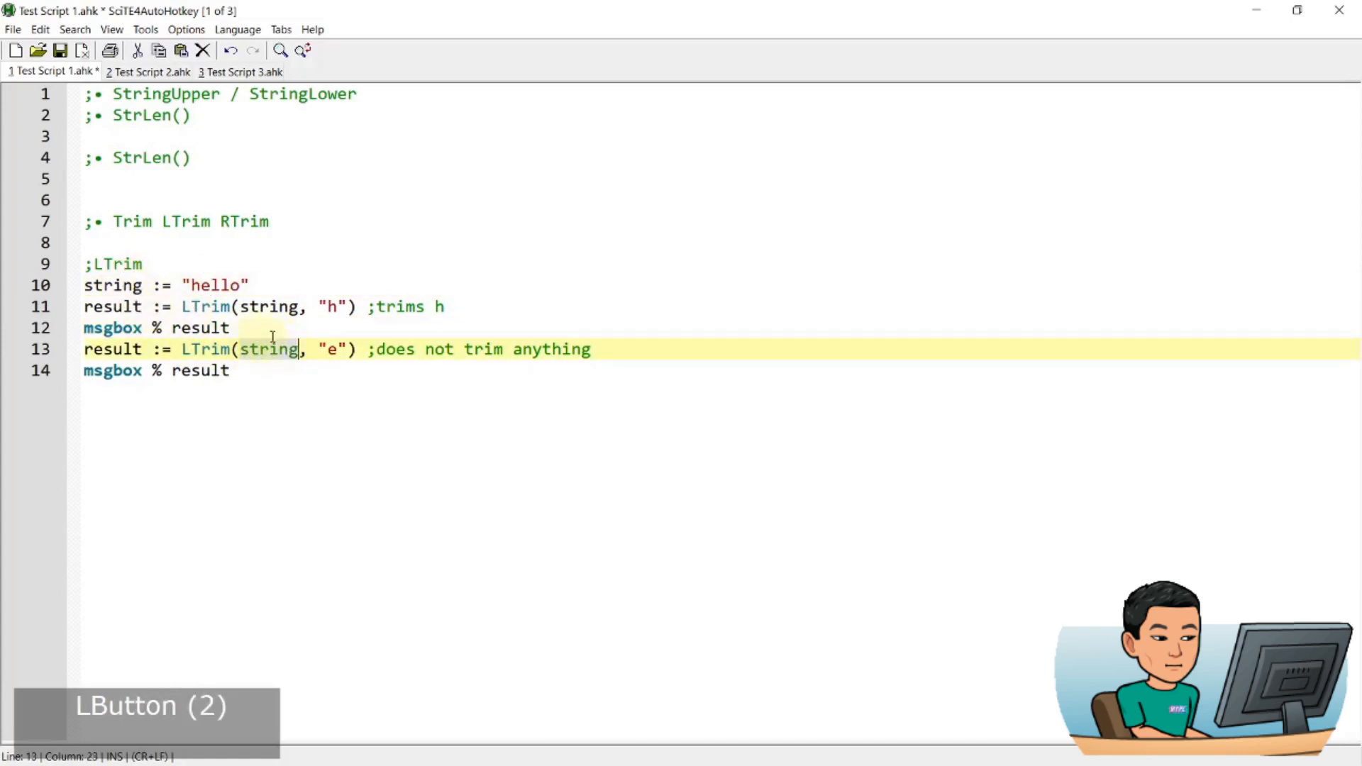
pyautogui.moveTo(252, 355)
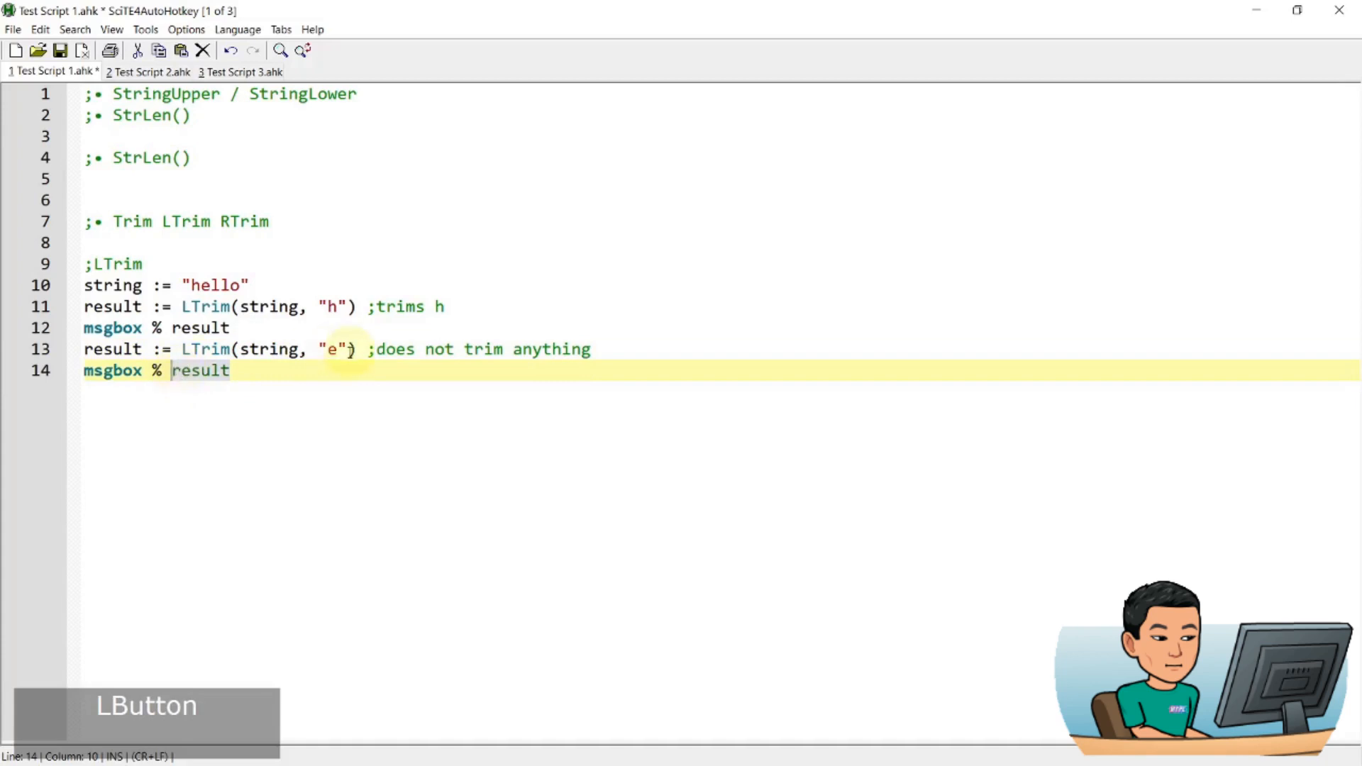
pyautogui.press('F5')
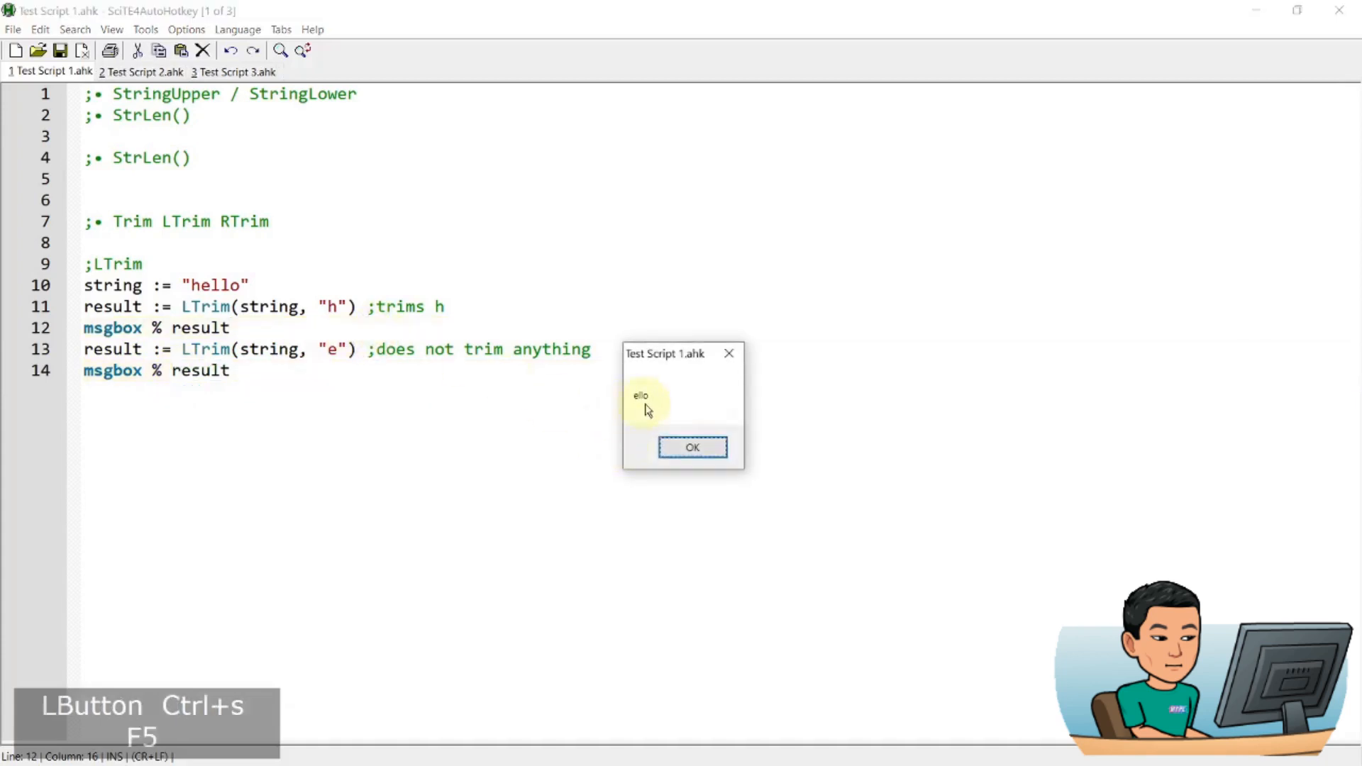
pyautogui.click(693, 447)
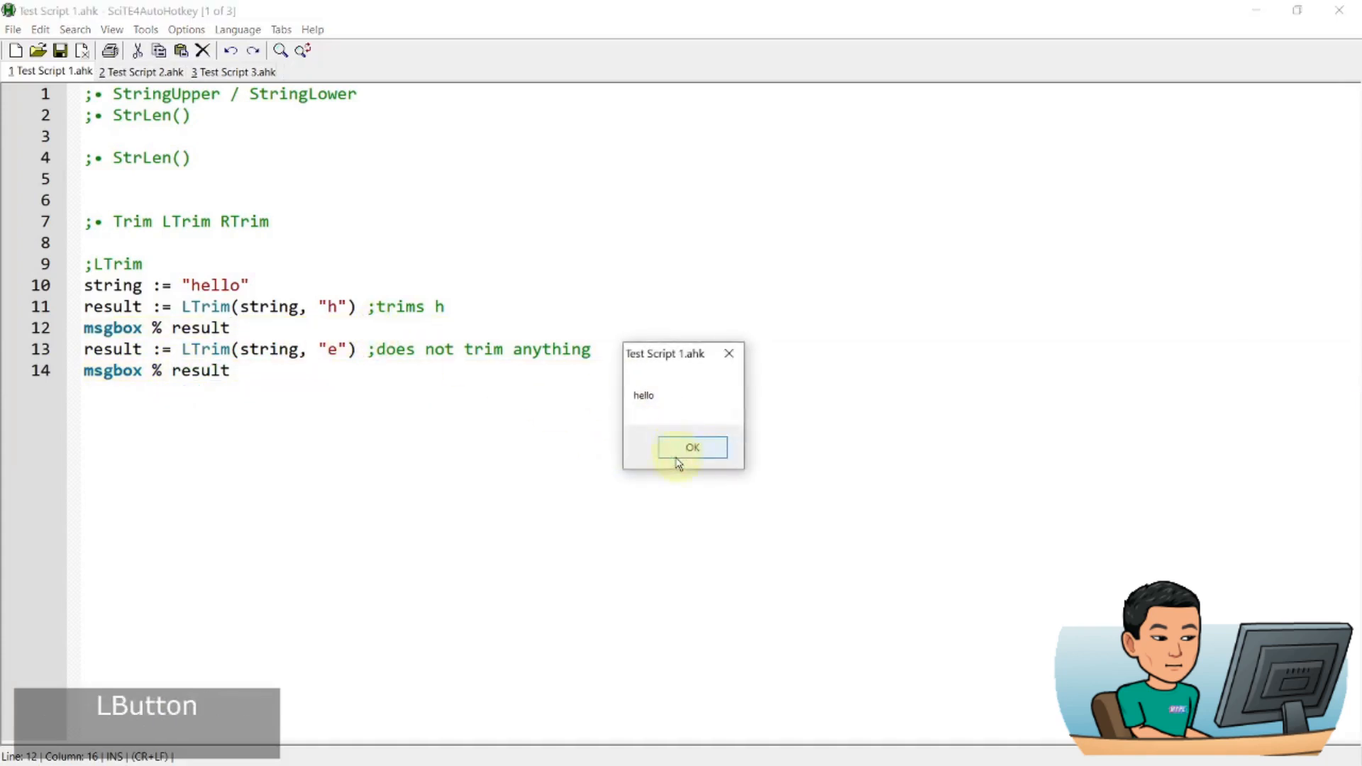
pyautogui.click(692, 447)
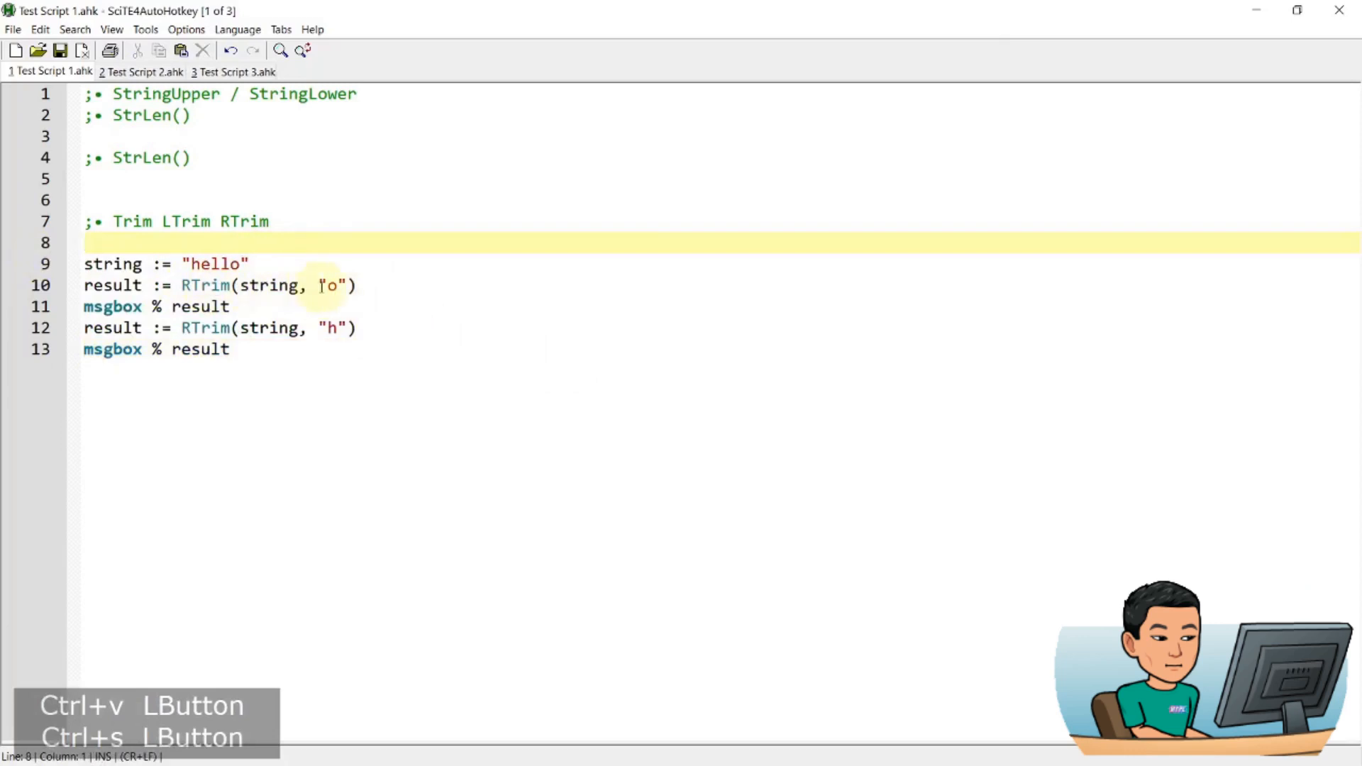
pyautogui.moveTo(246, 257)
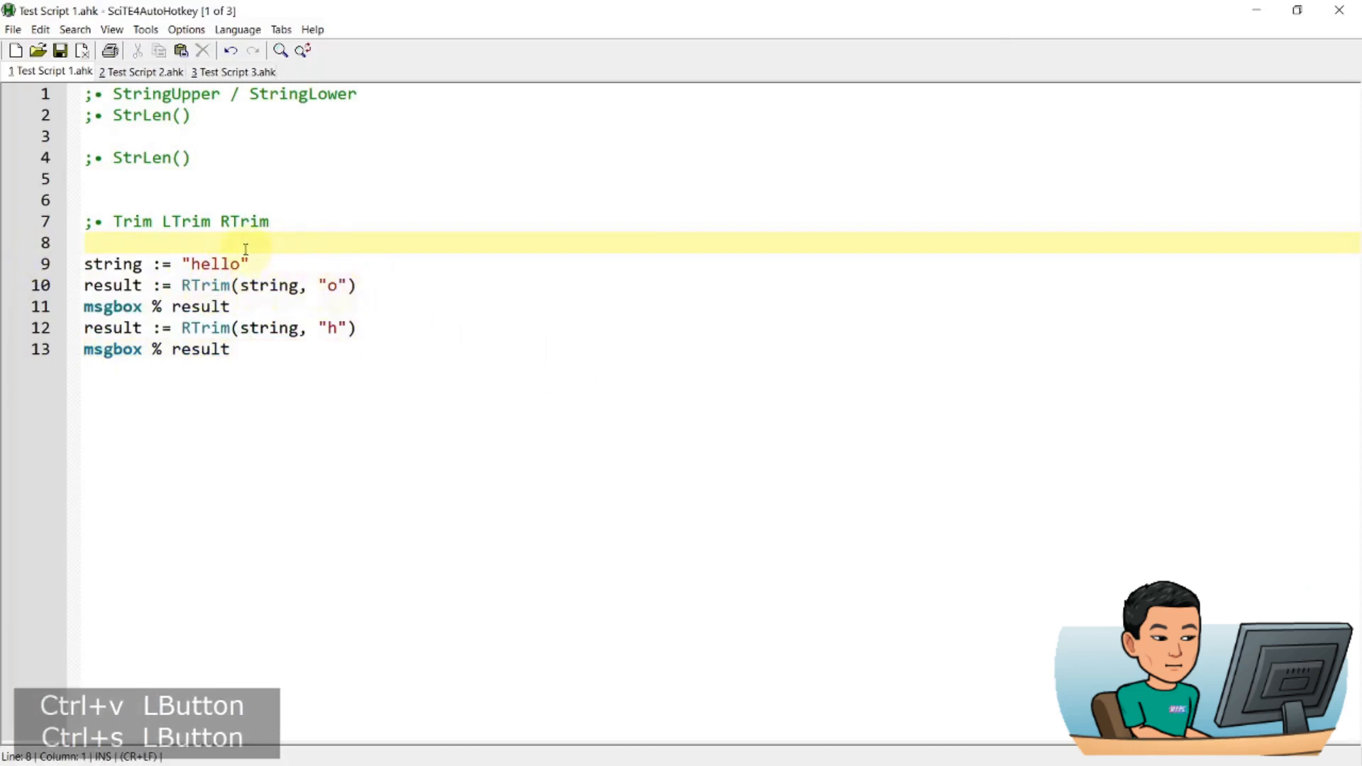
# Run the RTrim example trimming o from hello and dismiss the hell result messages
pyautogui.click(231, 264)
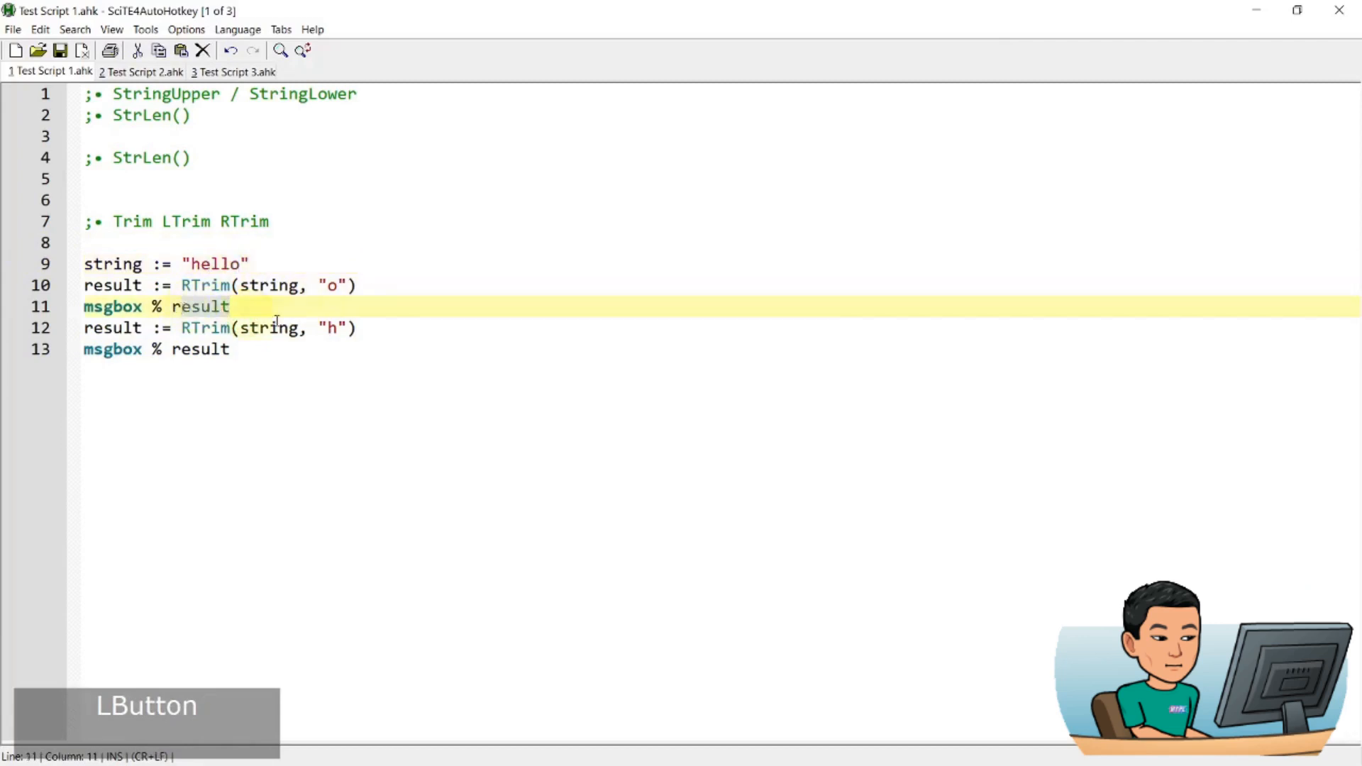
pyautogui.click(270, 328)
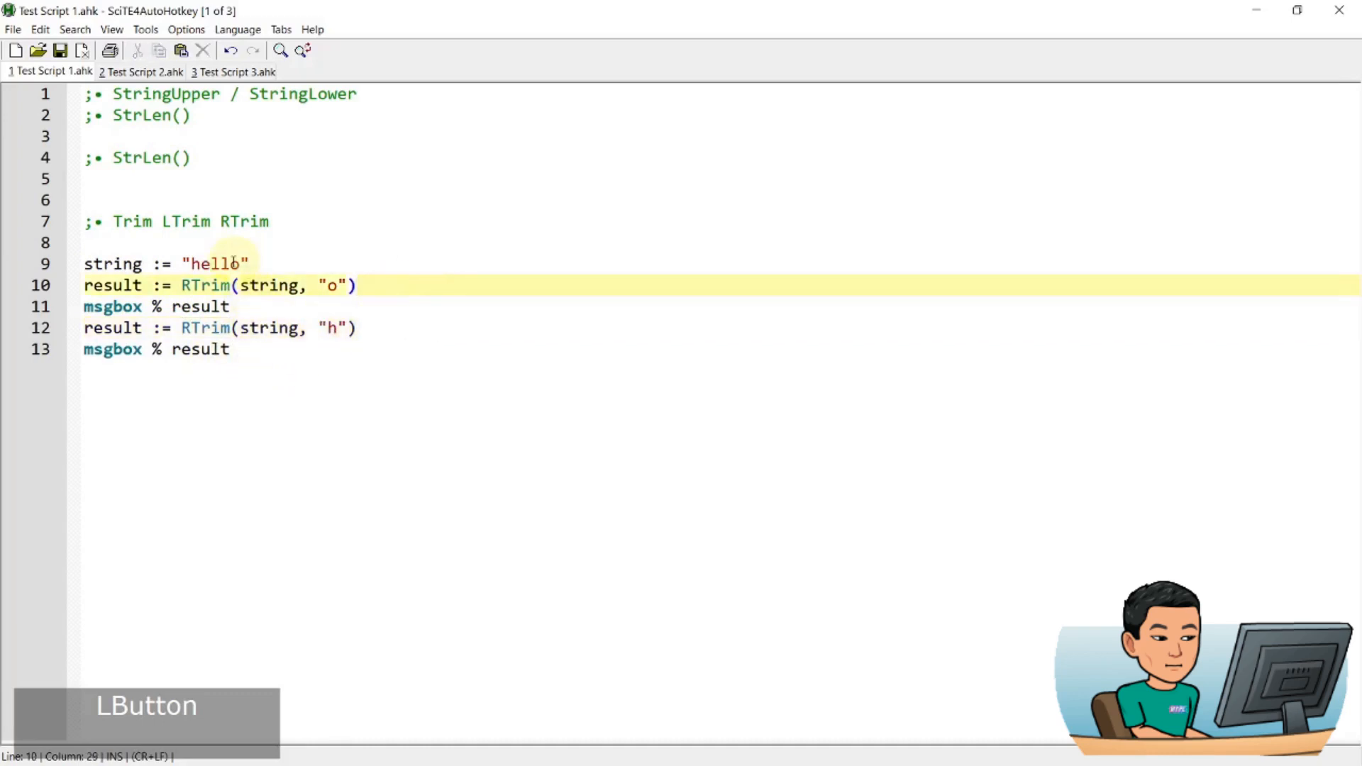
pyautogui.press('F5')
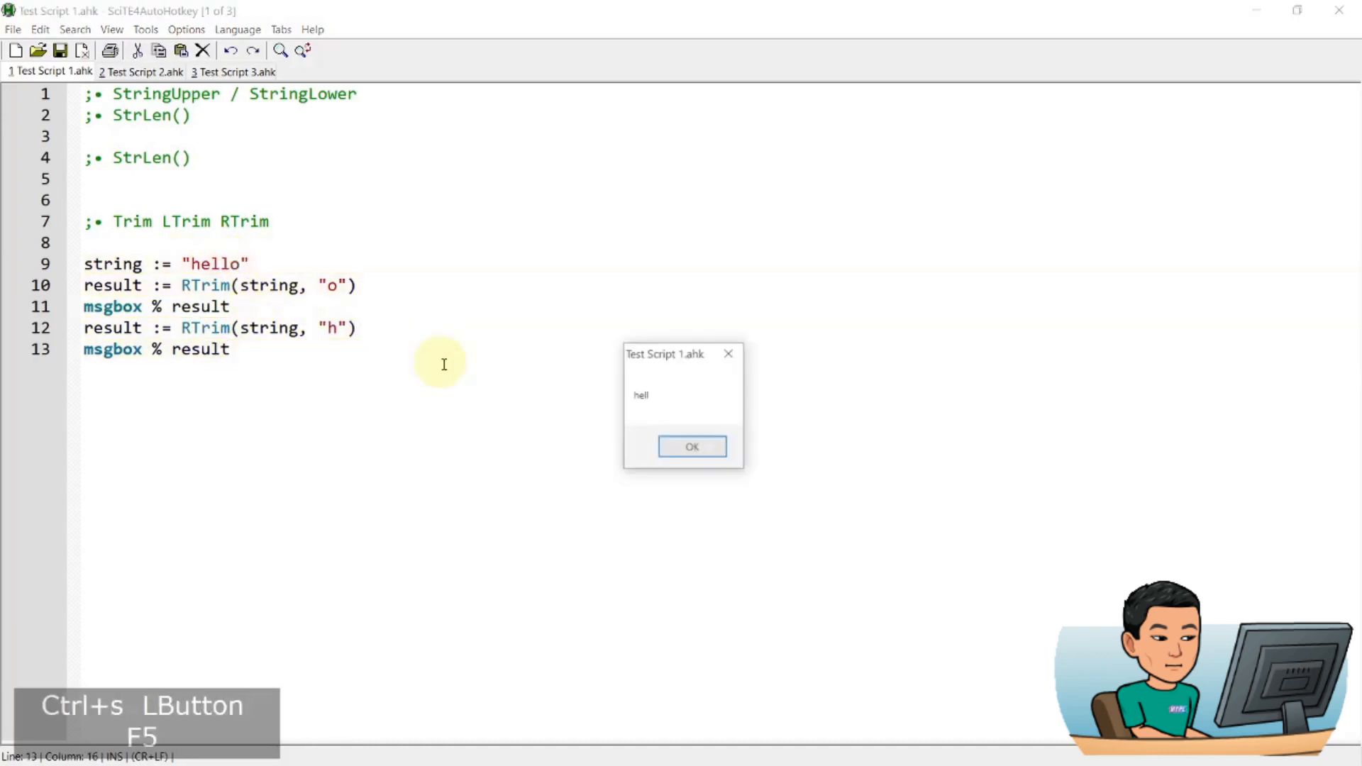
pyautogui.click(692, 447)
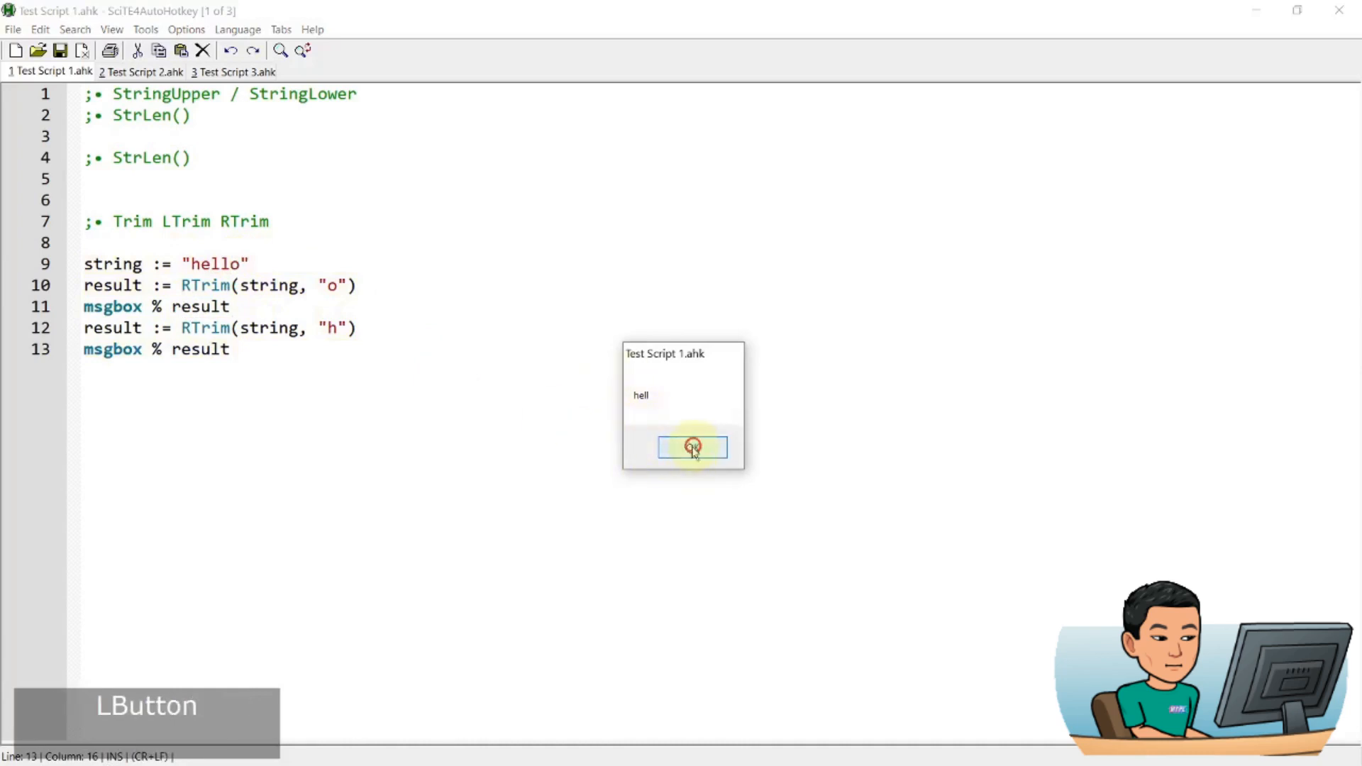
pyautogui.click(692, 446)
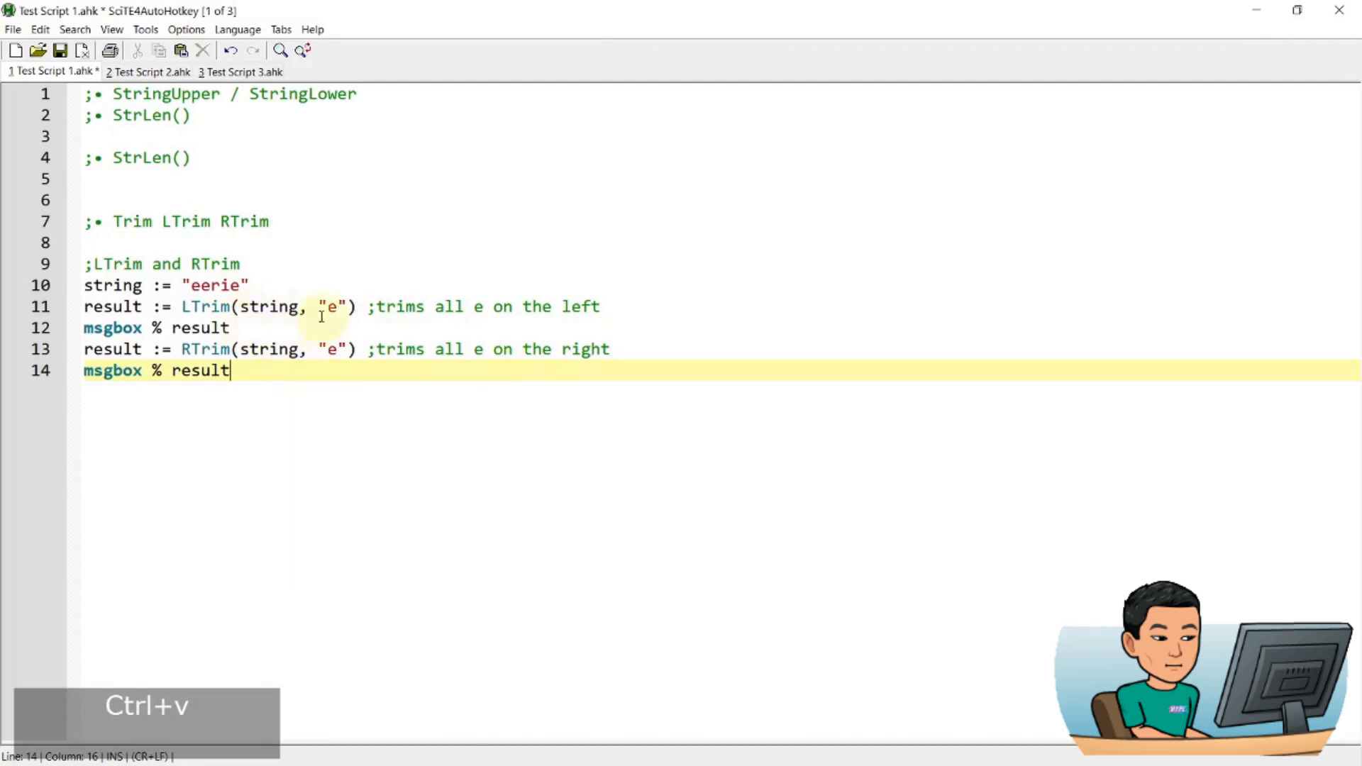
# Run the LTrim/RTrim eerie script, dismiss the eeri message, and copy
pyautogui.click(198, 285)
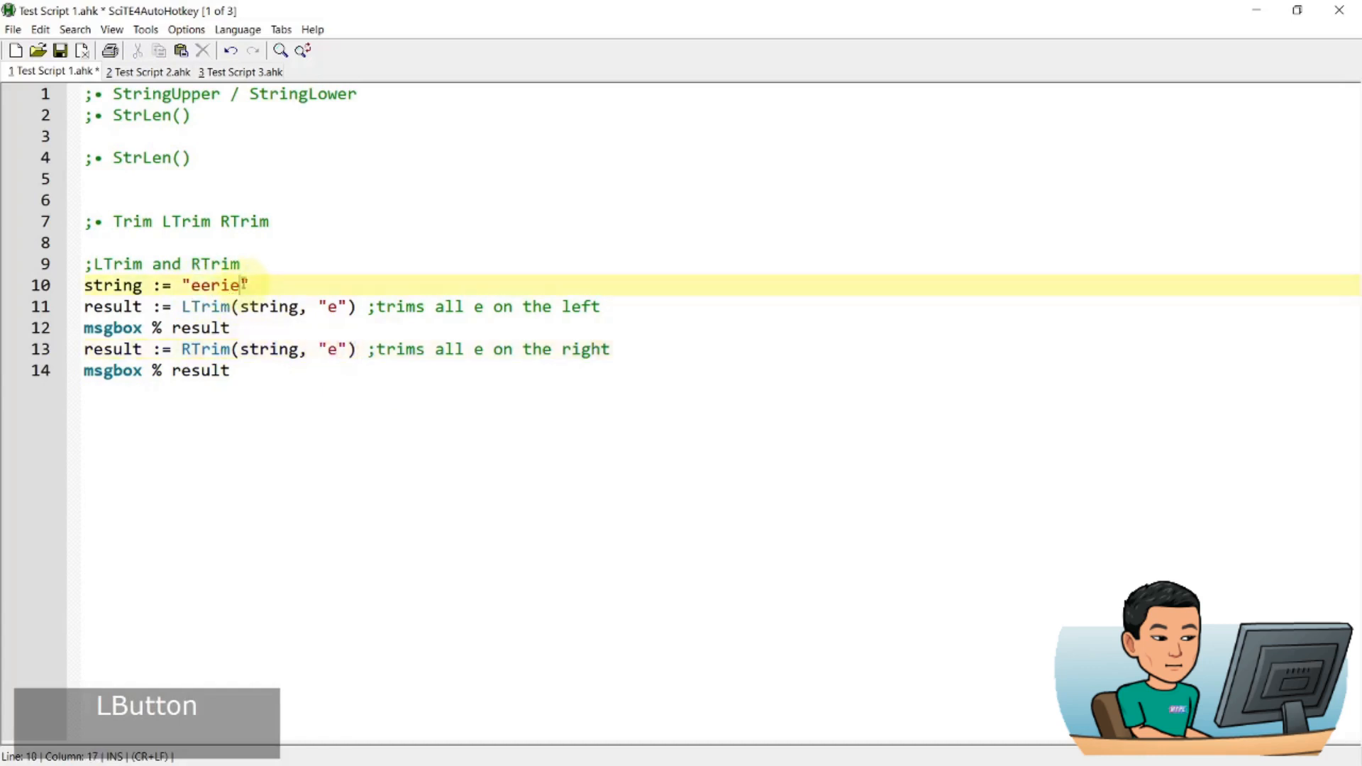
pyautogui.click(236, 285)
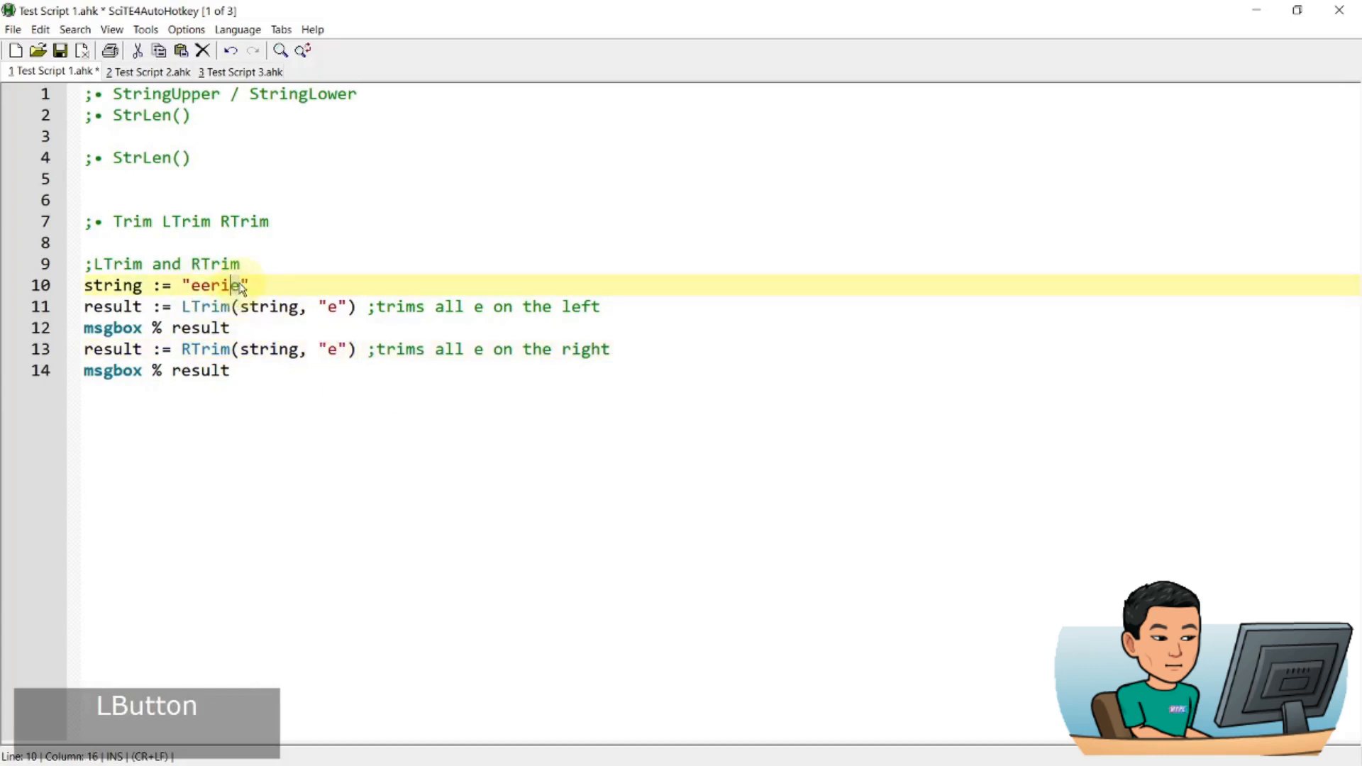
pyautogui.press('f5')
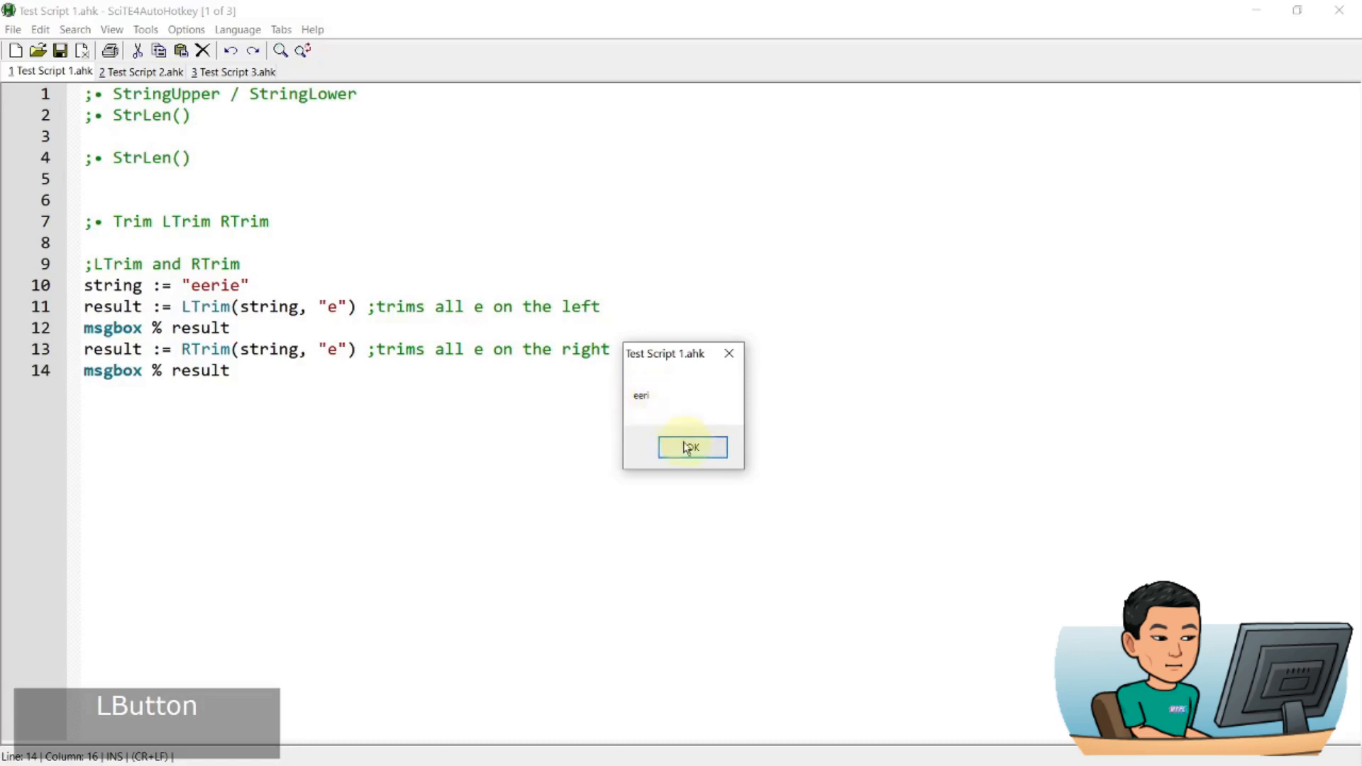
pyautogui.click(692, 446)
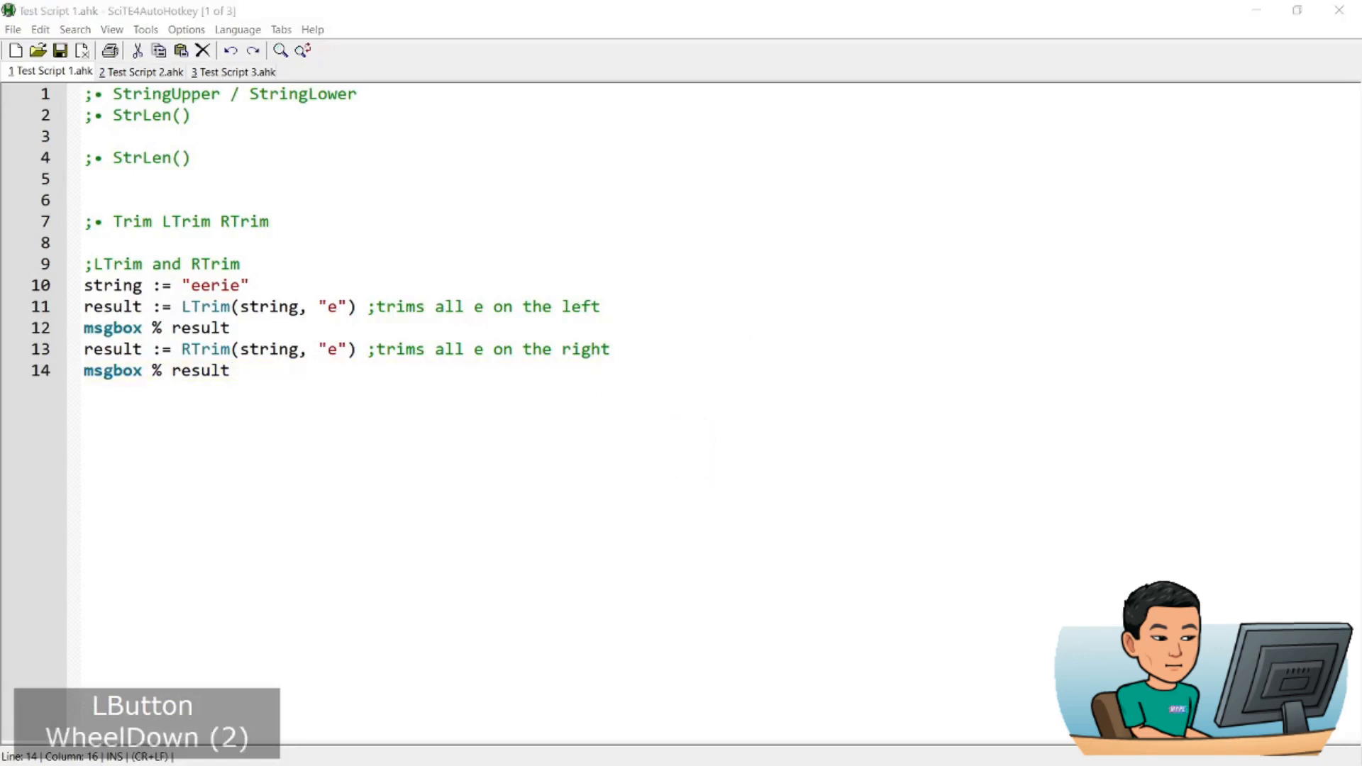
pyautogui.press('ctrl+c')
pyautogui.write('msgbox % clipboard := result')
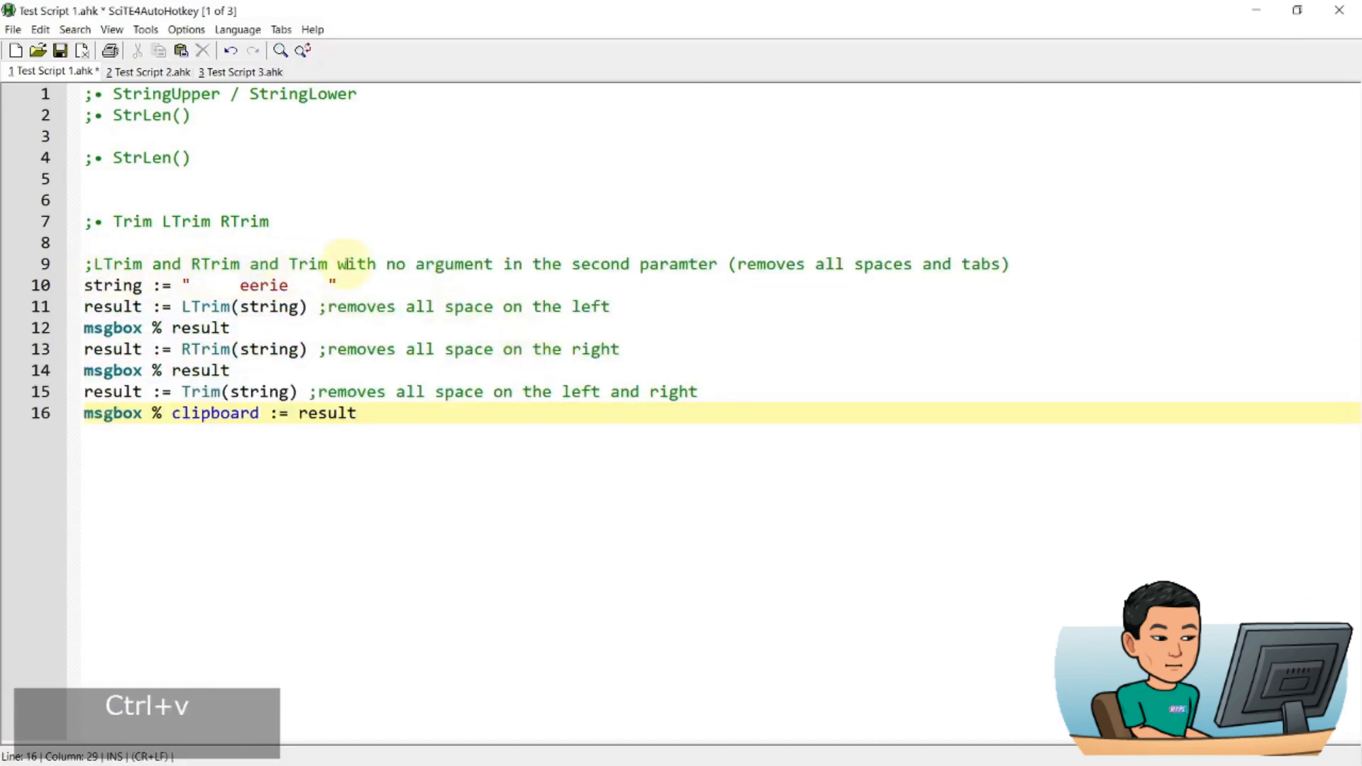
pyautogui.moveTo(847, 264)
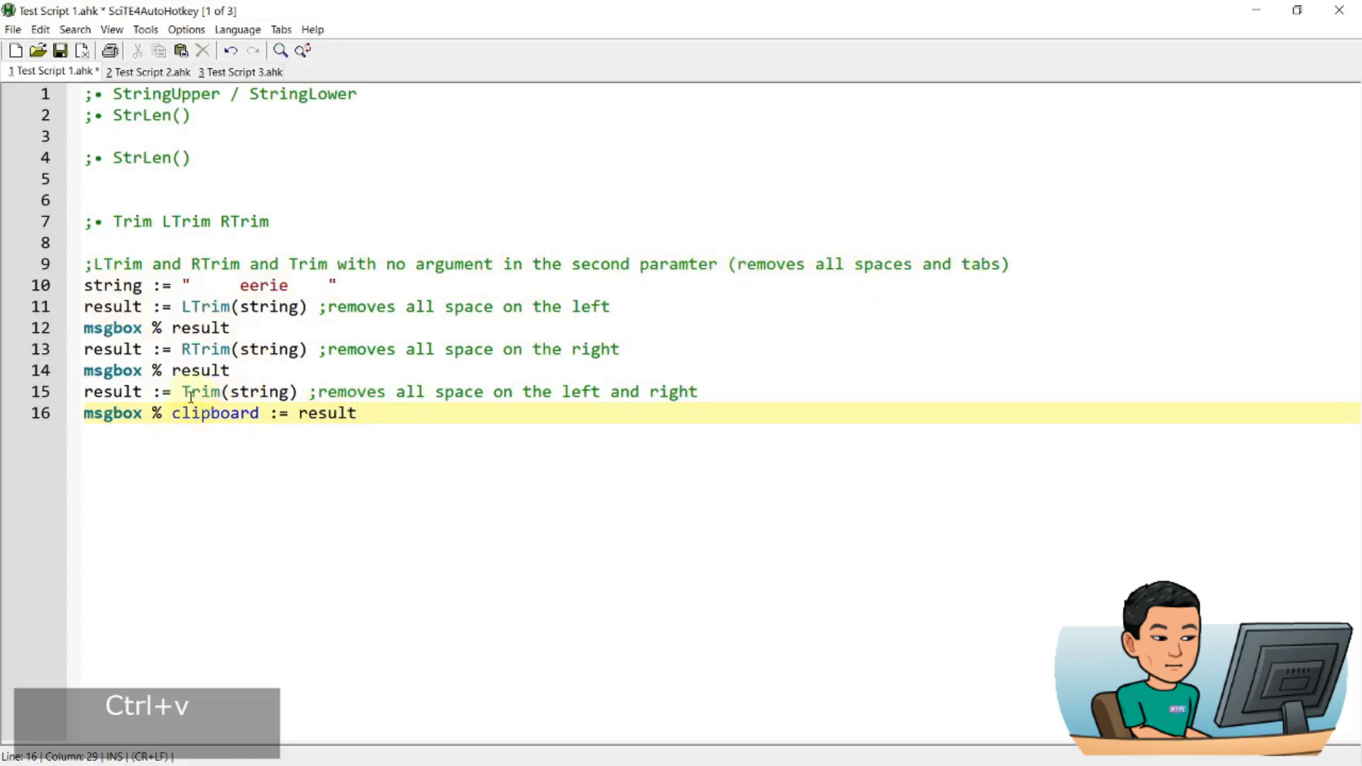
# Compare the whitespace LTrim/RTrim/Trim example with the old hello code using undo and redo
pyautogui.click(200, 391)
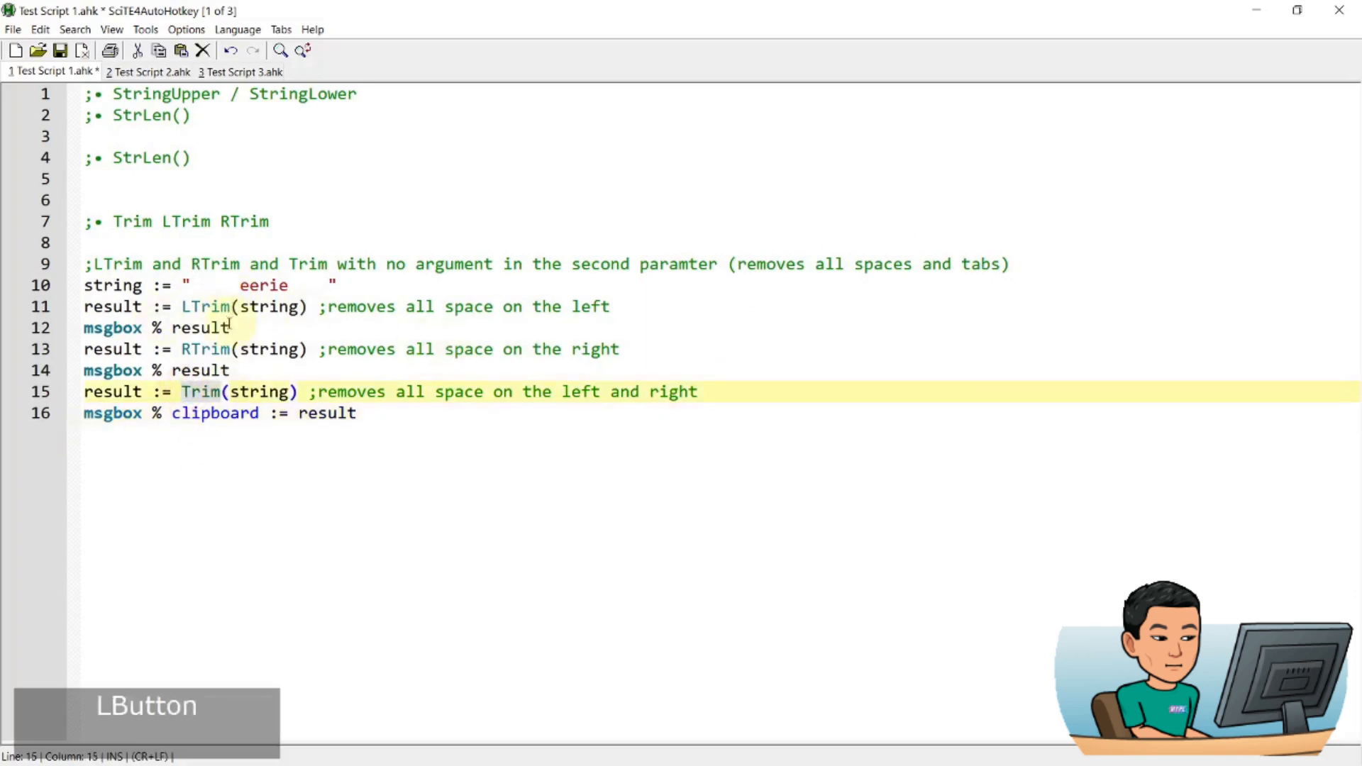
pyautogui.press('ctrl+z')
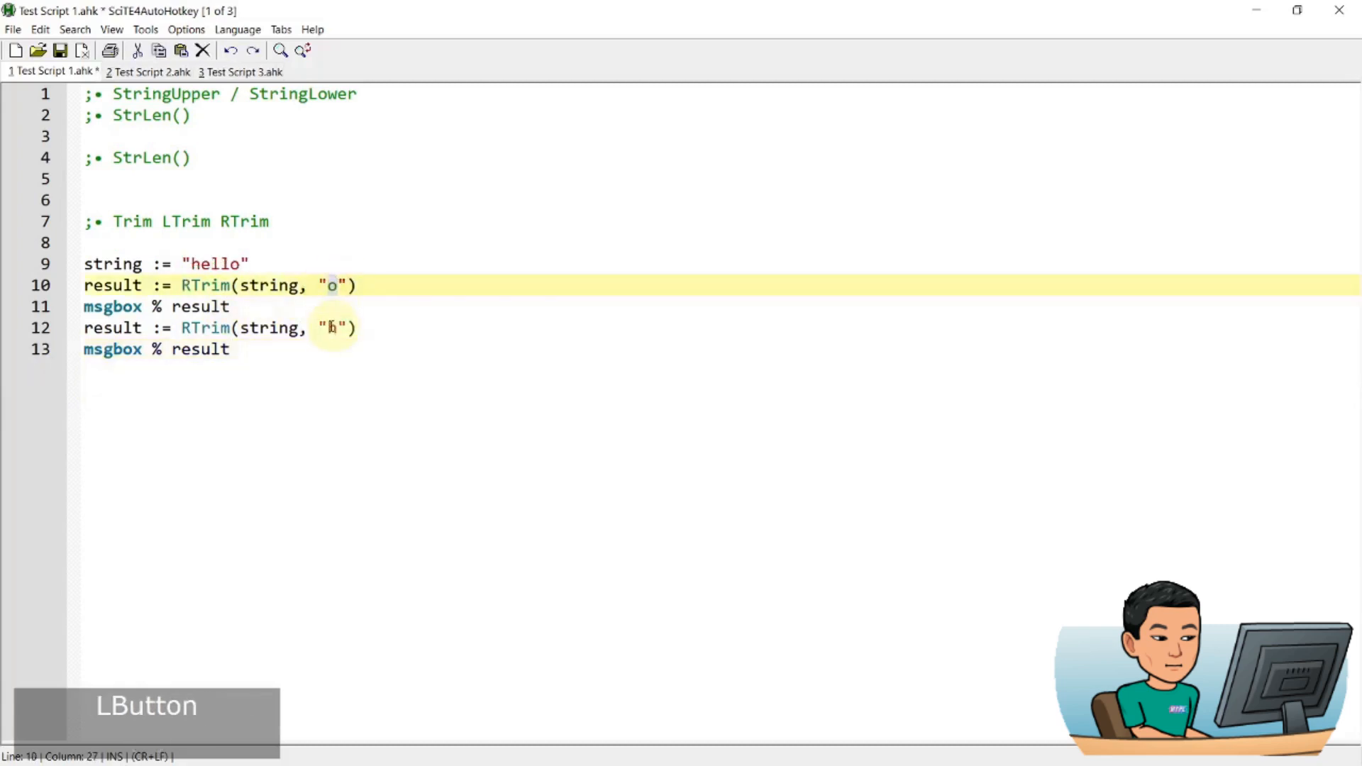
pyautogui.press('ctrl+y')
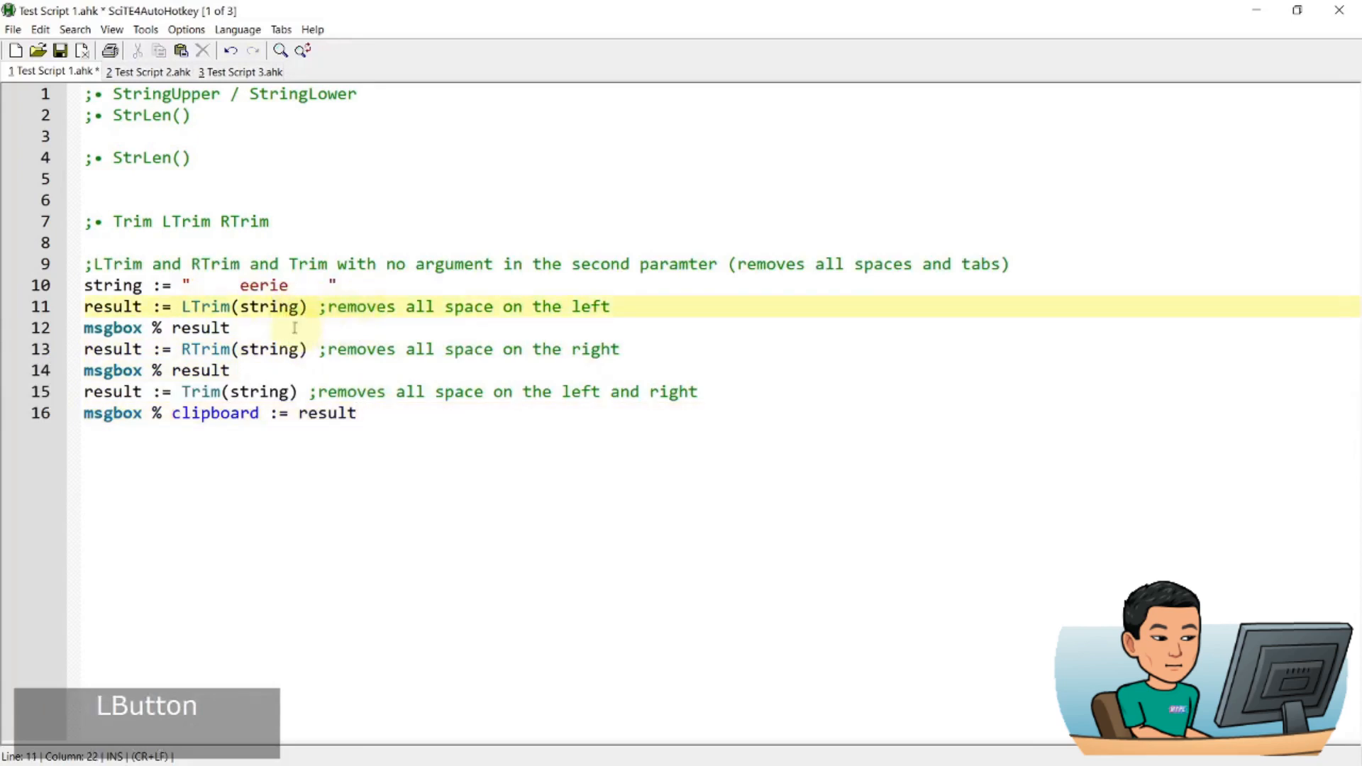
pyautogui.click(206, 306)
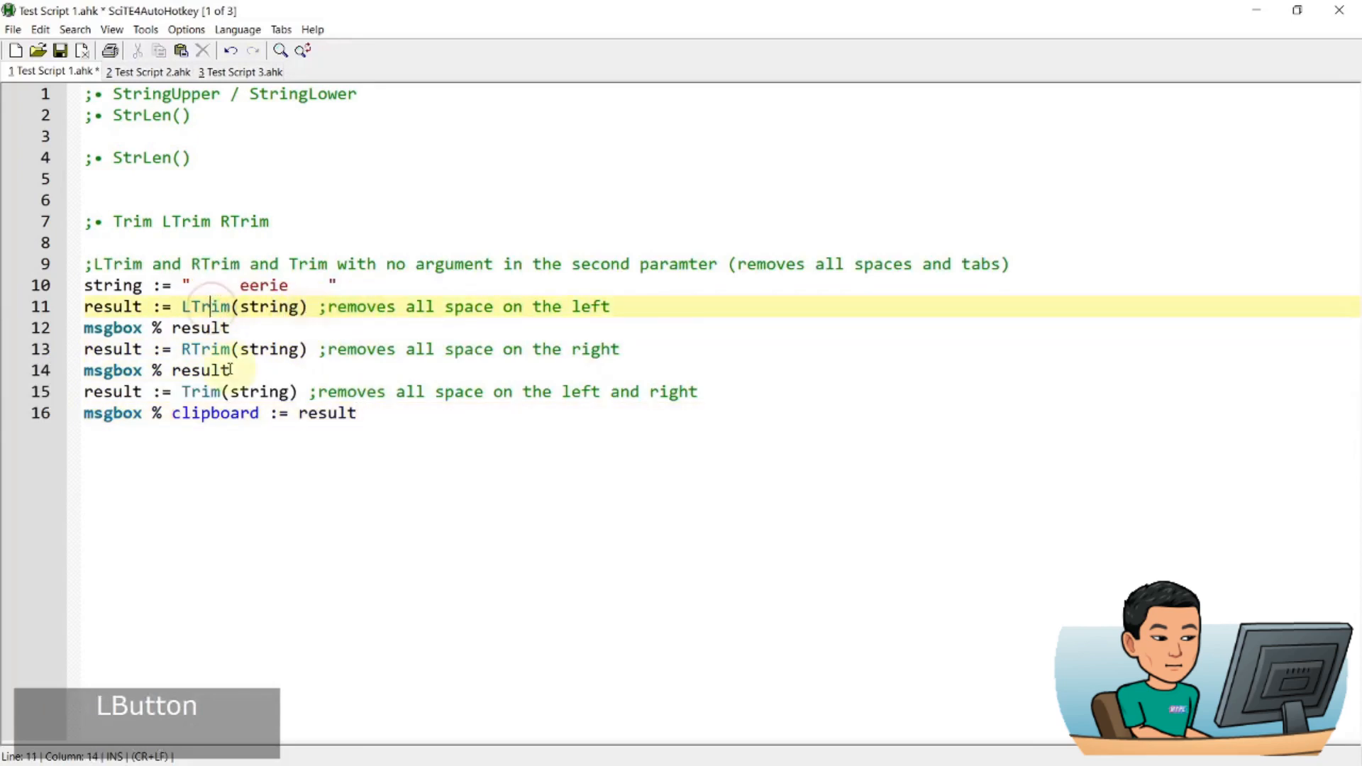
pyautogui.click(186, 392)
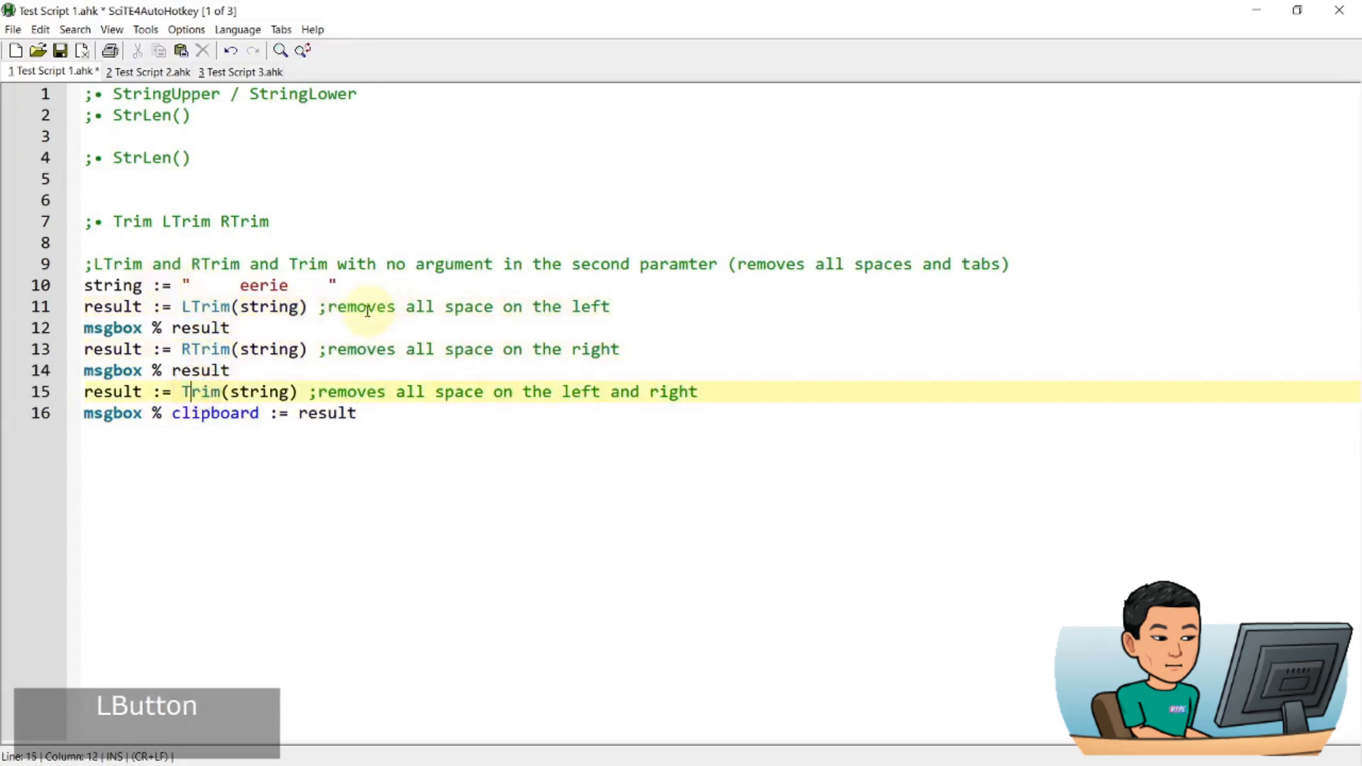
pyautogui.moveTo(949, 245)
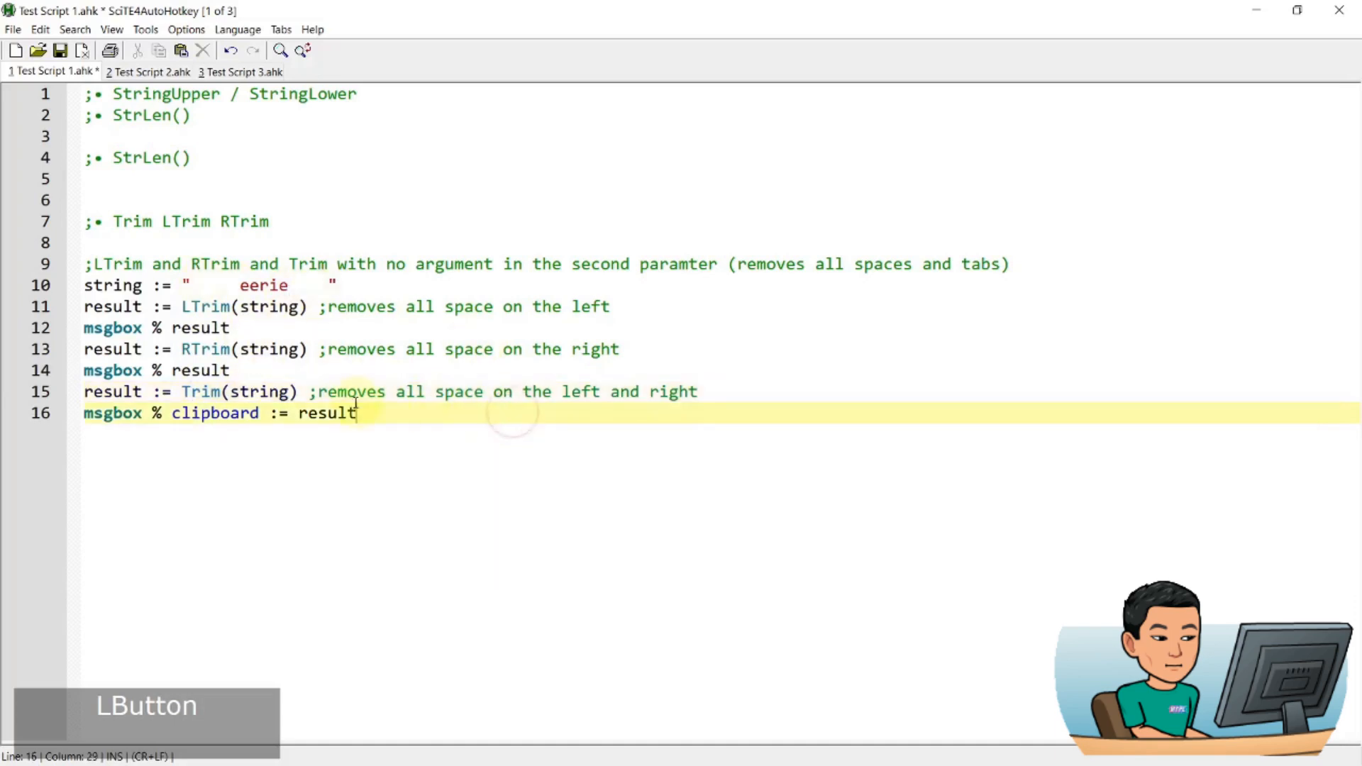
# Save the whitespace-trimming eerie script and run it
pyautogui.press('ctrl+s')
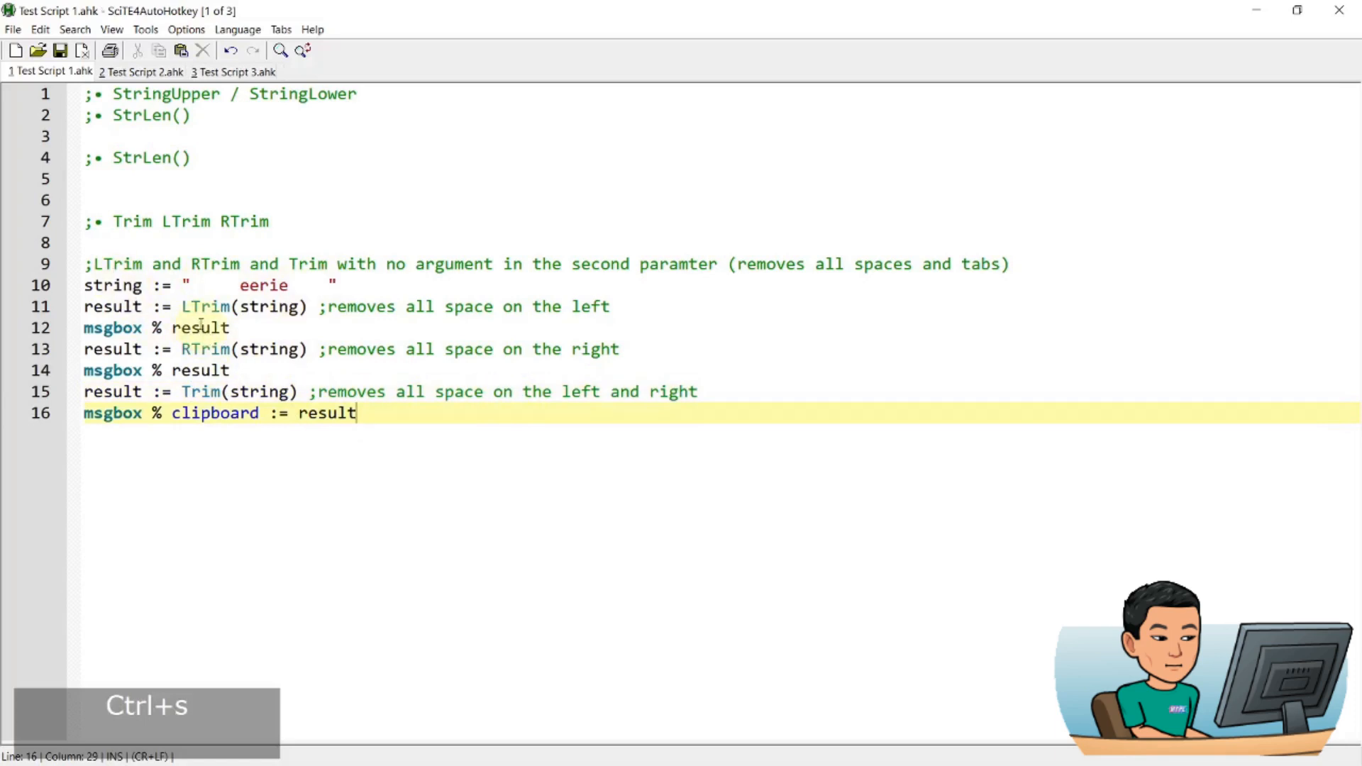
pyautogui.moveTo(279, 449)
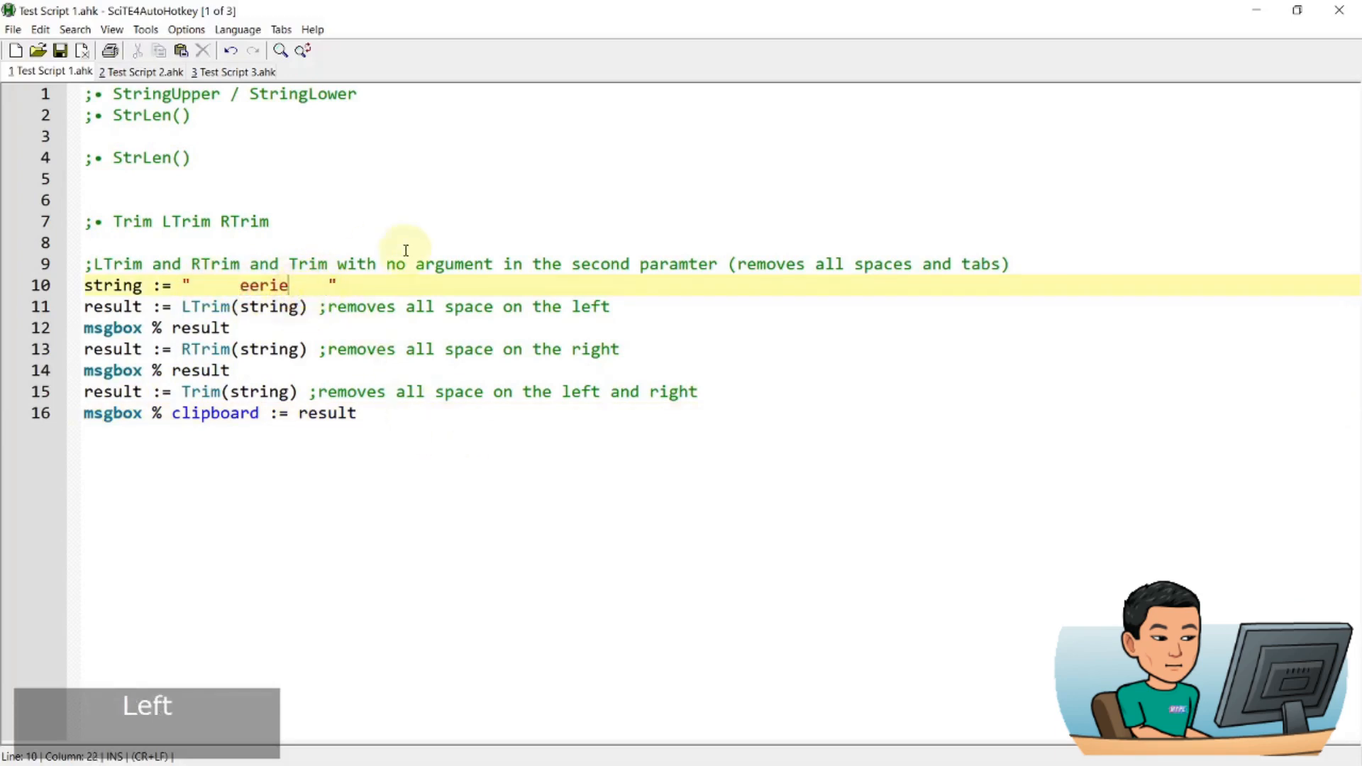
pyautogui.click(228, 286)
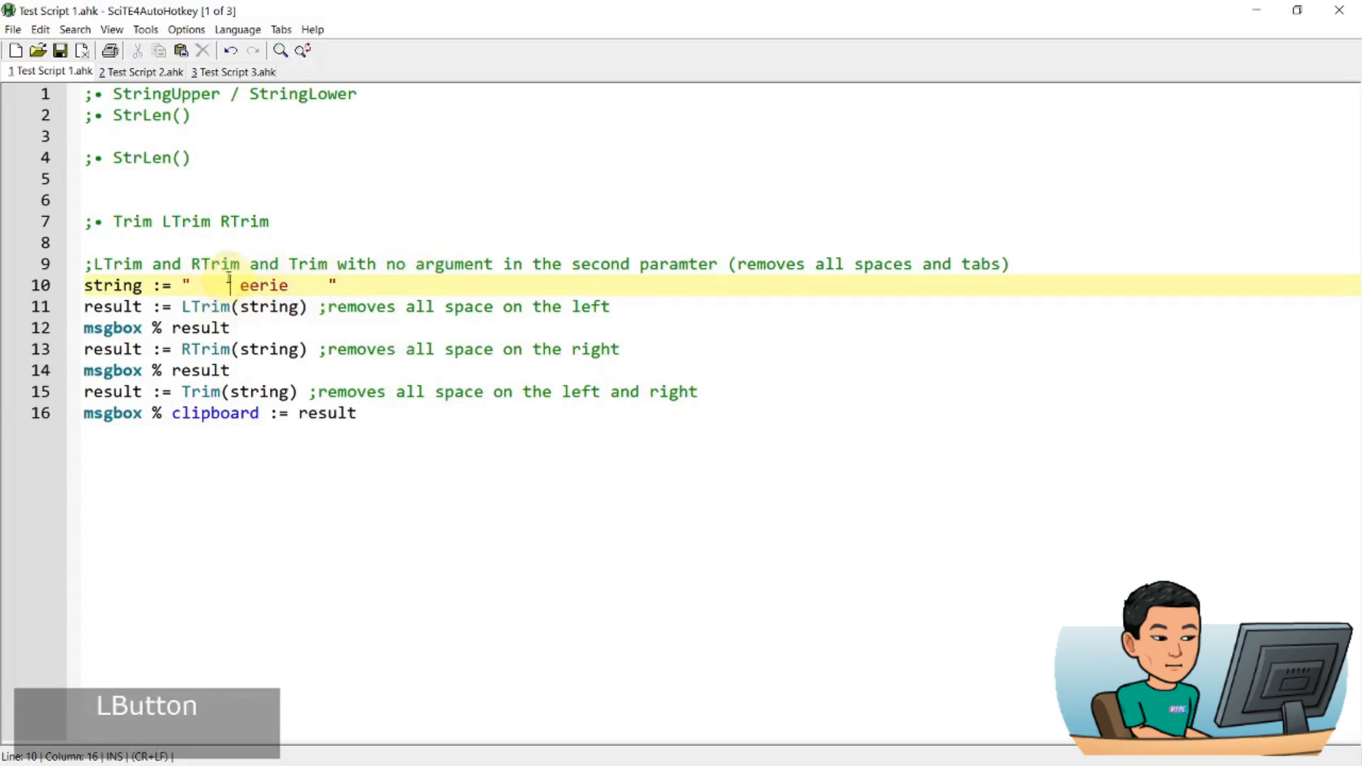
pyautogui.press('ctrl+s')
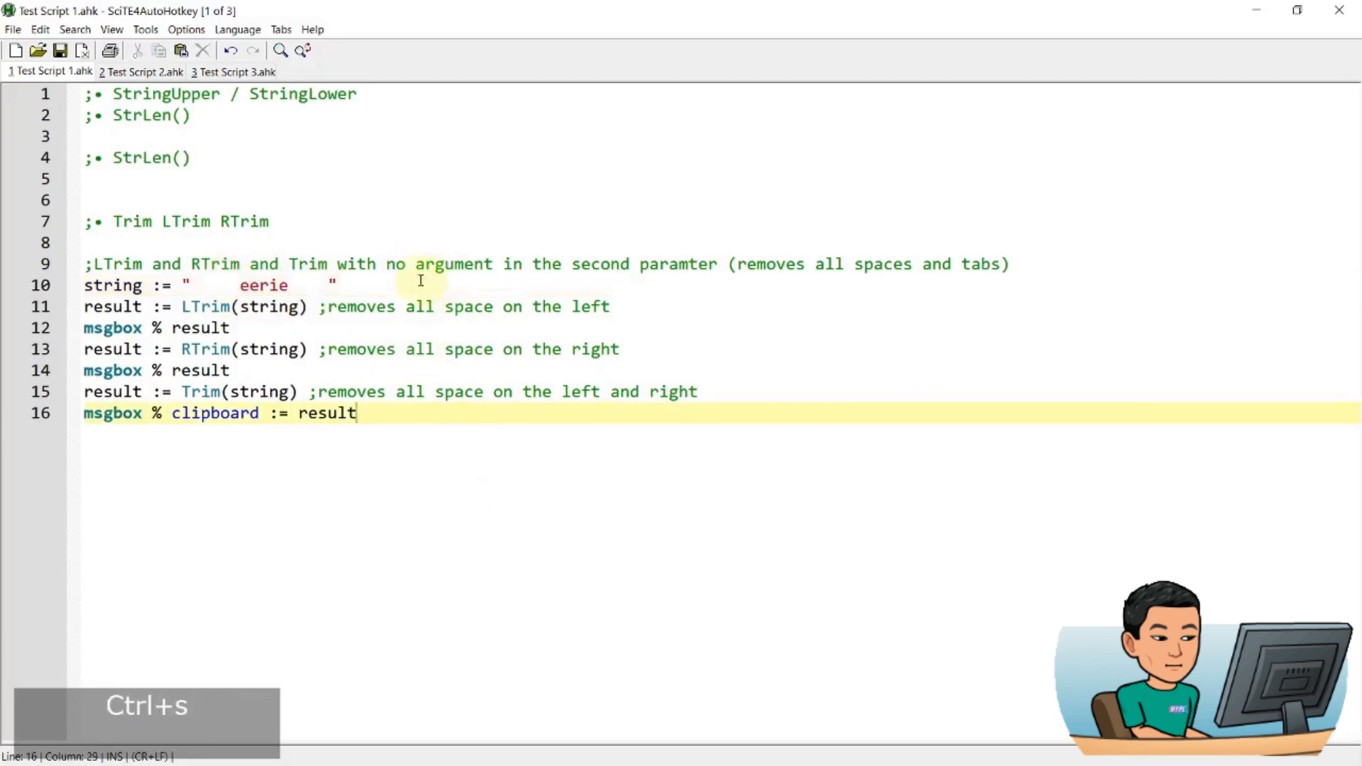
pyautogui.press('F5')
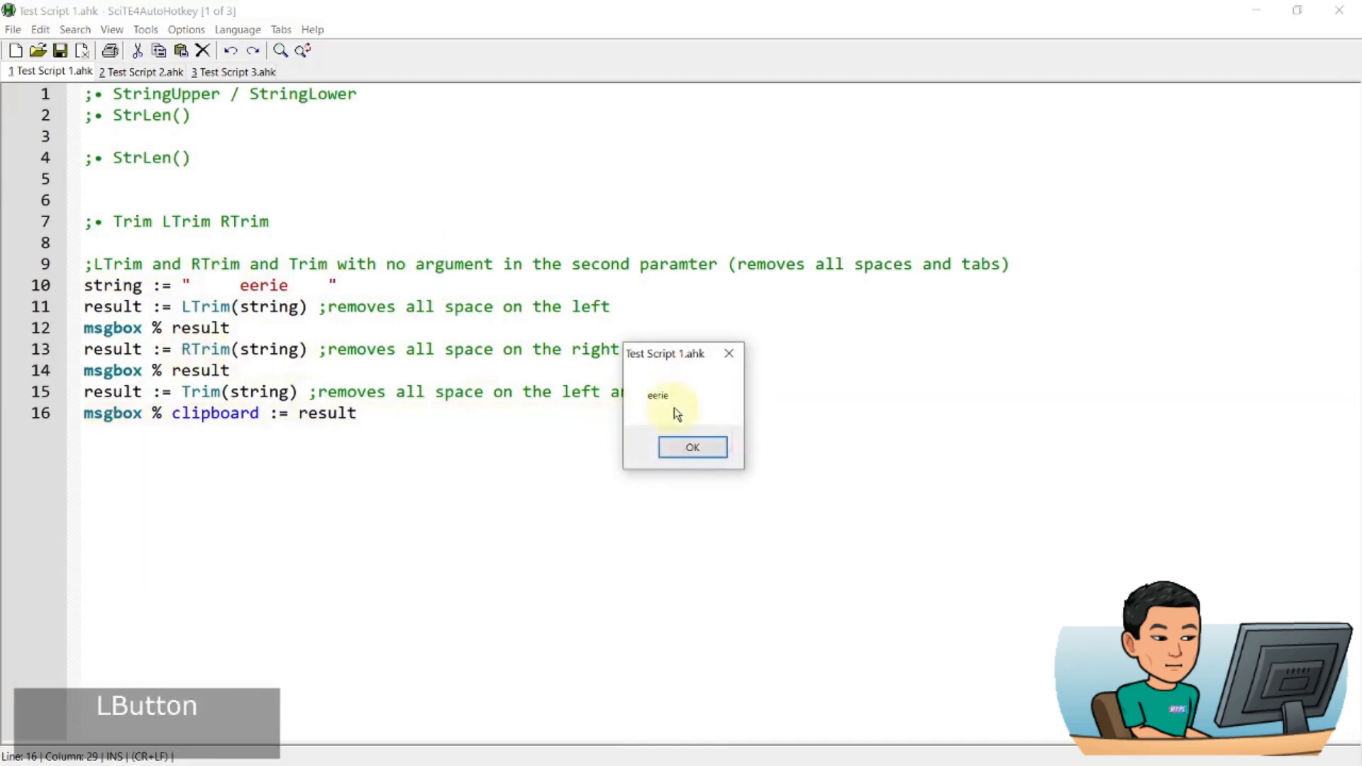
pyautogui.moveTo(642, 400)
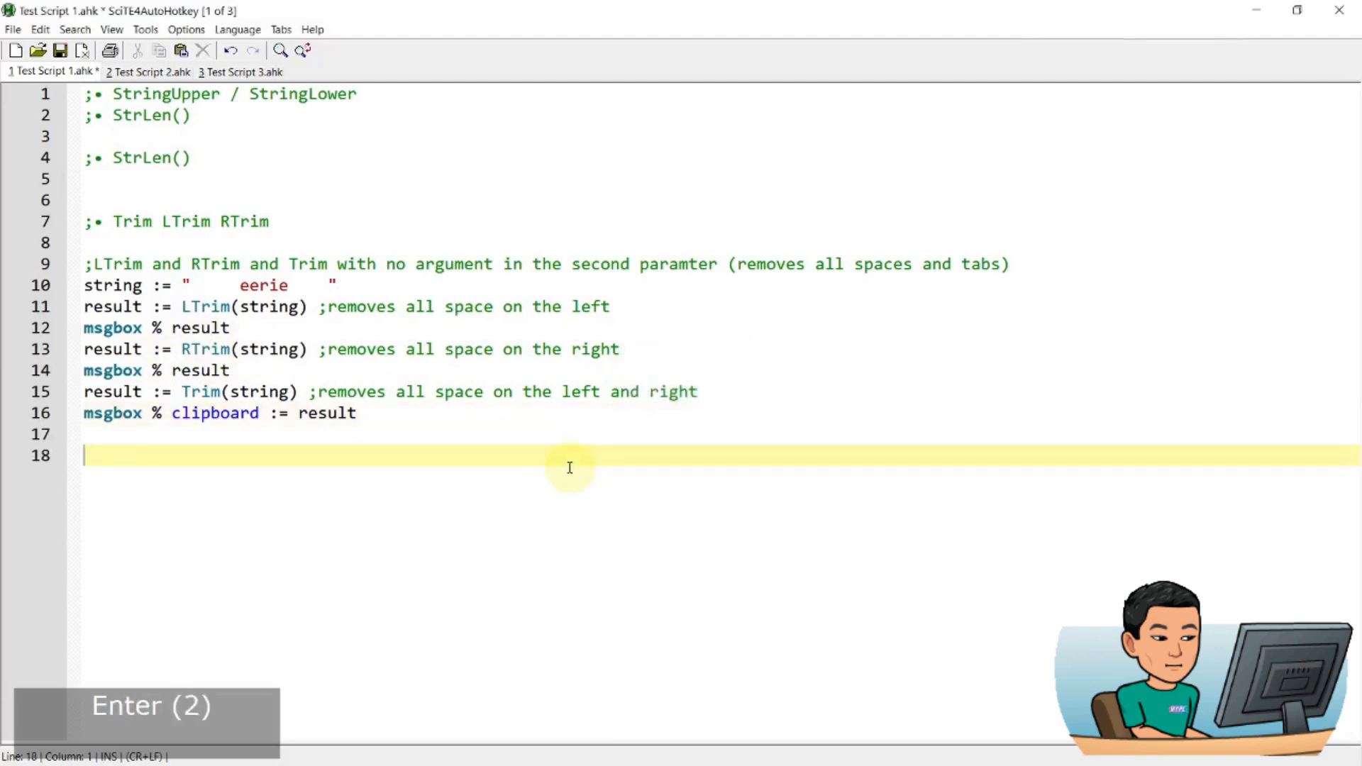
# Paste the trimmed "eerie" clipboard result on a new line below the code
pyautogui.press('ctrl+v')
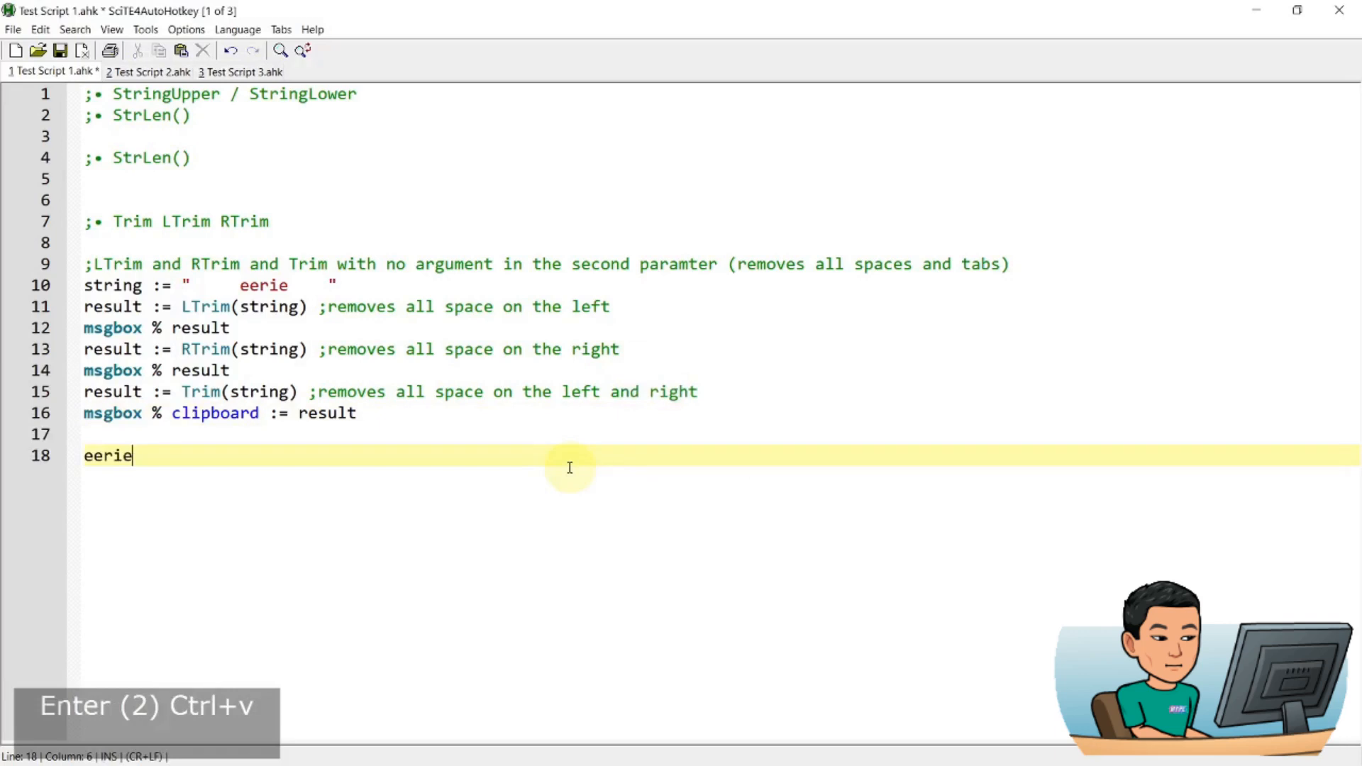